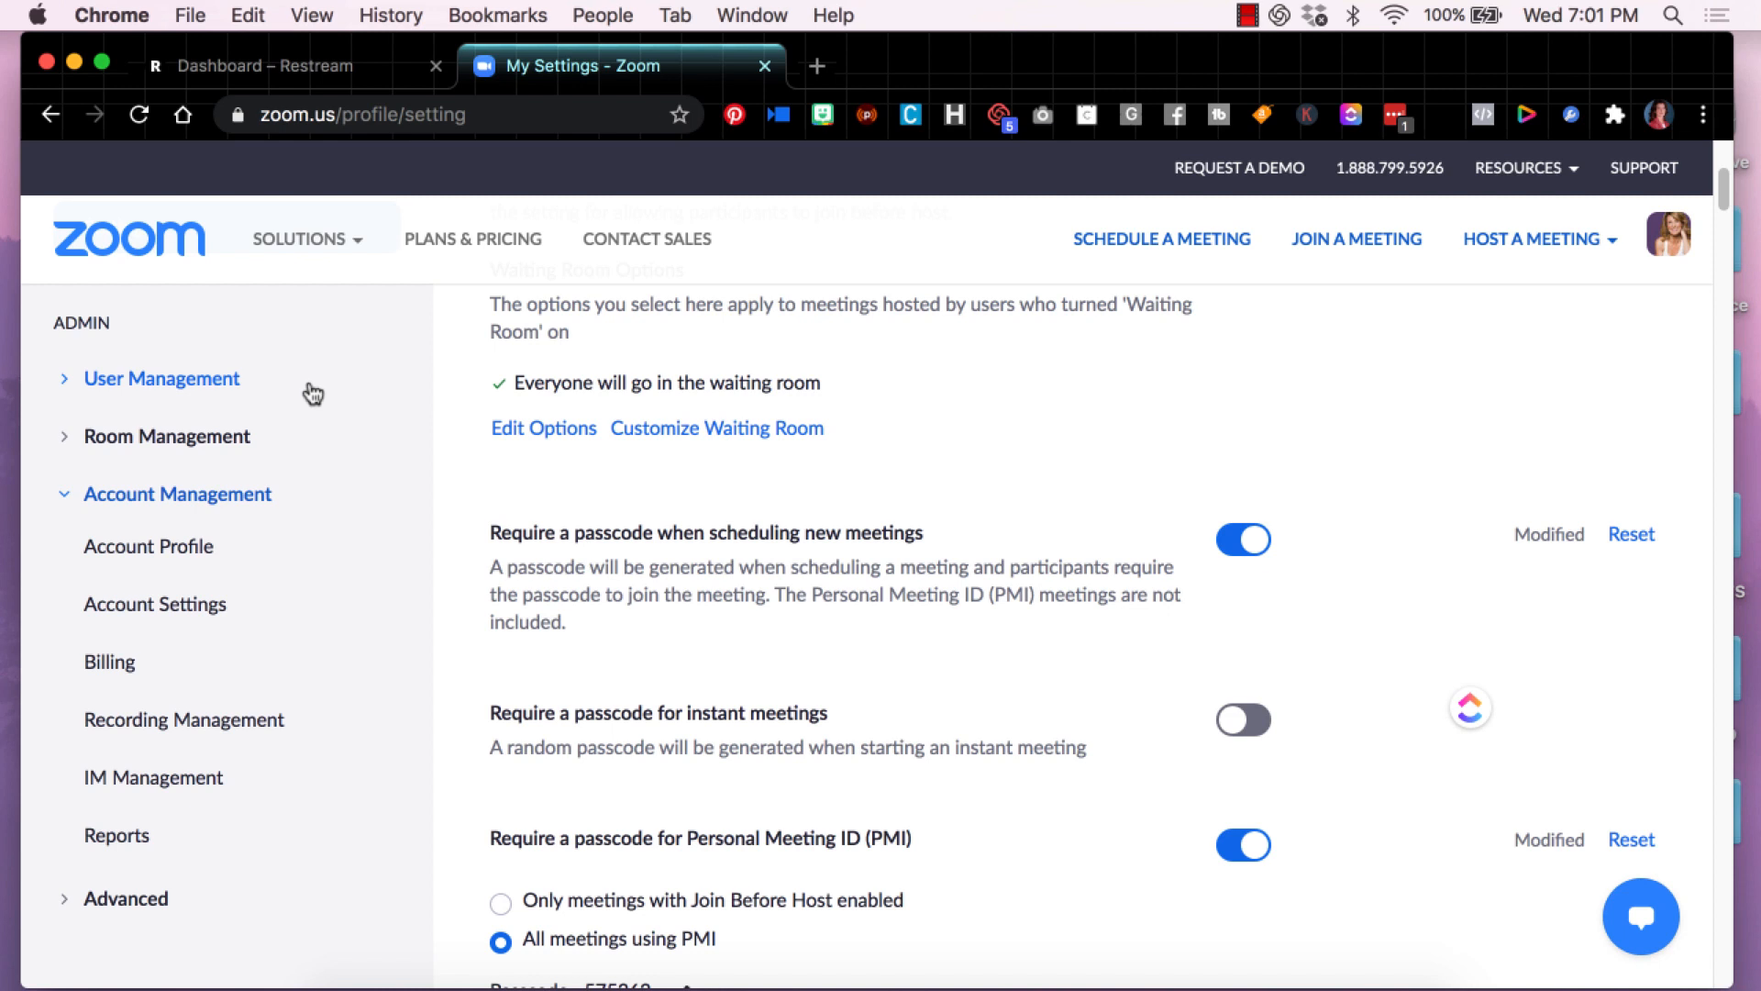
mouse_move(202, 519)
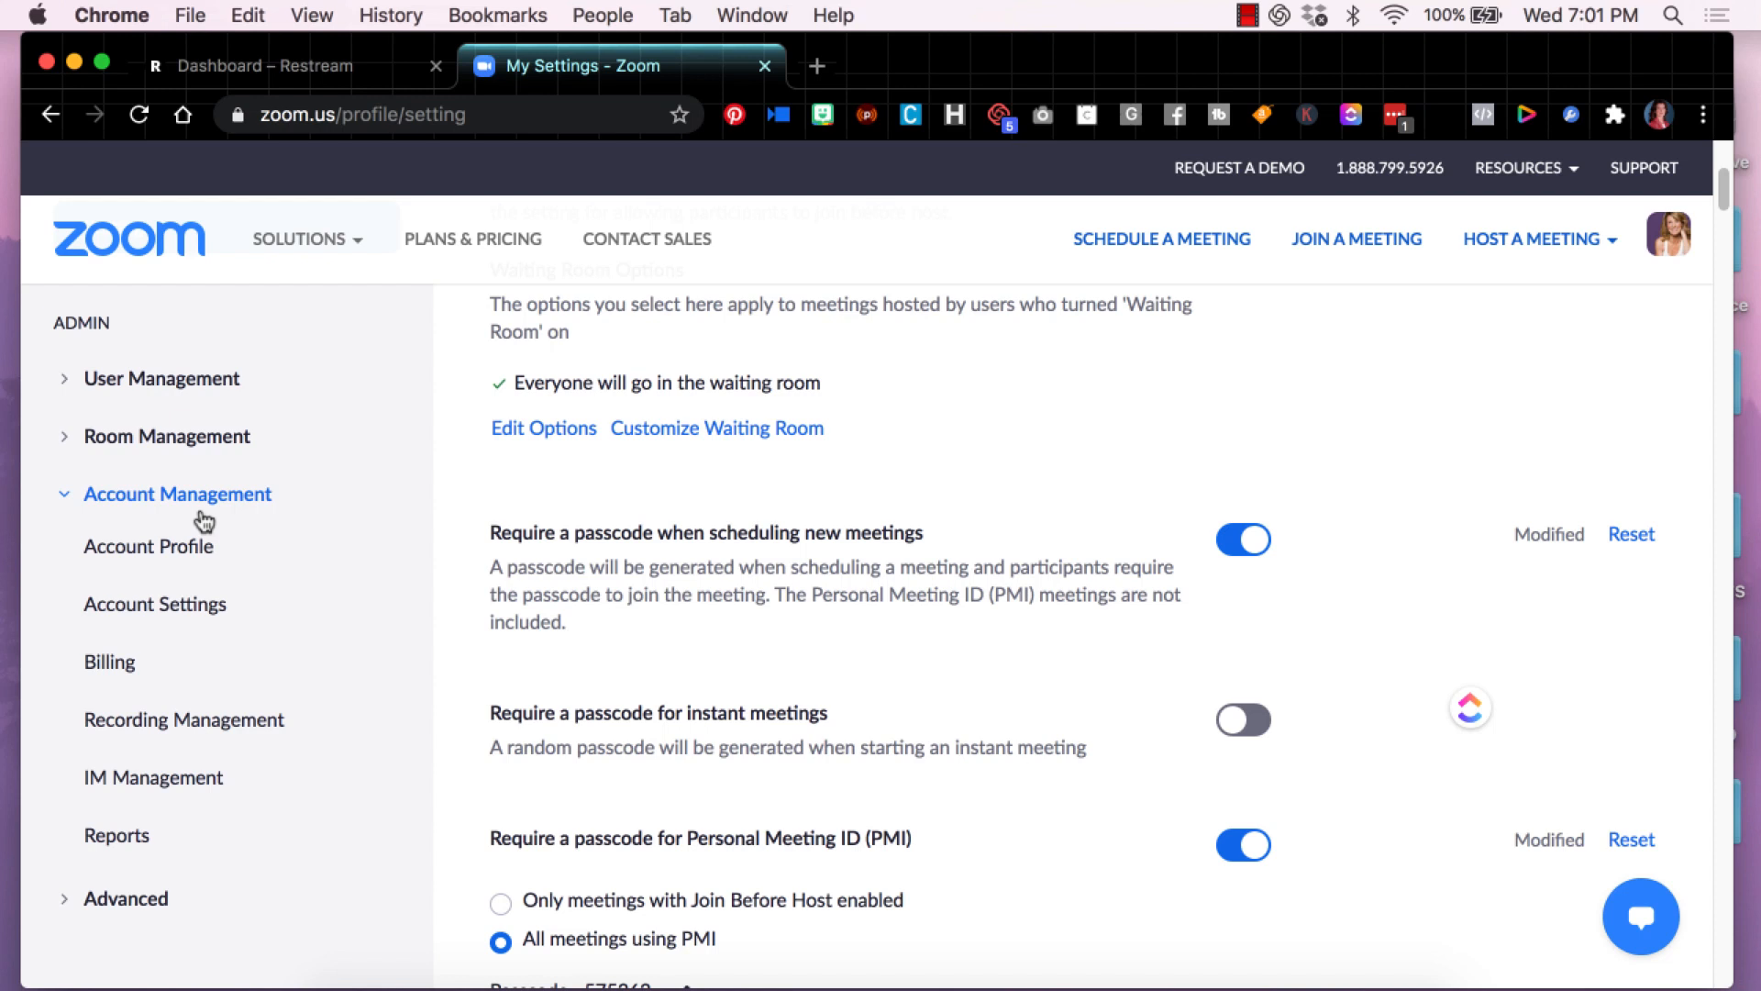
mouse_move(203, 519)
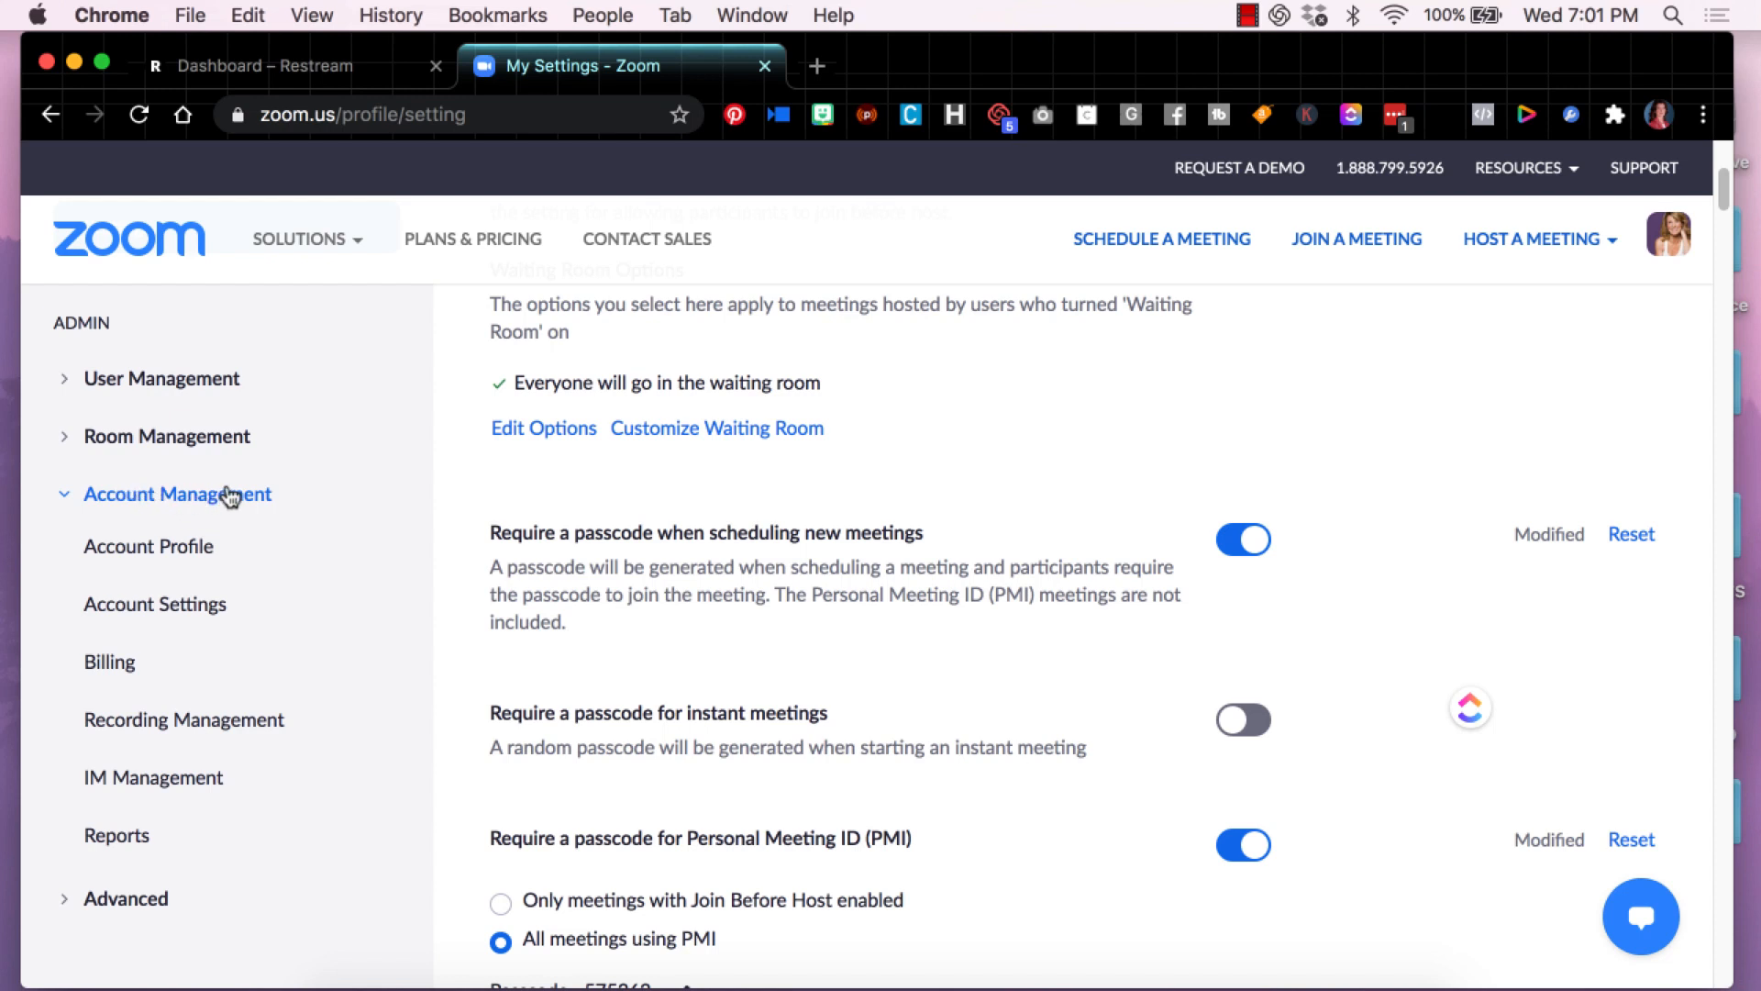
mouse_move(108, 660)
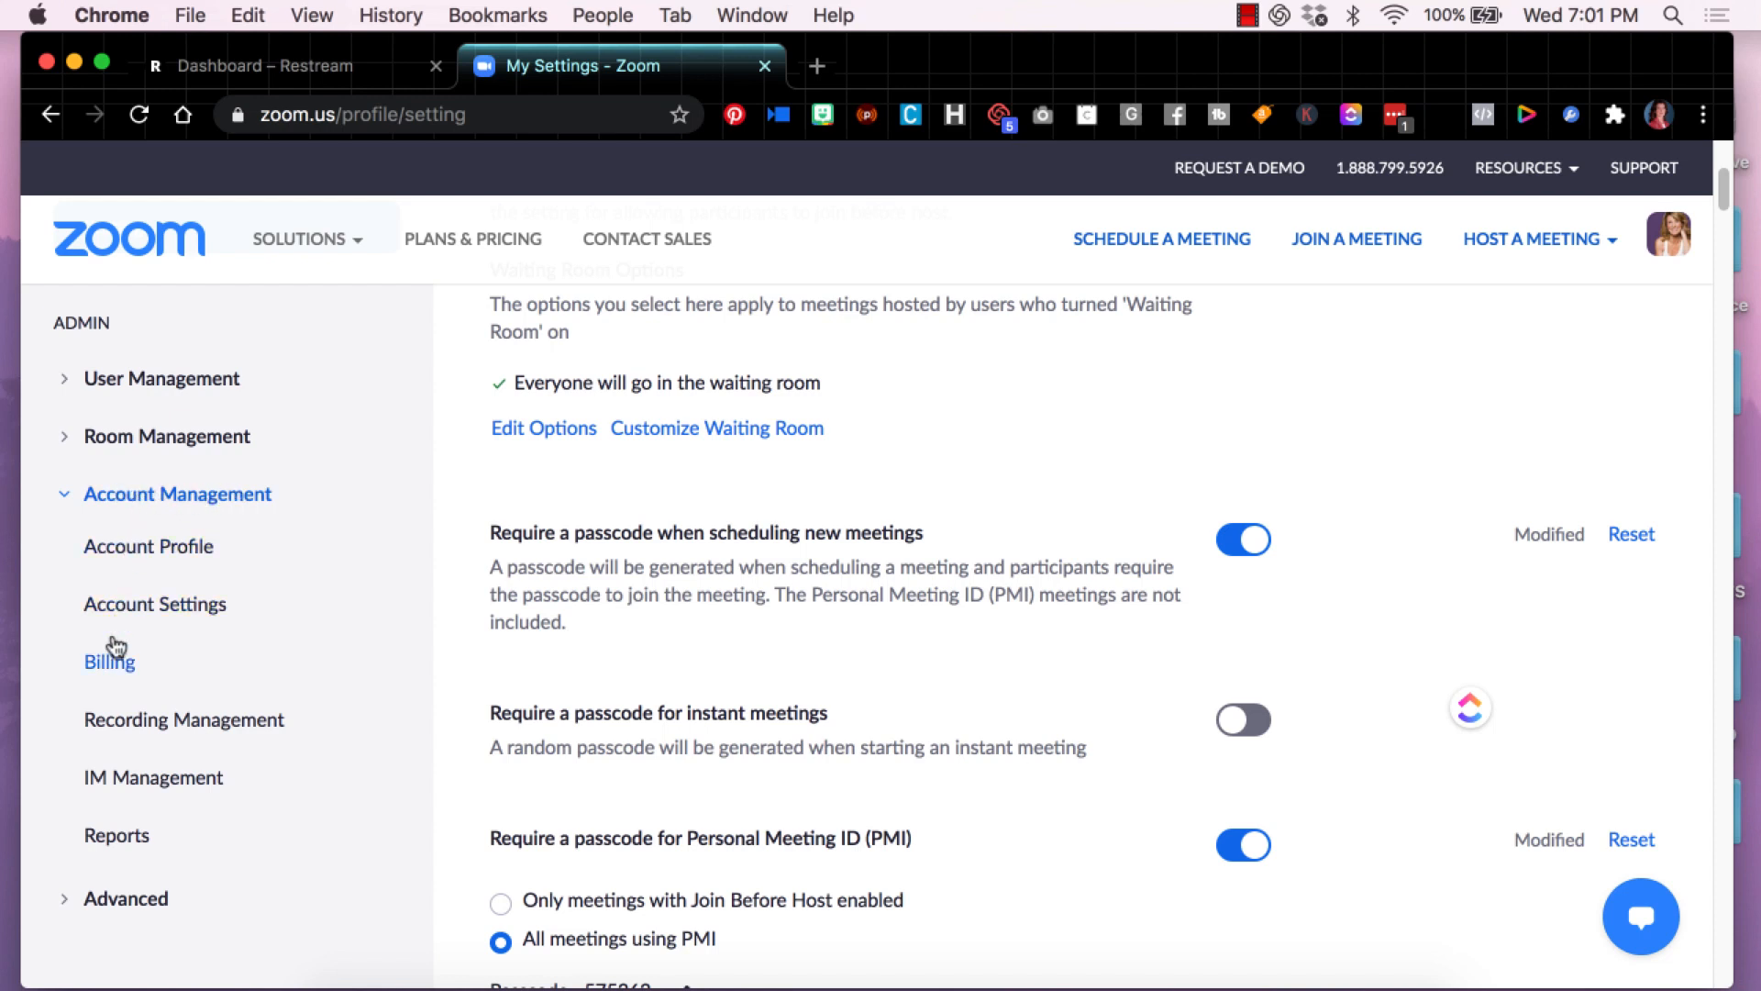
mouse_move(154, 603)
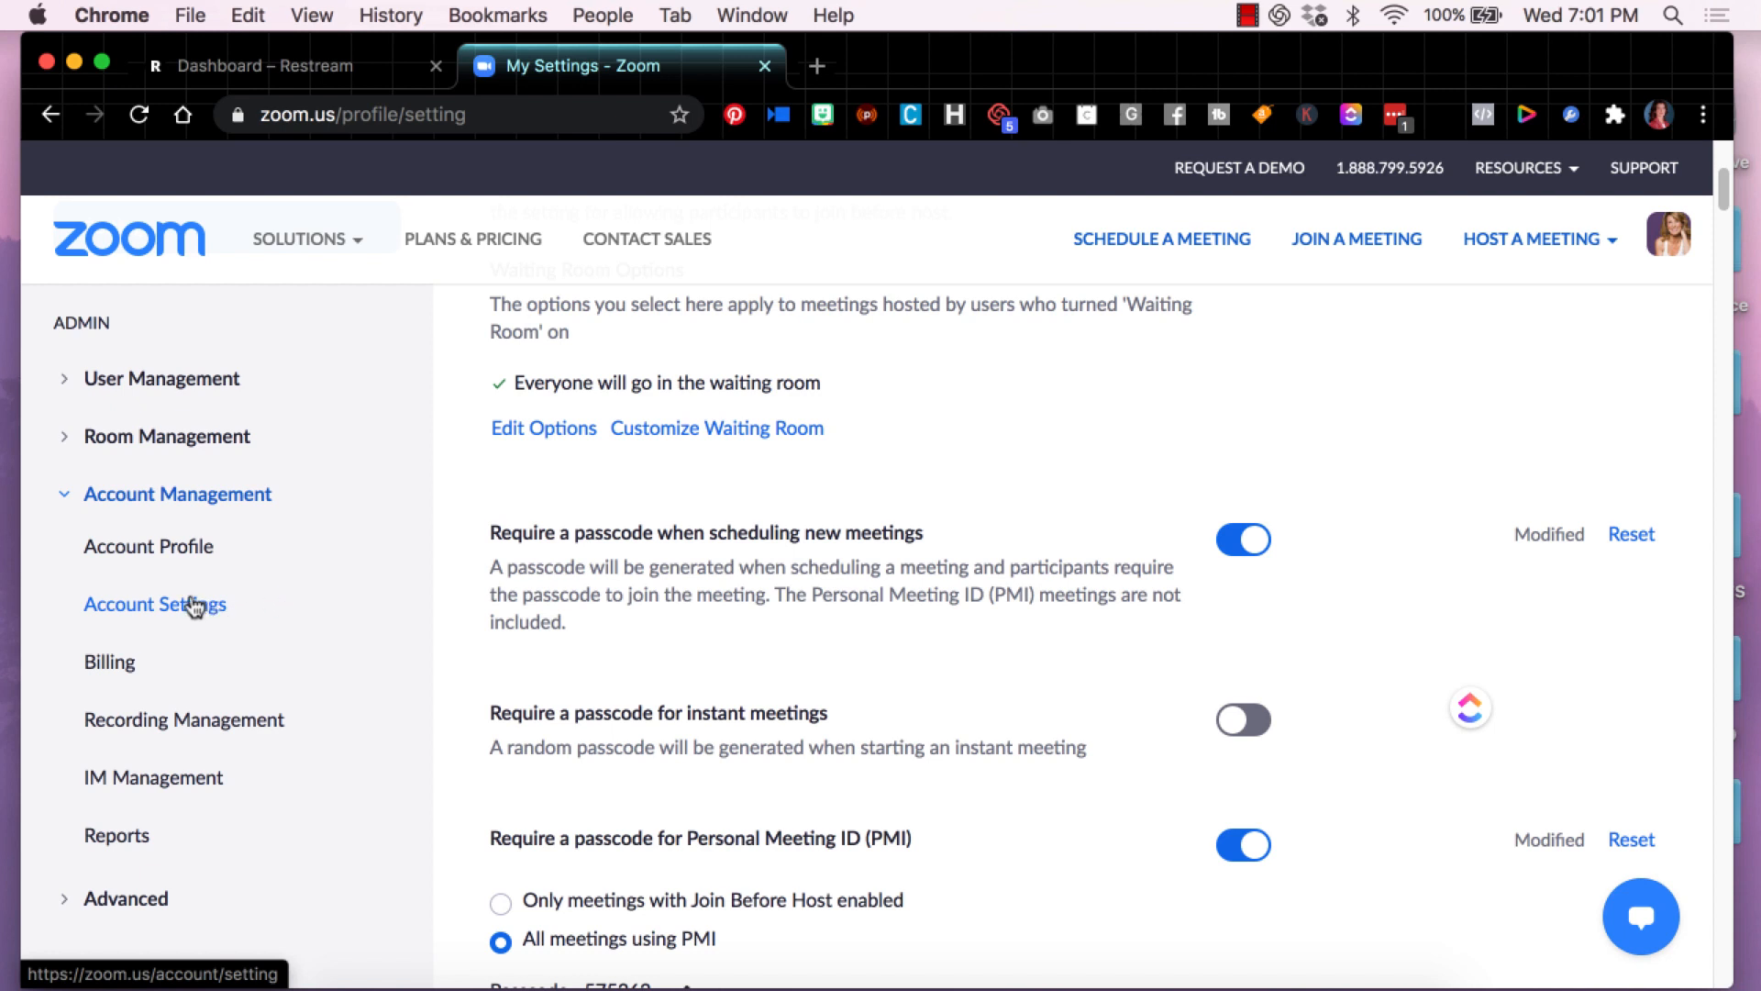
Step: Confirm the account allows live streaming meetings with Custom Live Streaming Service checked
click(154, 603)
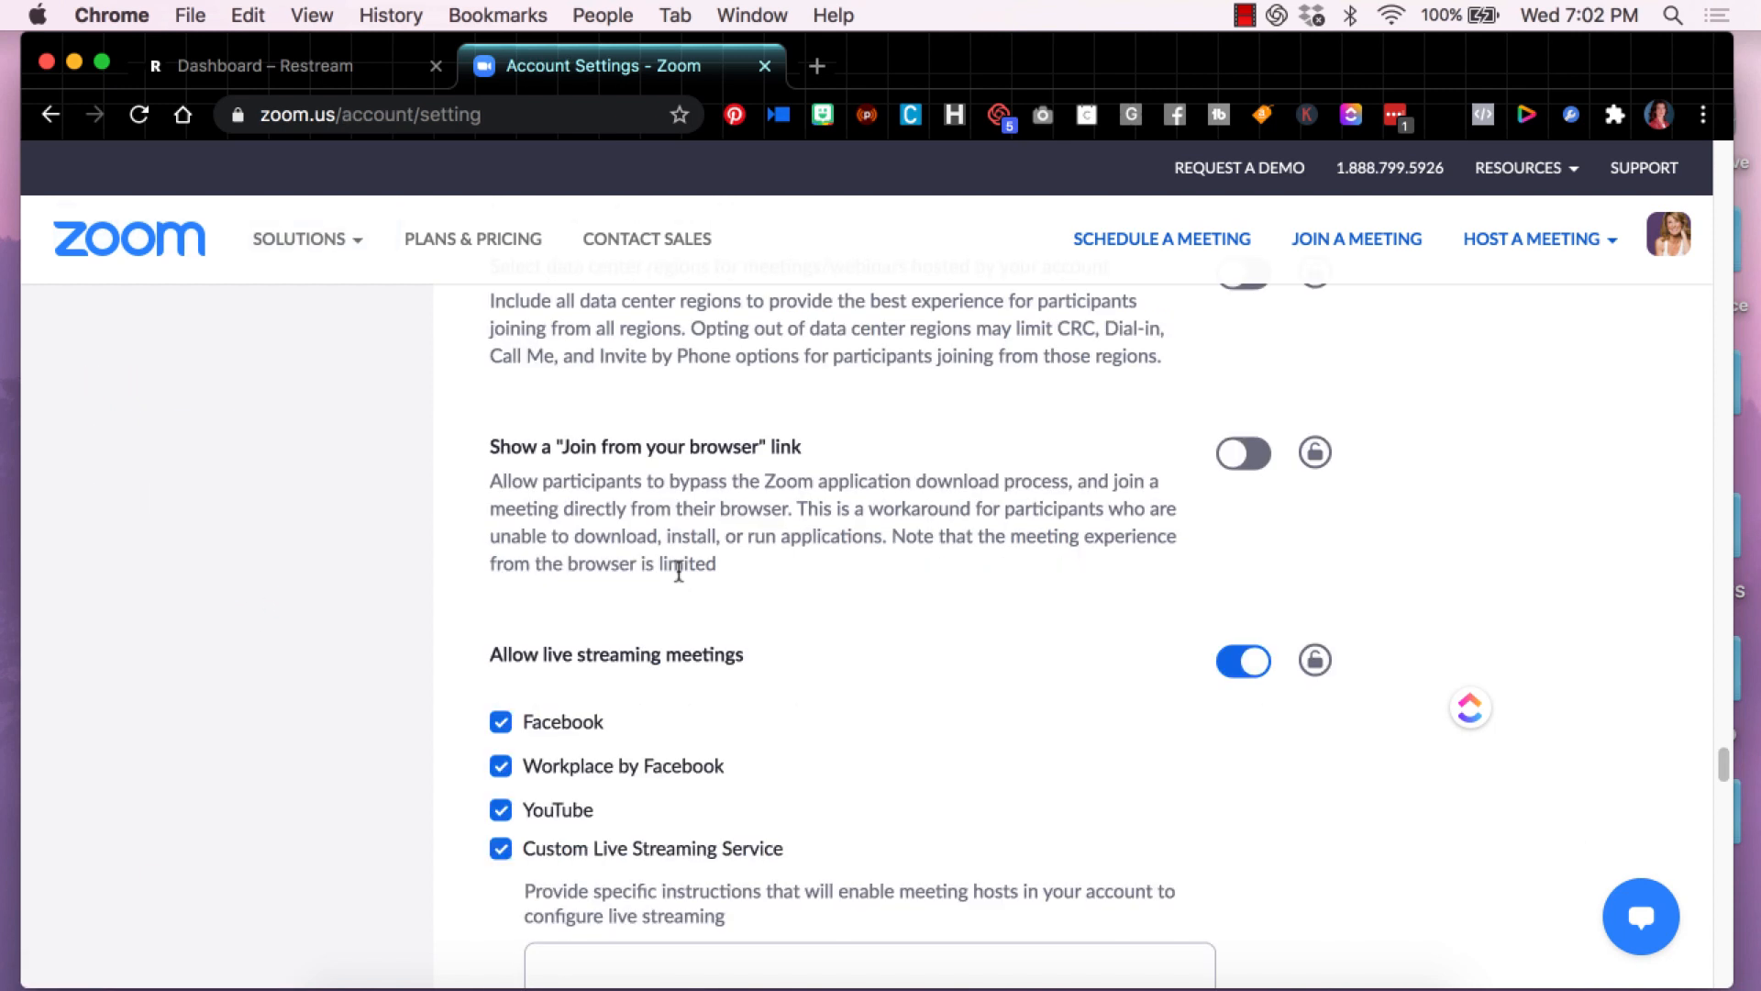
scroll(down, 3)
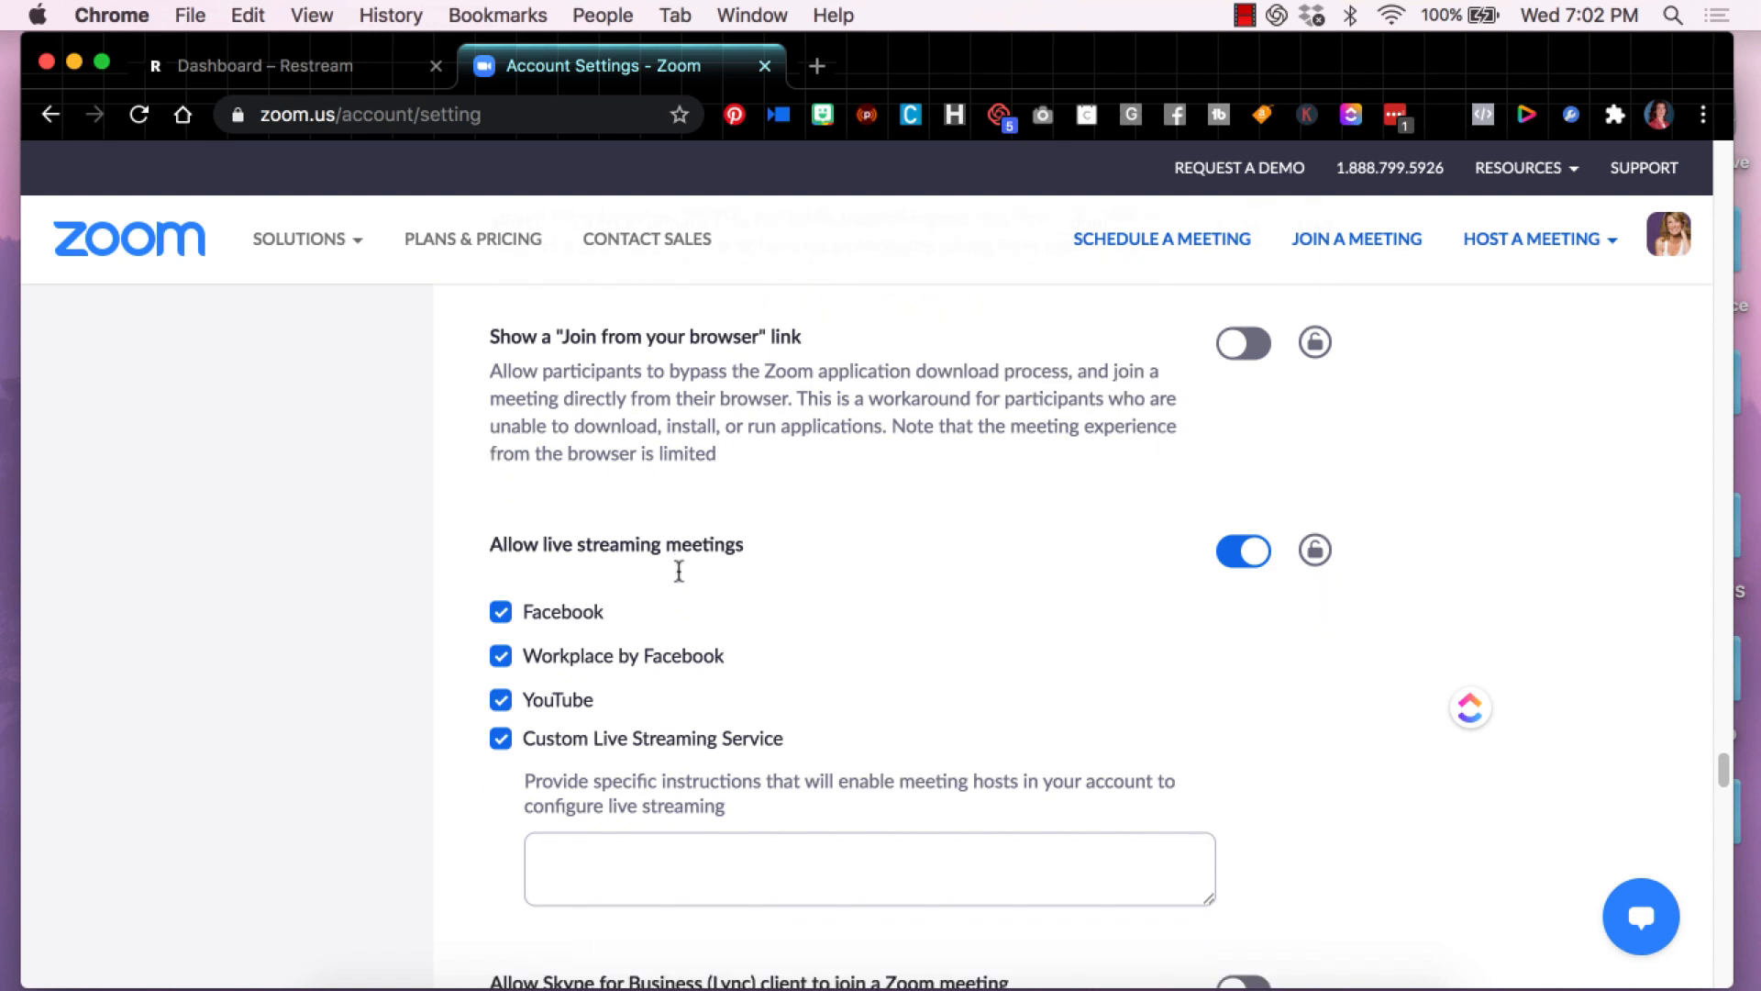
scroll(down, 3)
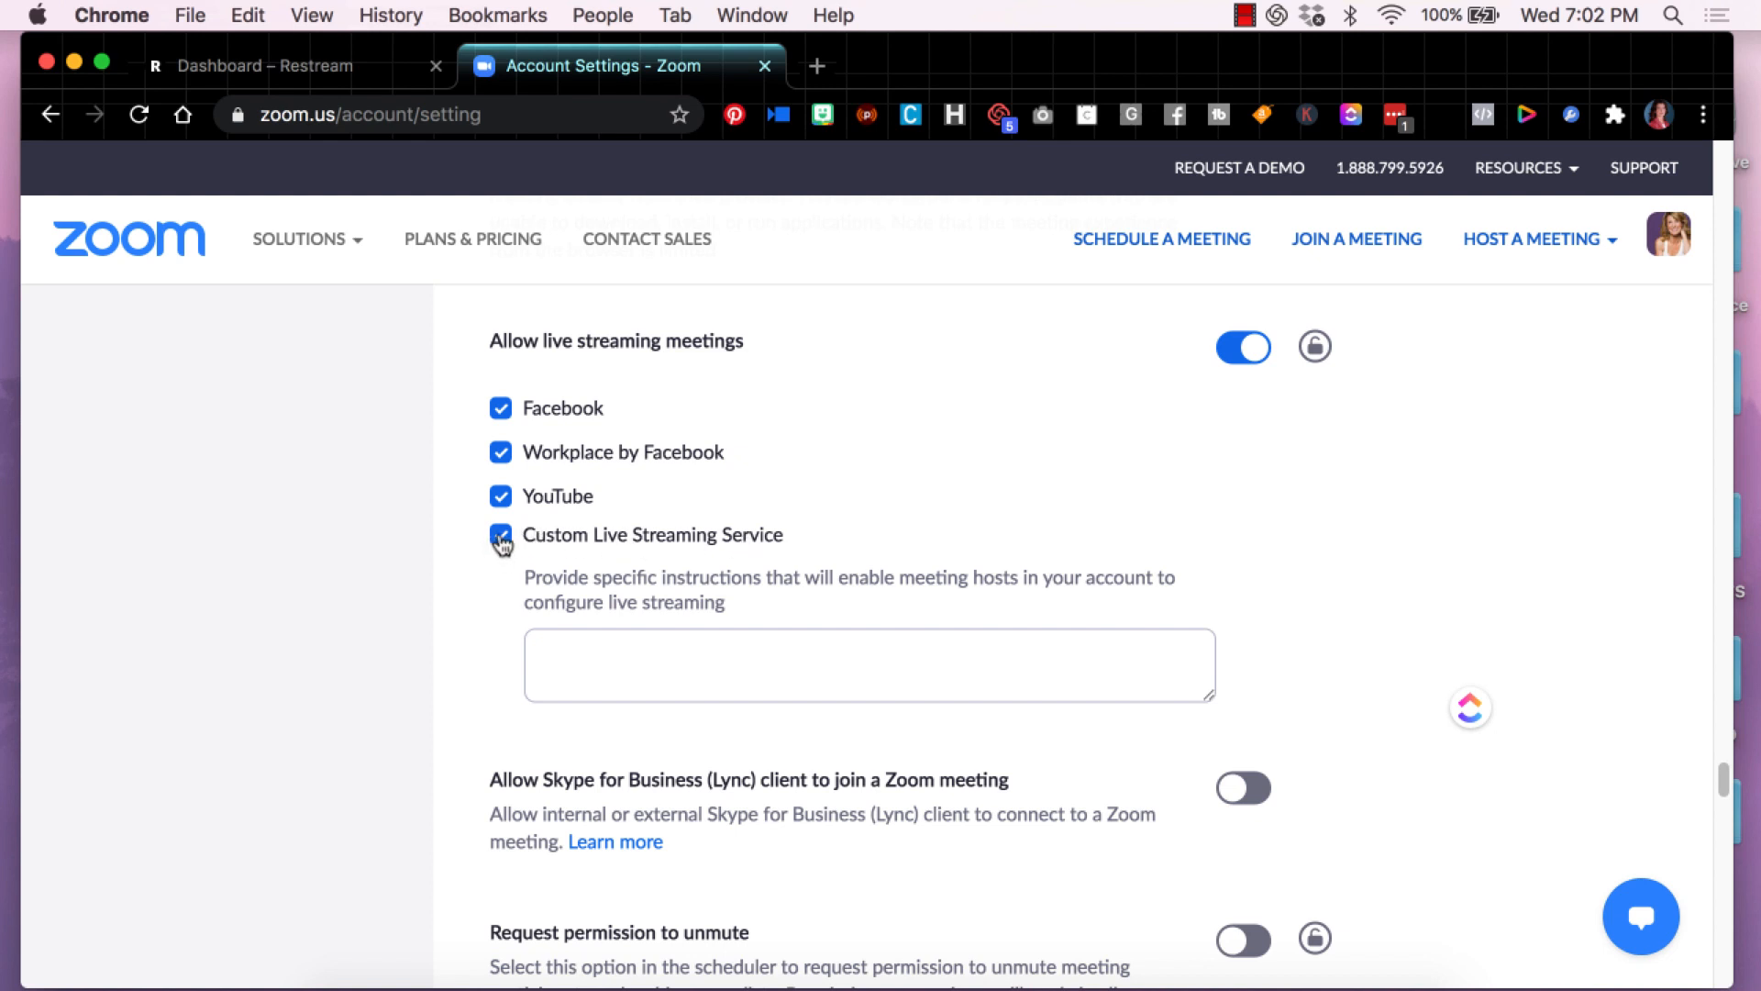
mouse_move(1148, 549)
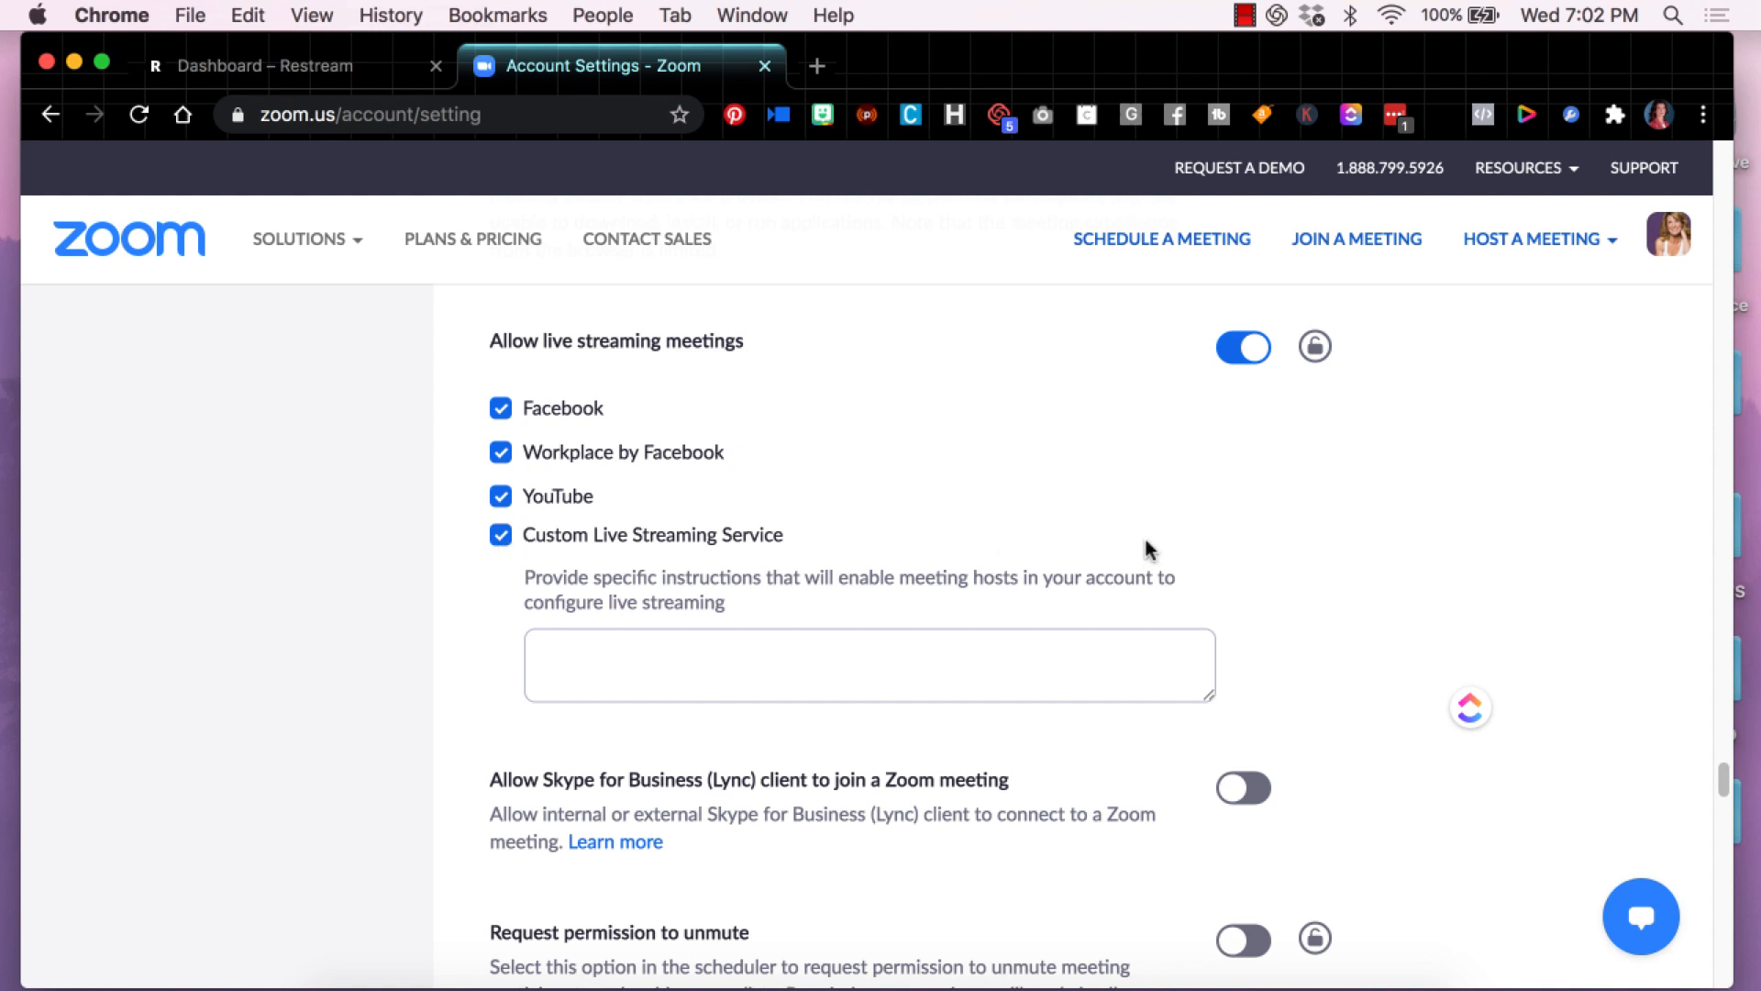
mouse_move(1132, 558)
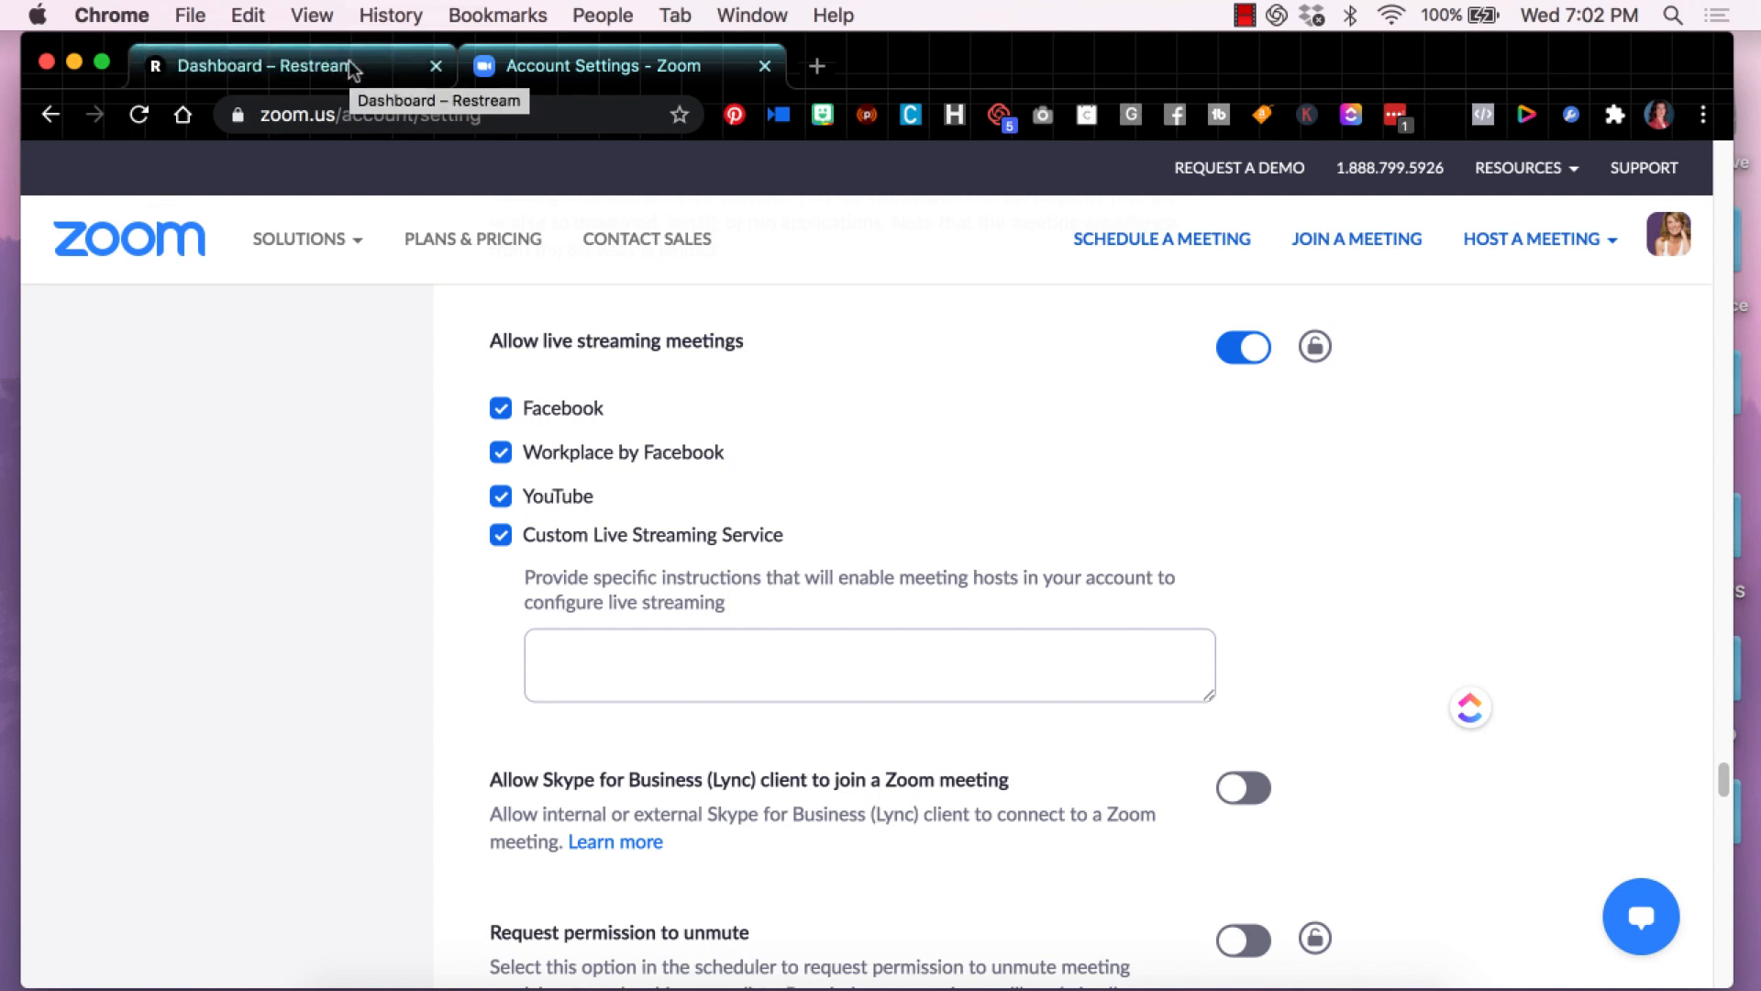
Step: Copy the RTMP URL from Restream's RTMP Settings and return to Zoom
click(264, 66)
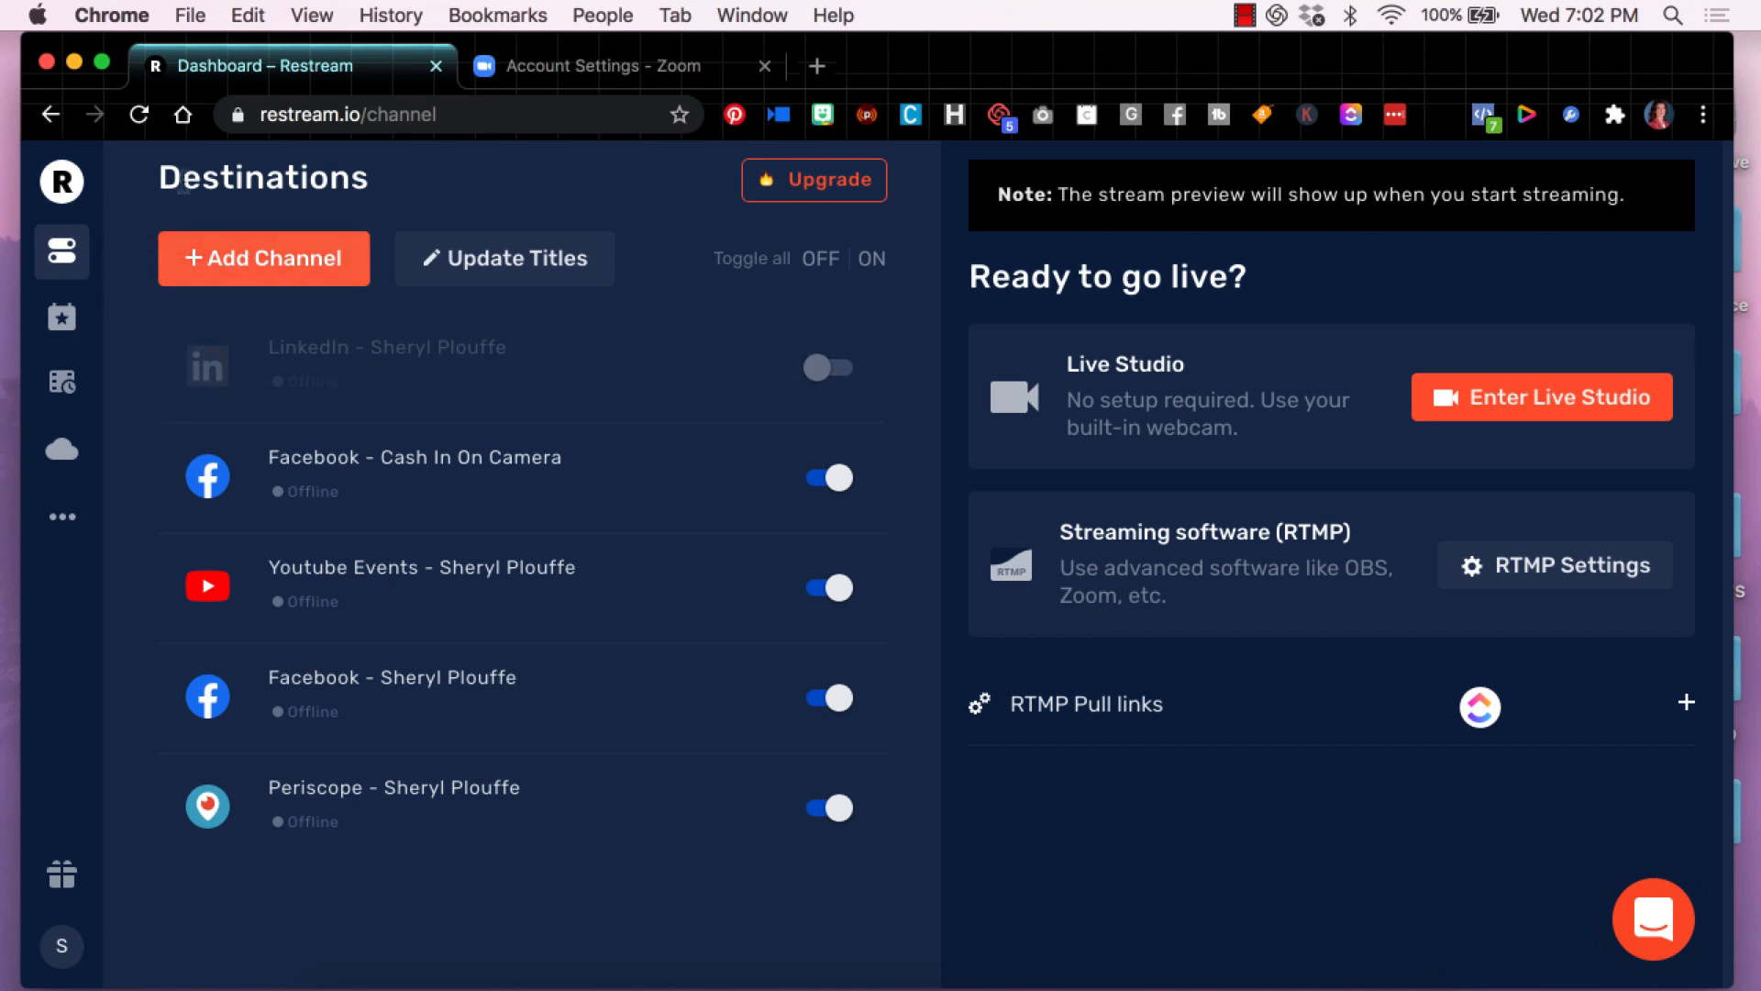
mouse_move(1221, 546)
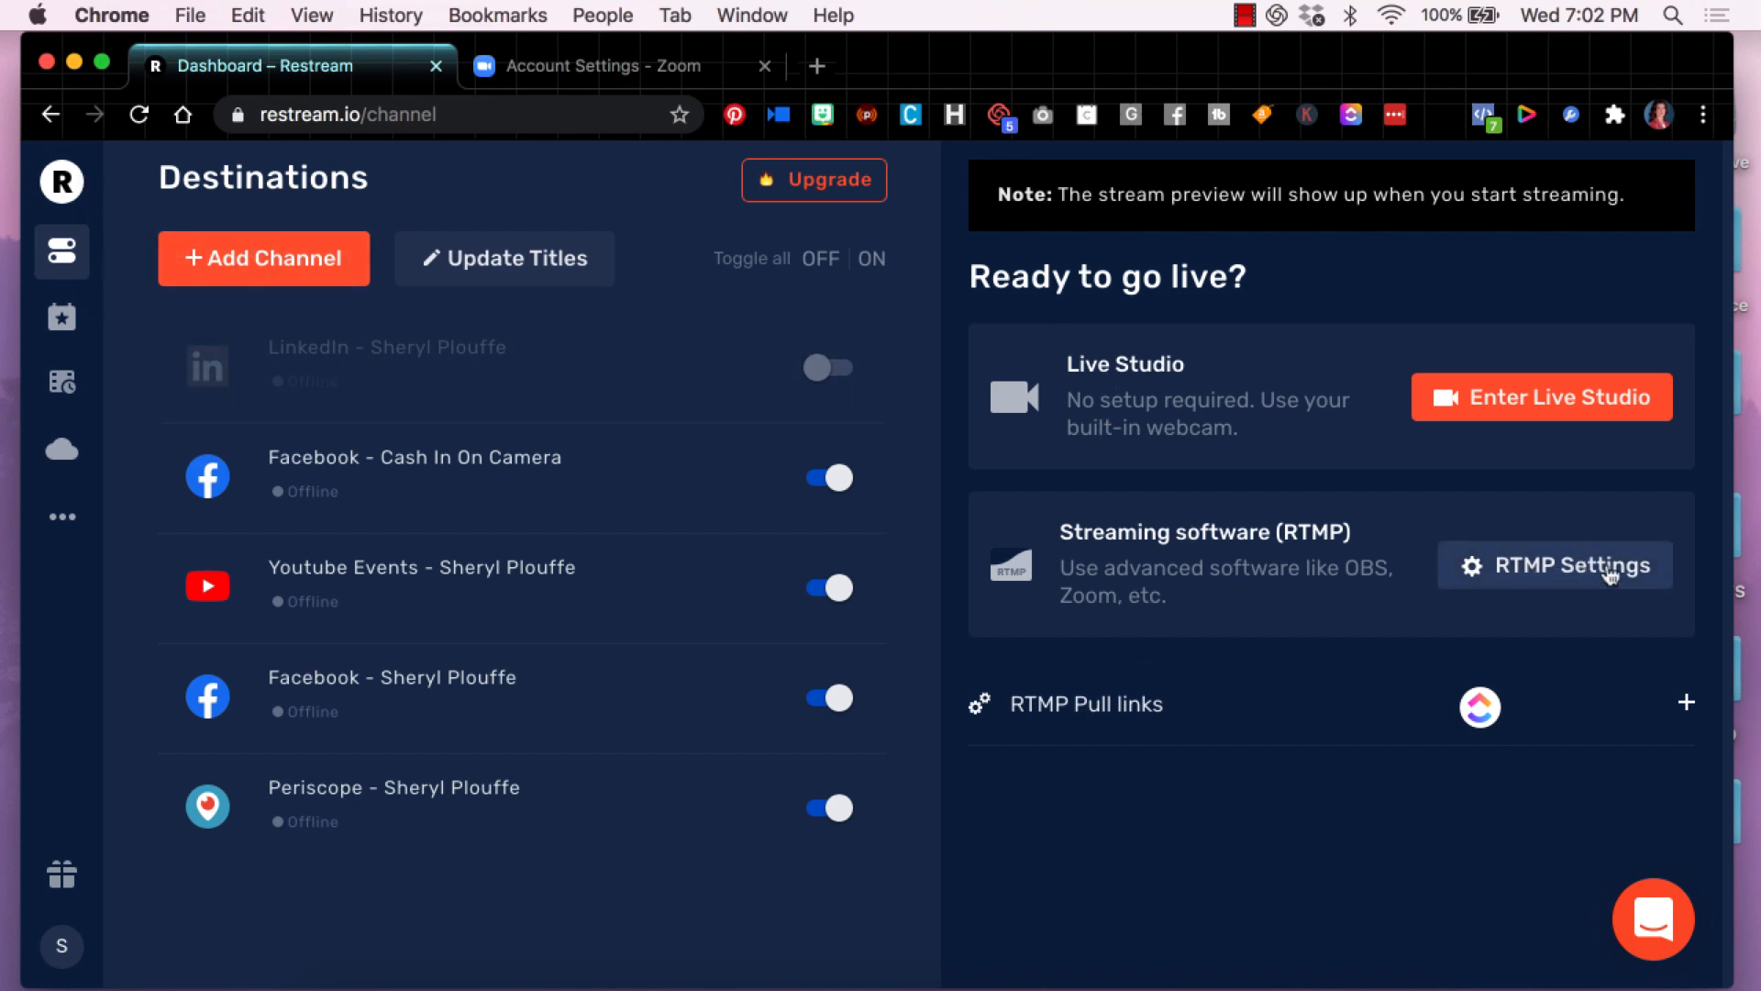
mouse_move(117, 233)
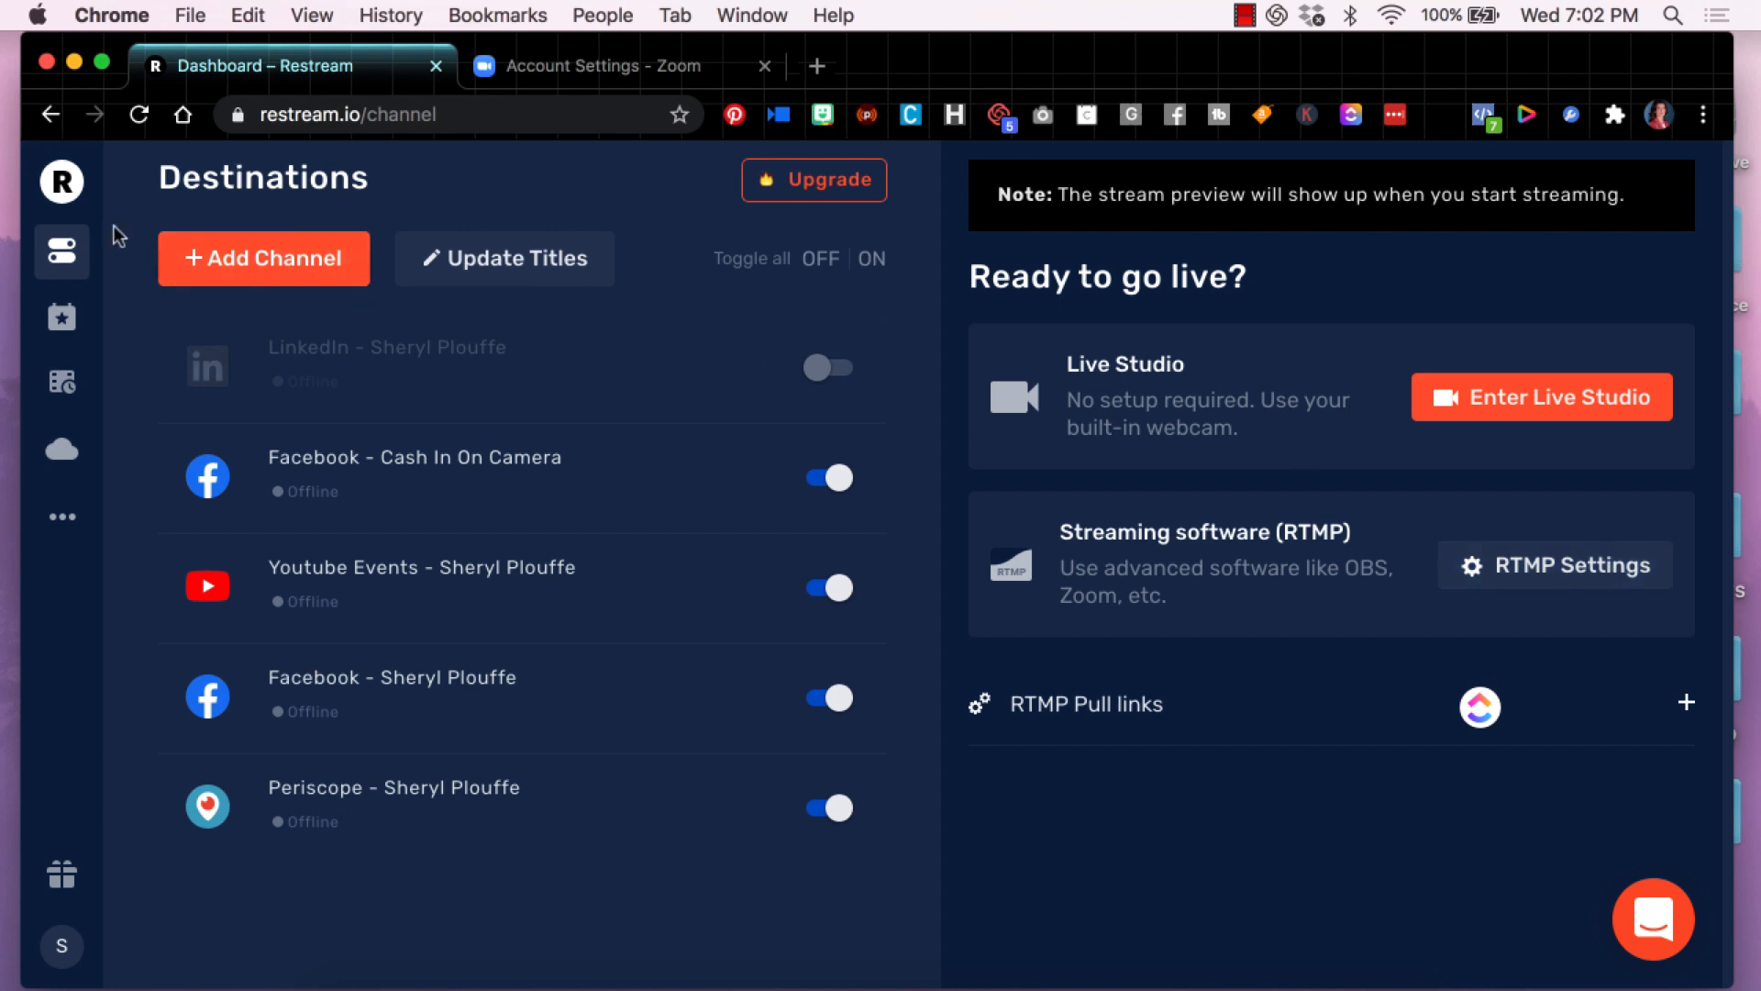
mouse_move(1580, 607)
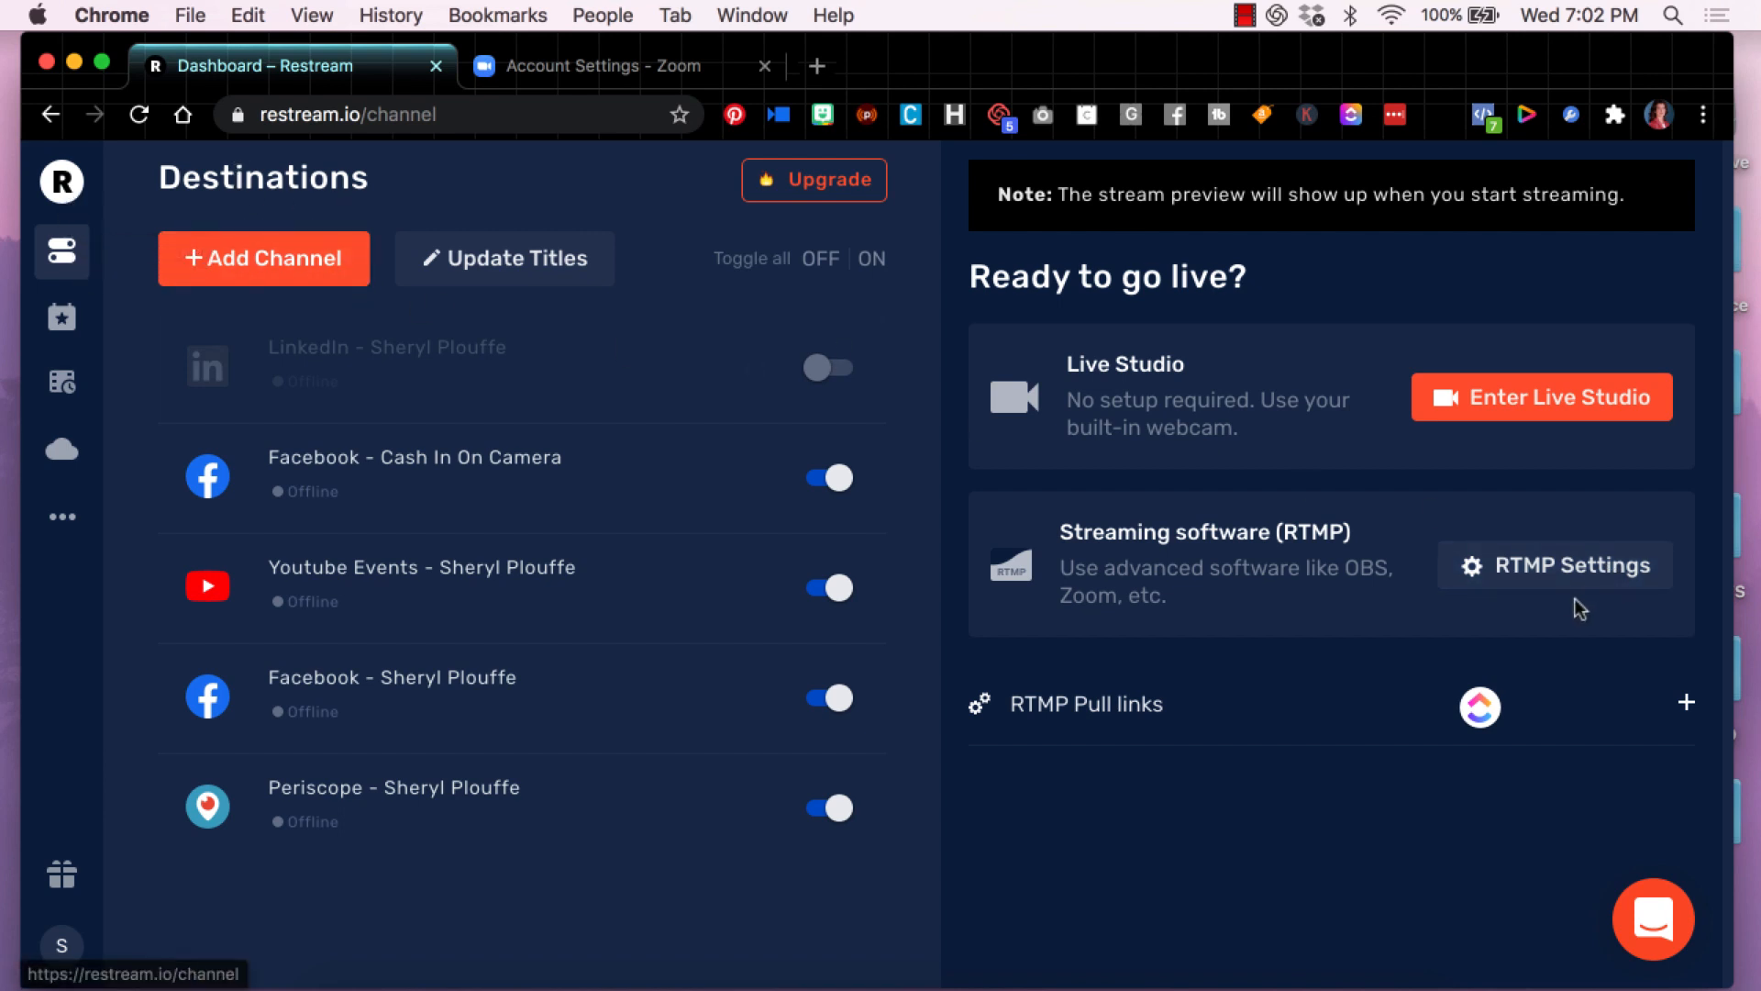
click(1554, 565)
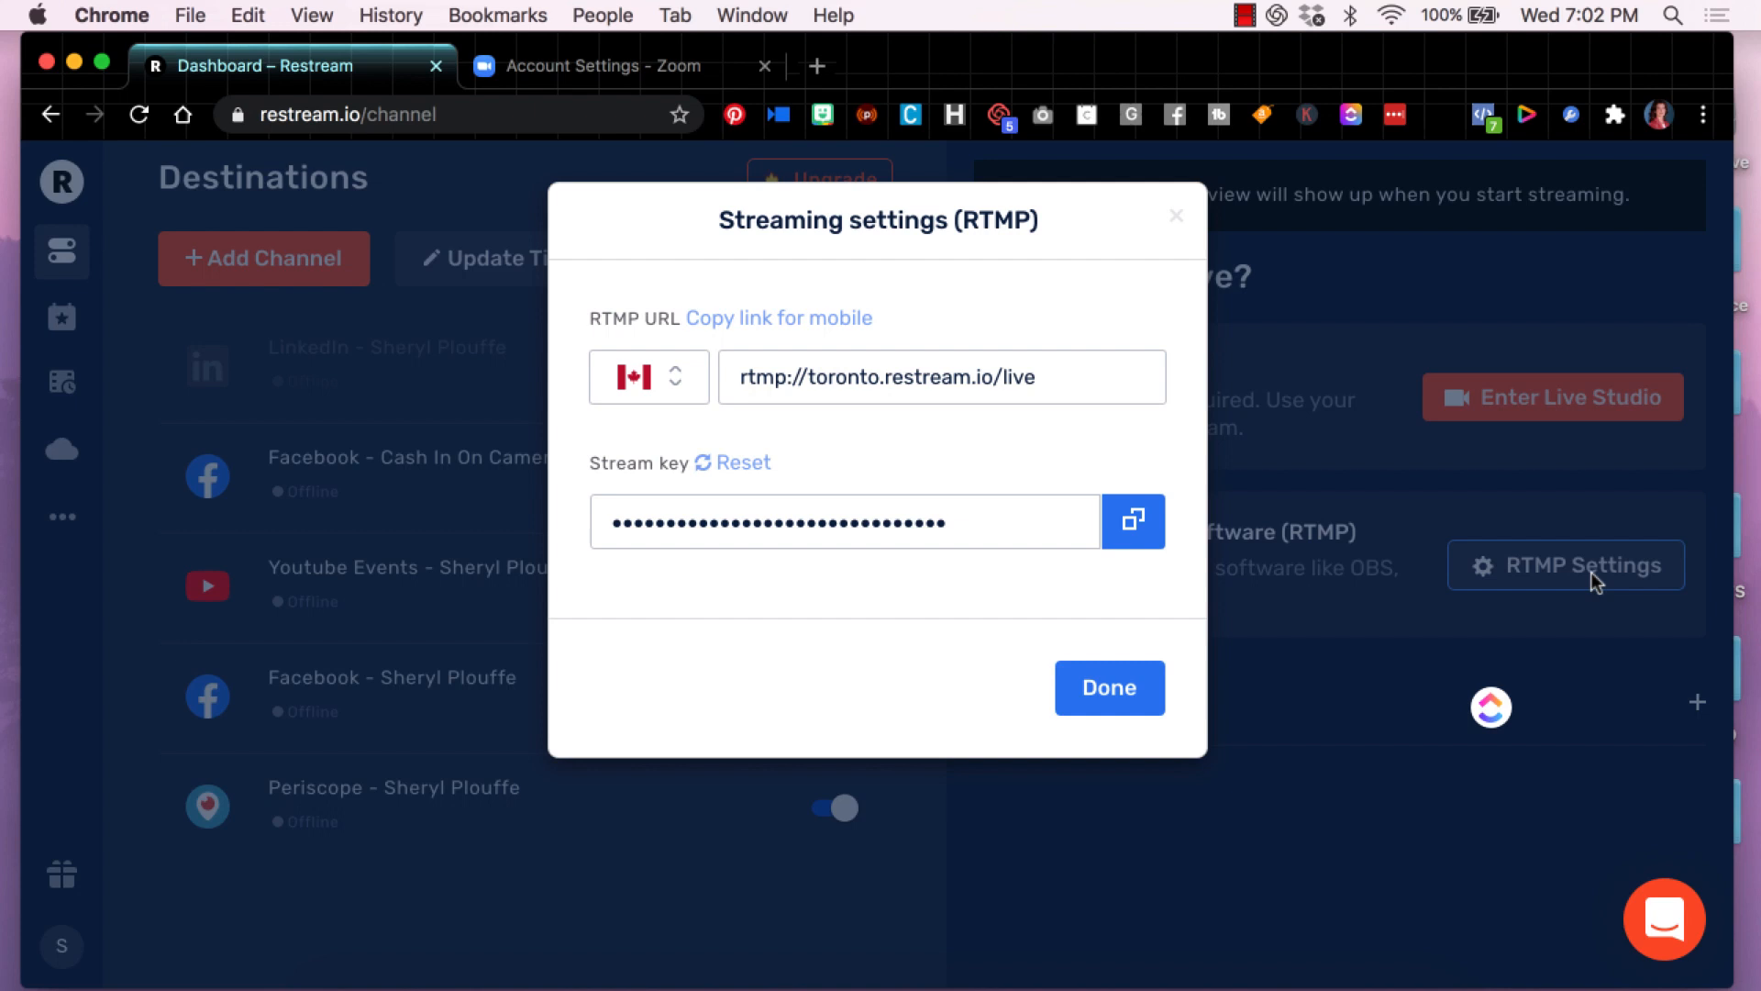
mouse_move(1069, 383)
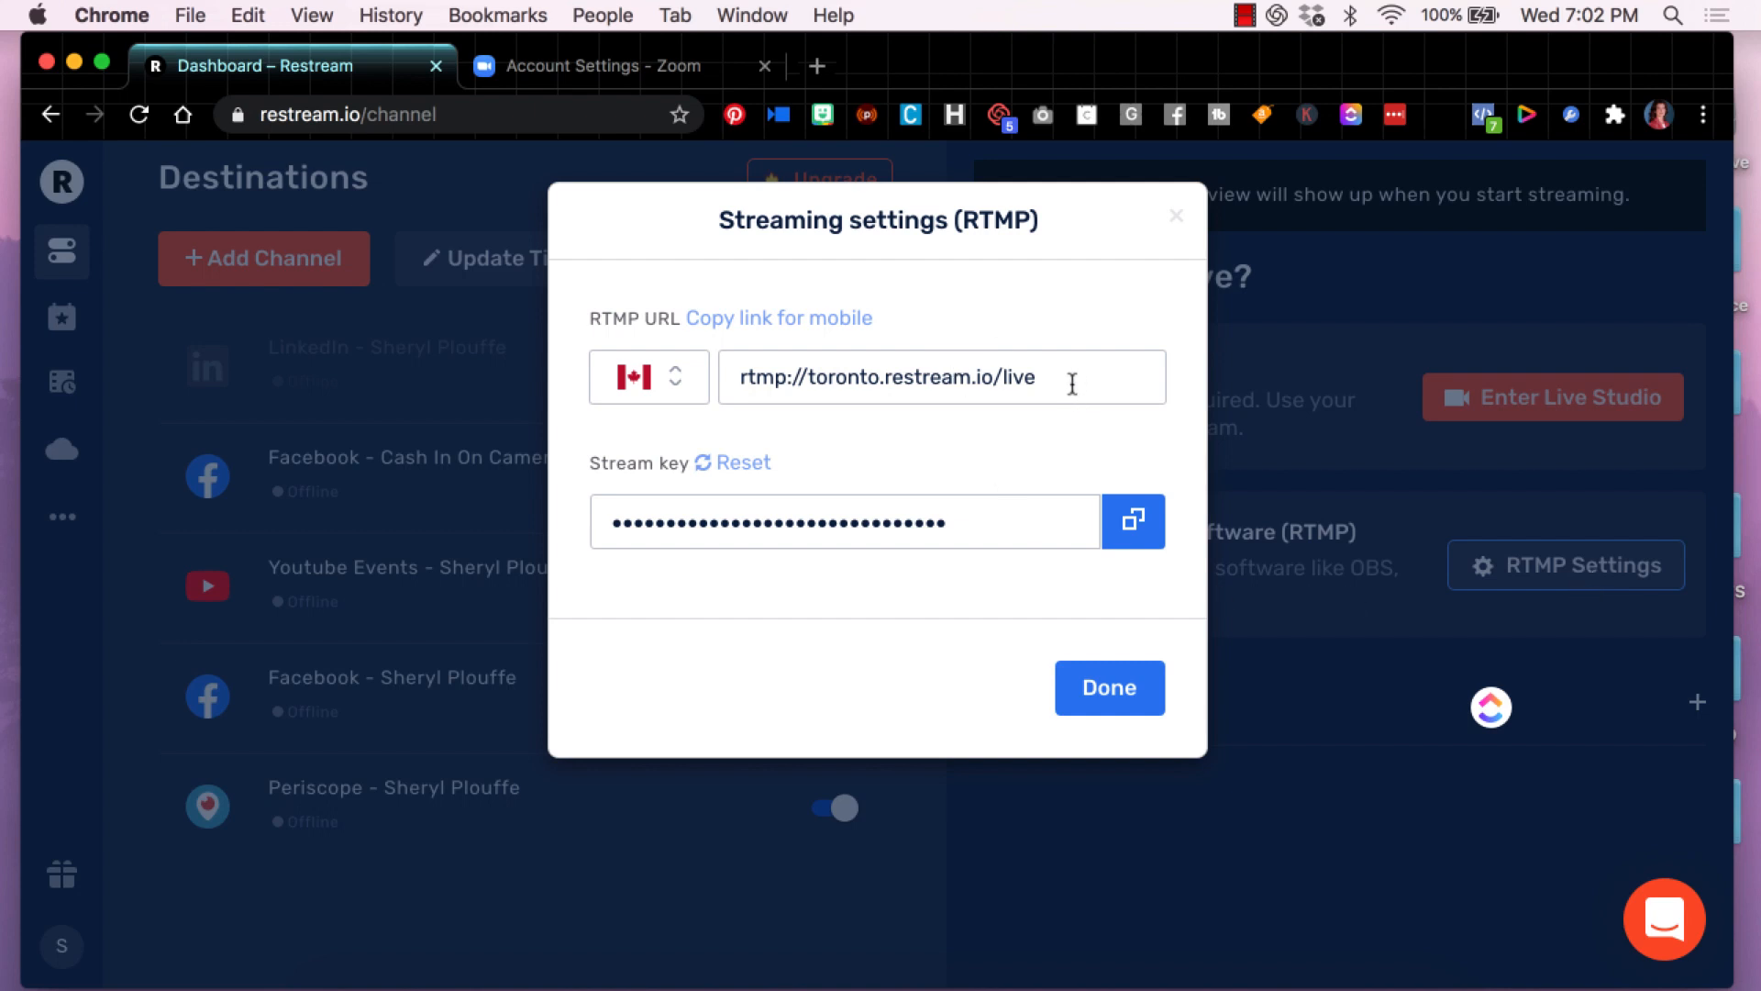
click(941, 376)
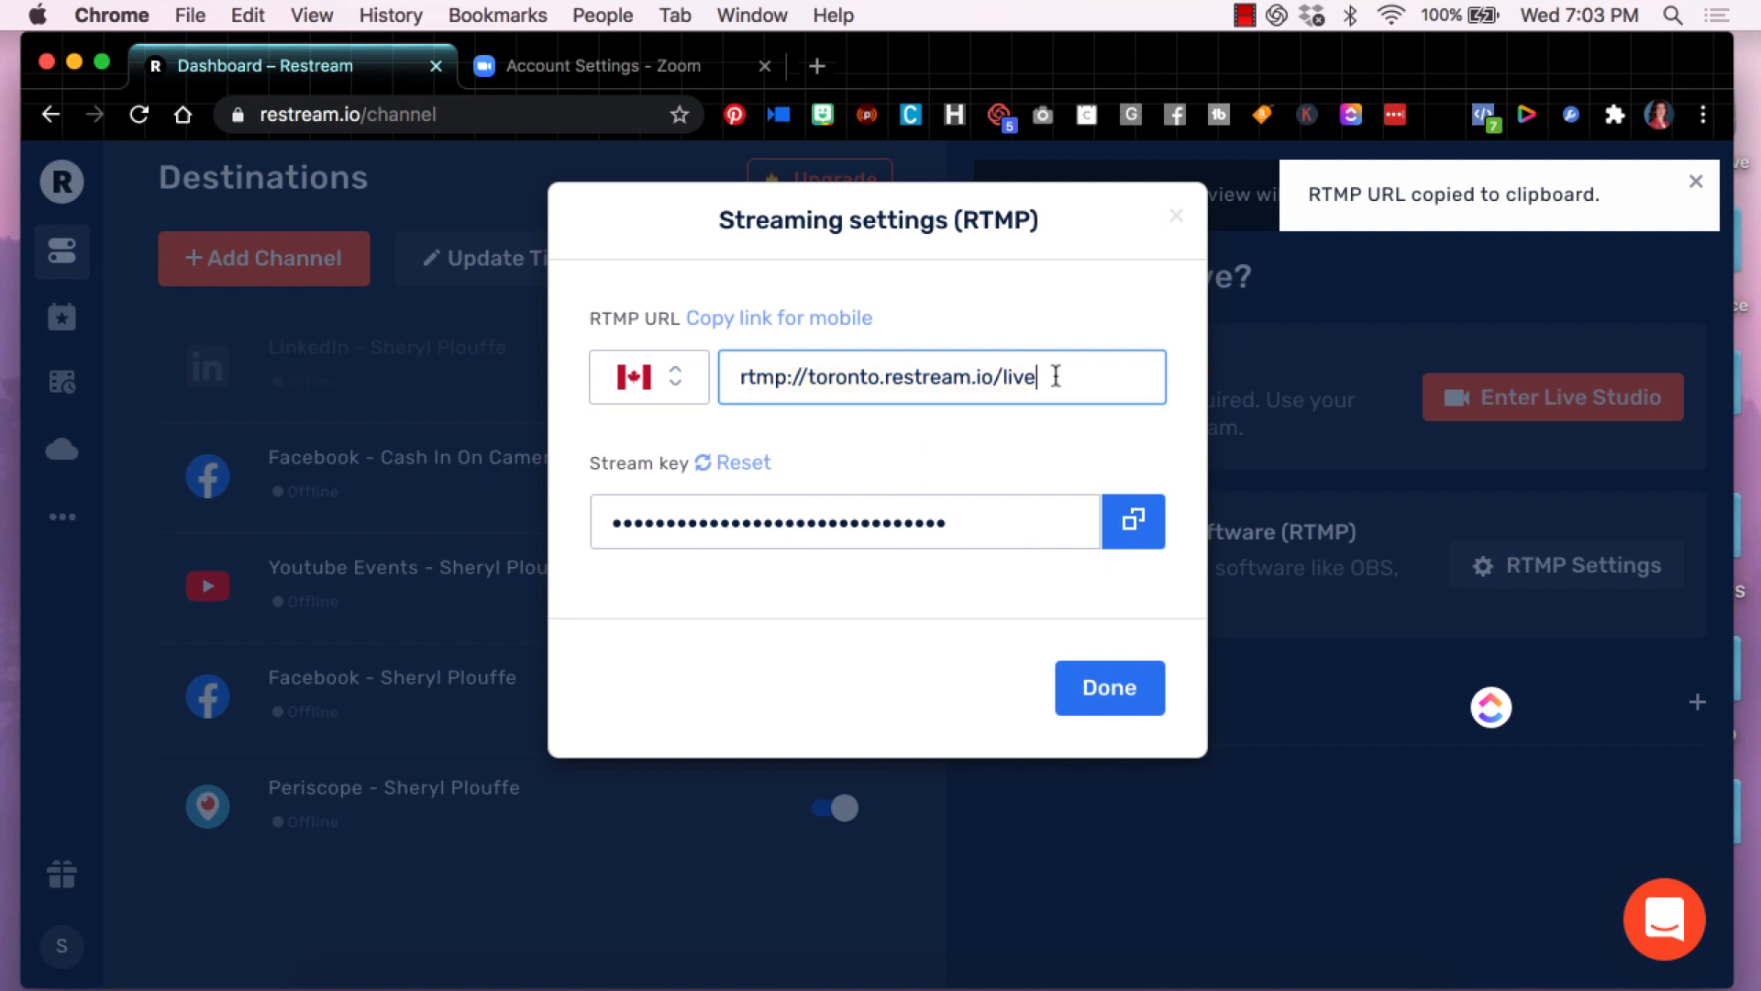
click(622, 66)
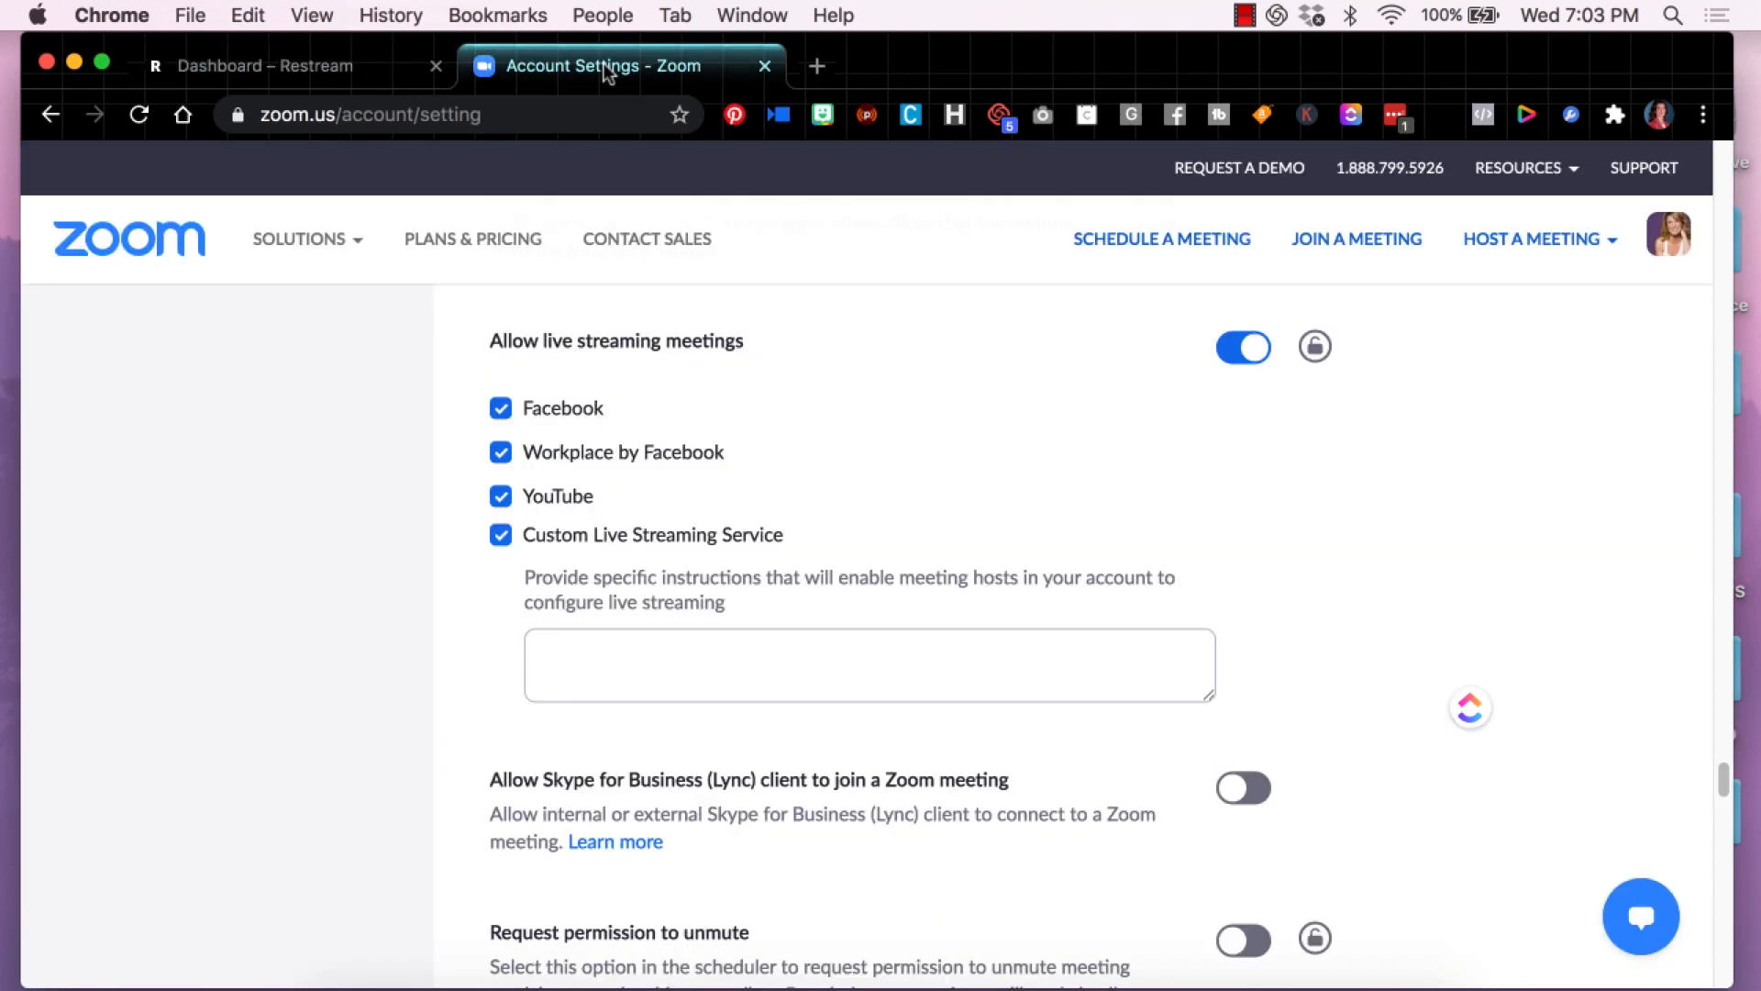
mouse_move(407, 429)
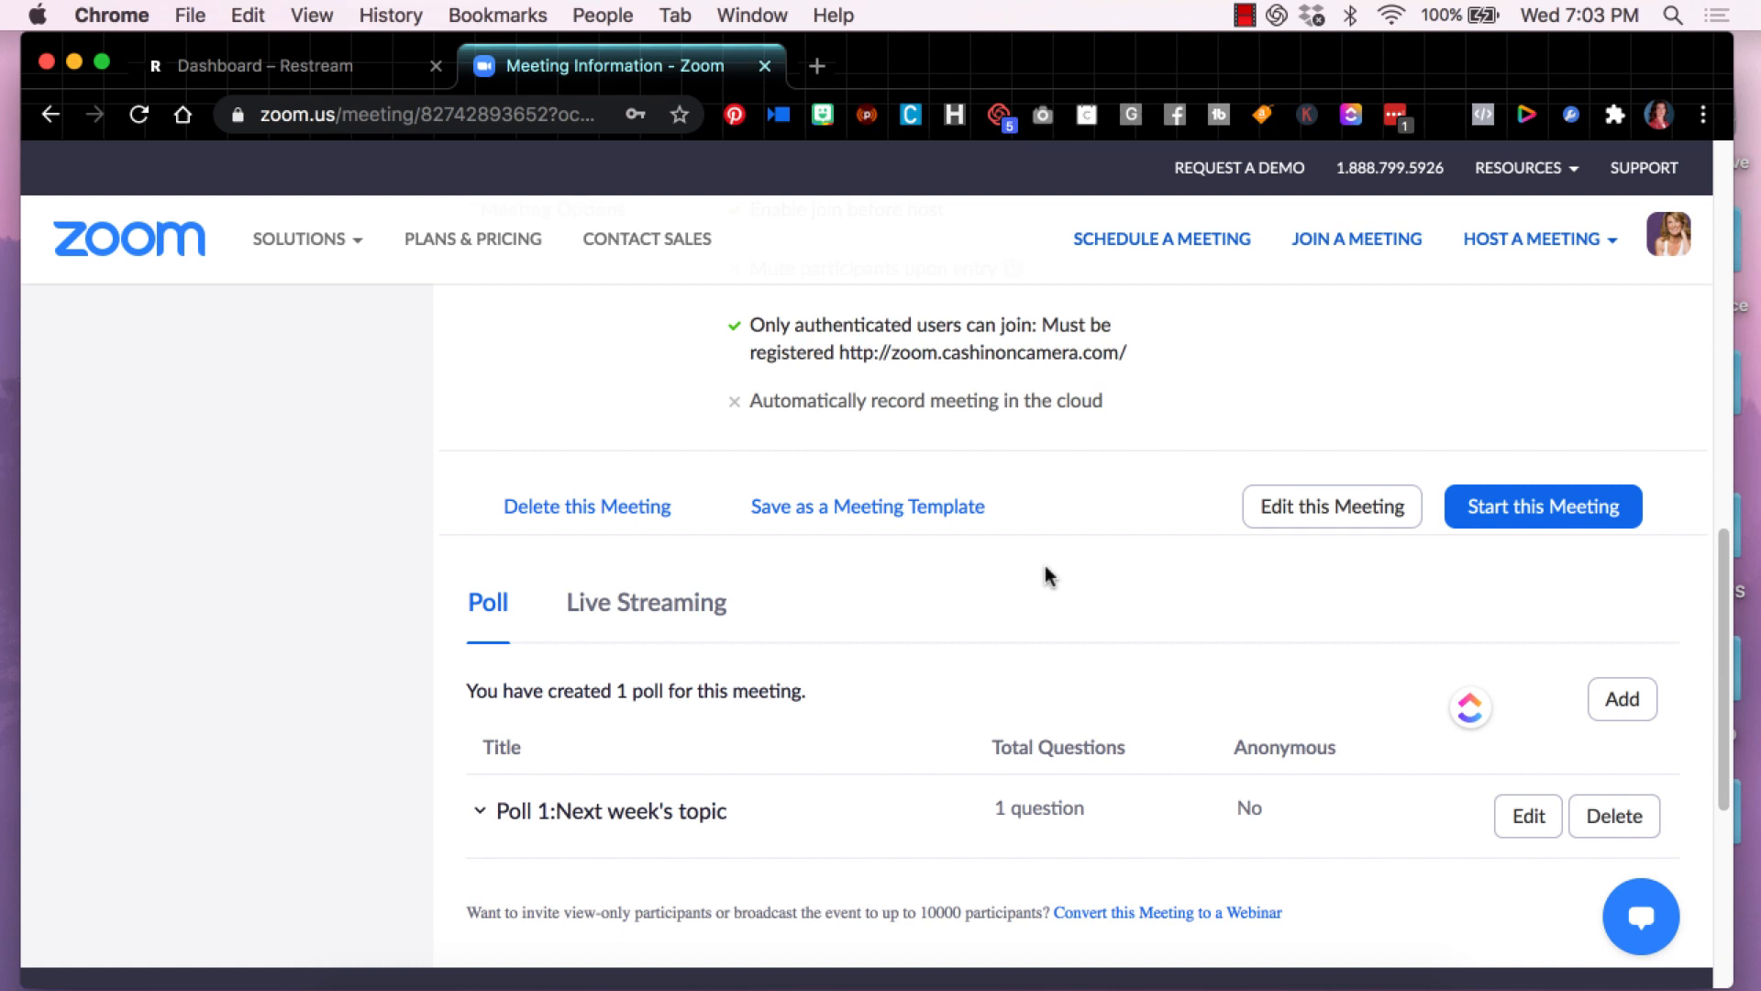
mouse_move(743, 668)
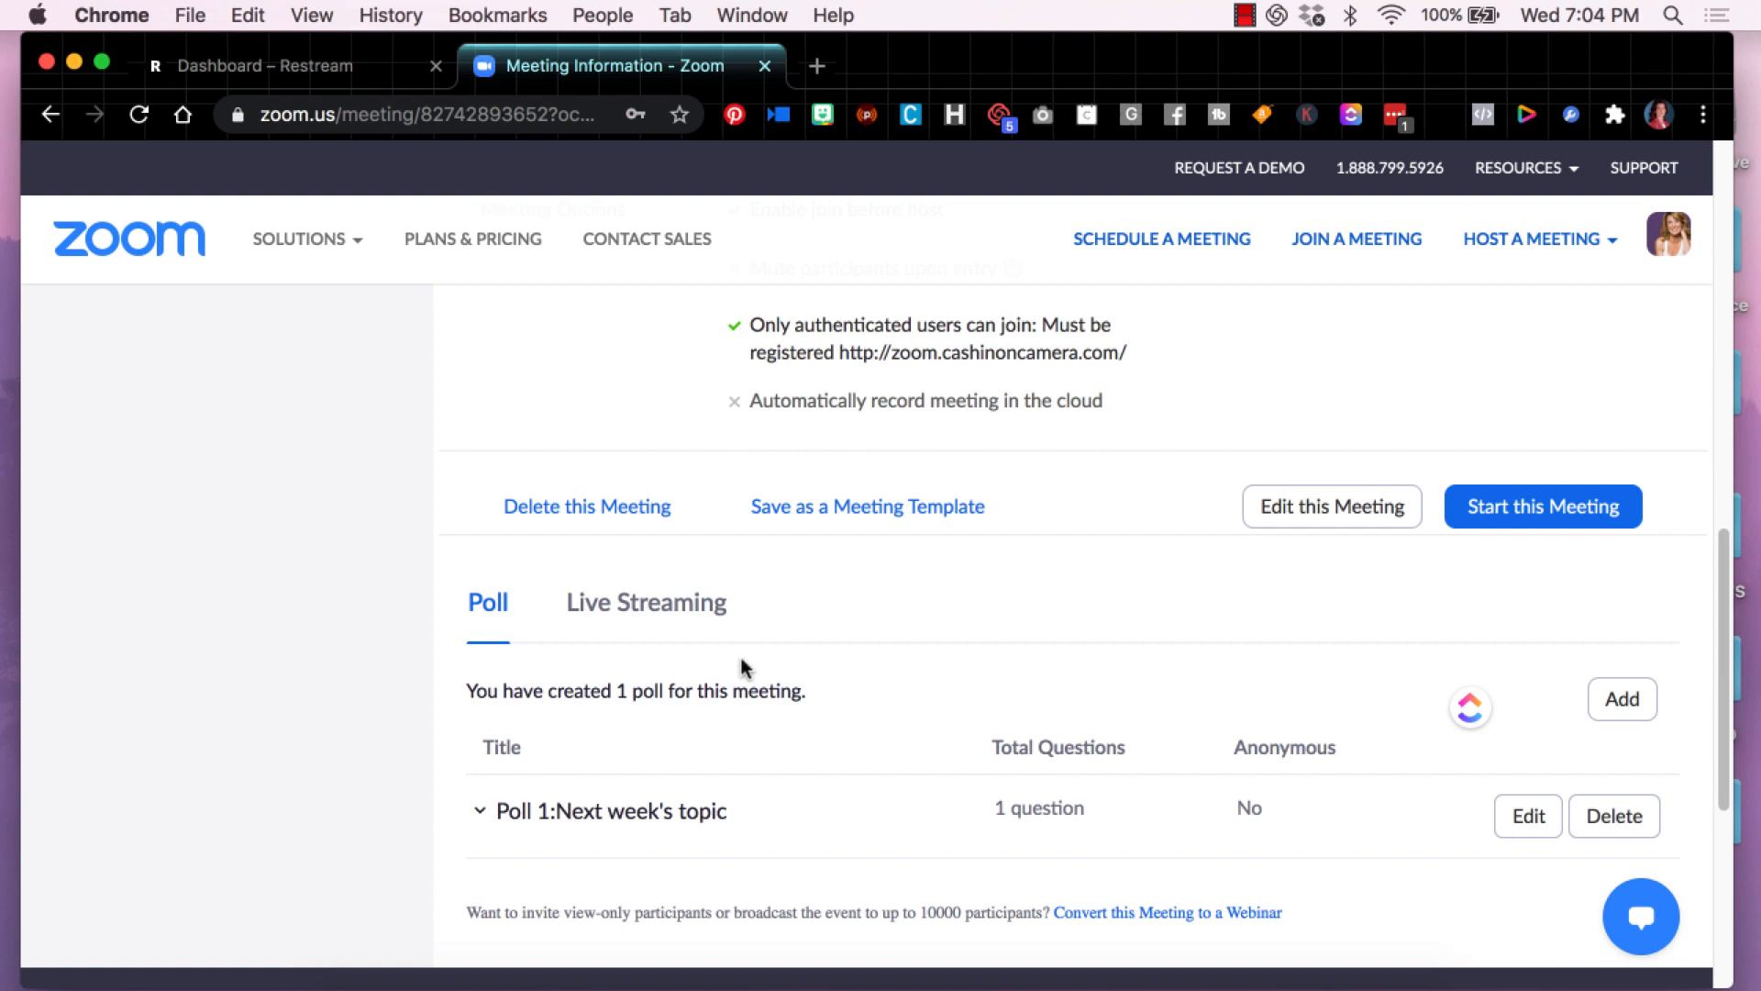
mouse_move(646, 603)
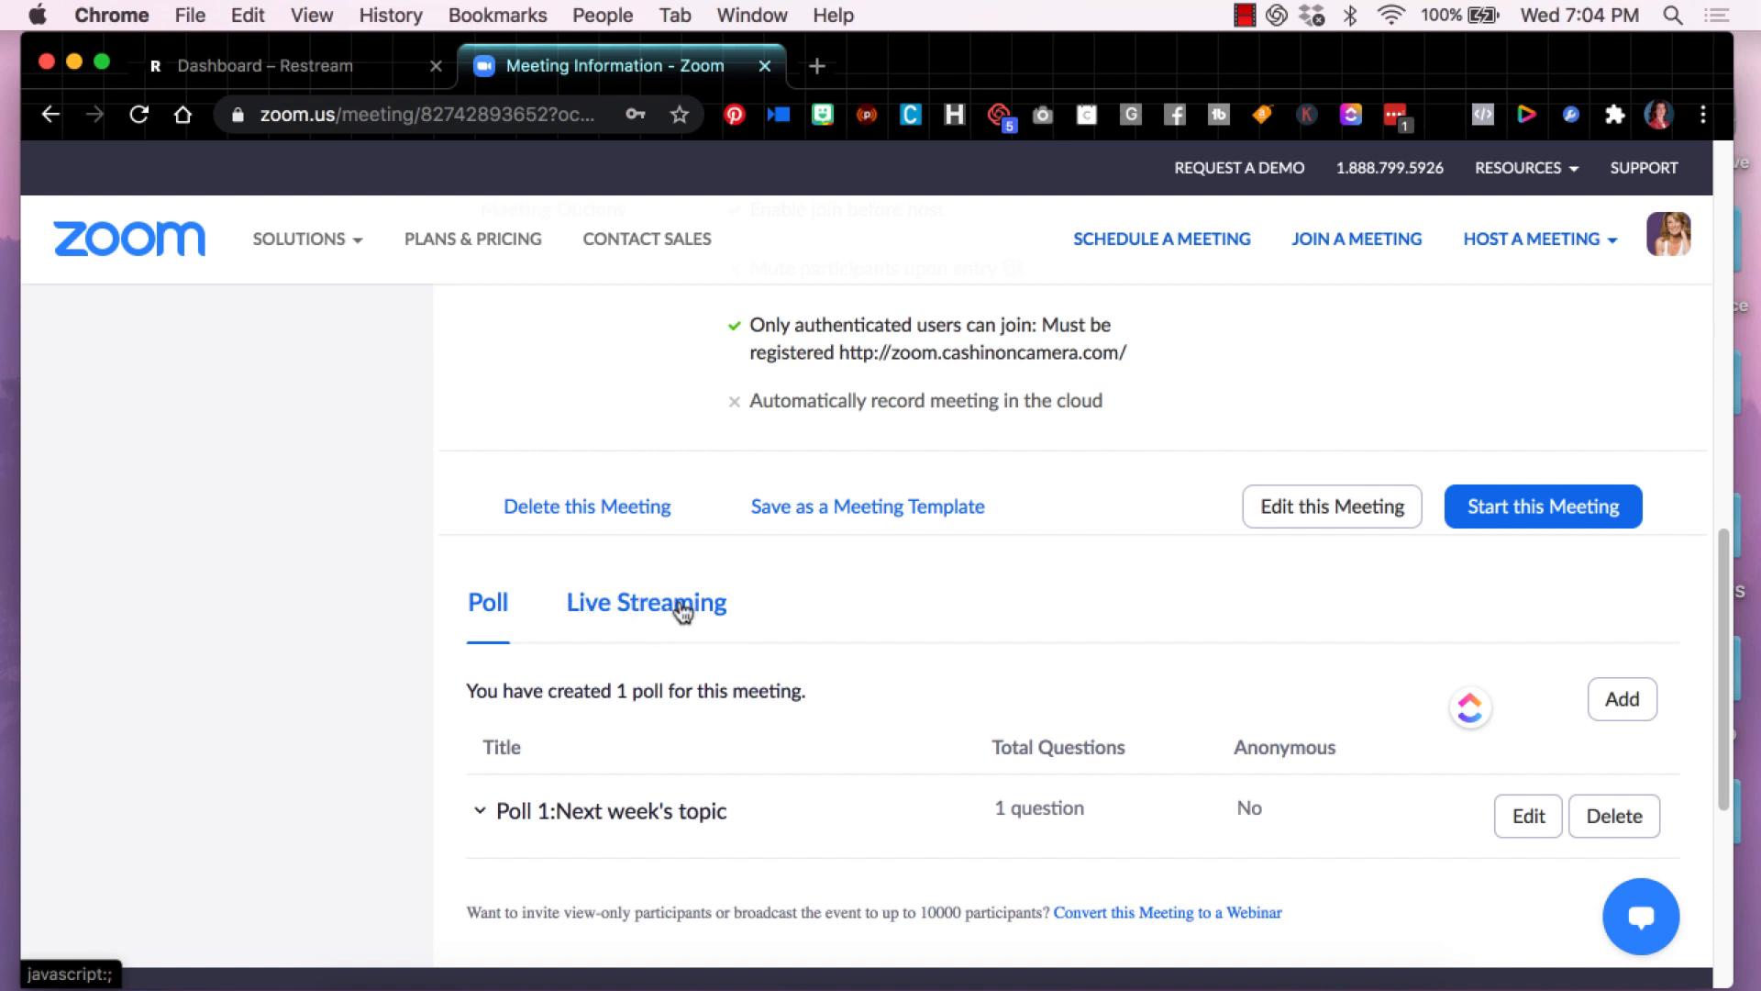
Step: View the scheduled meeting's Live Streaming details listing the custom Restream service
click(645, 602)
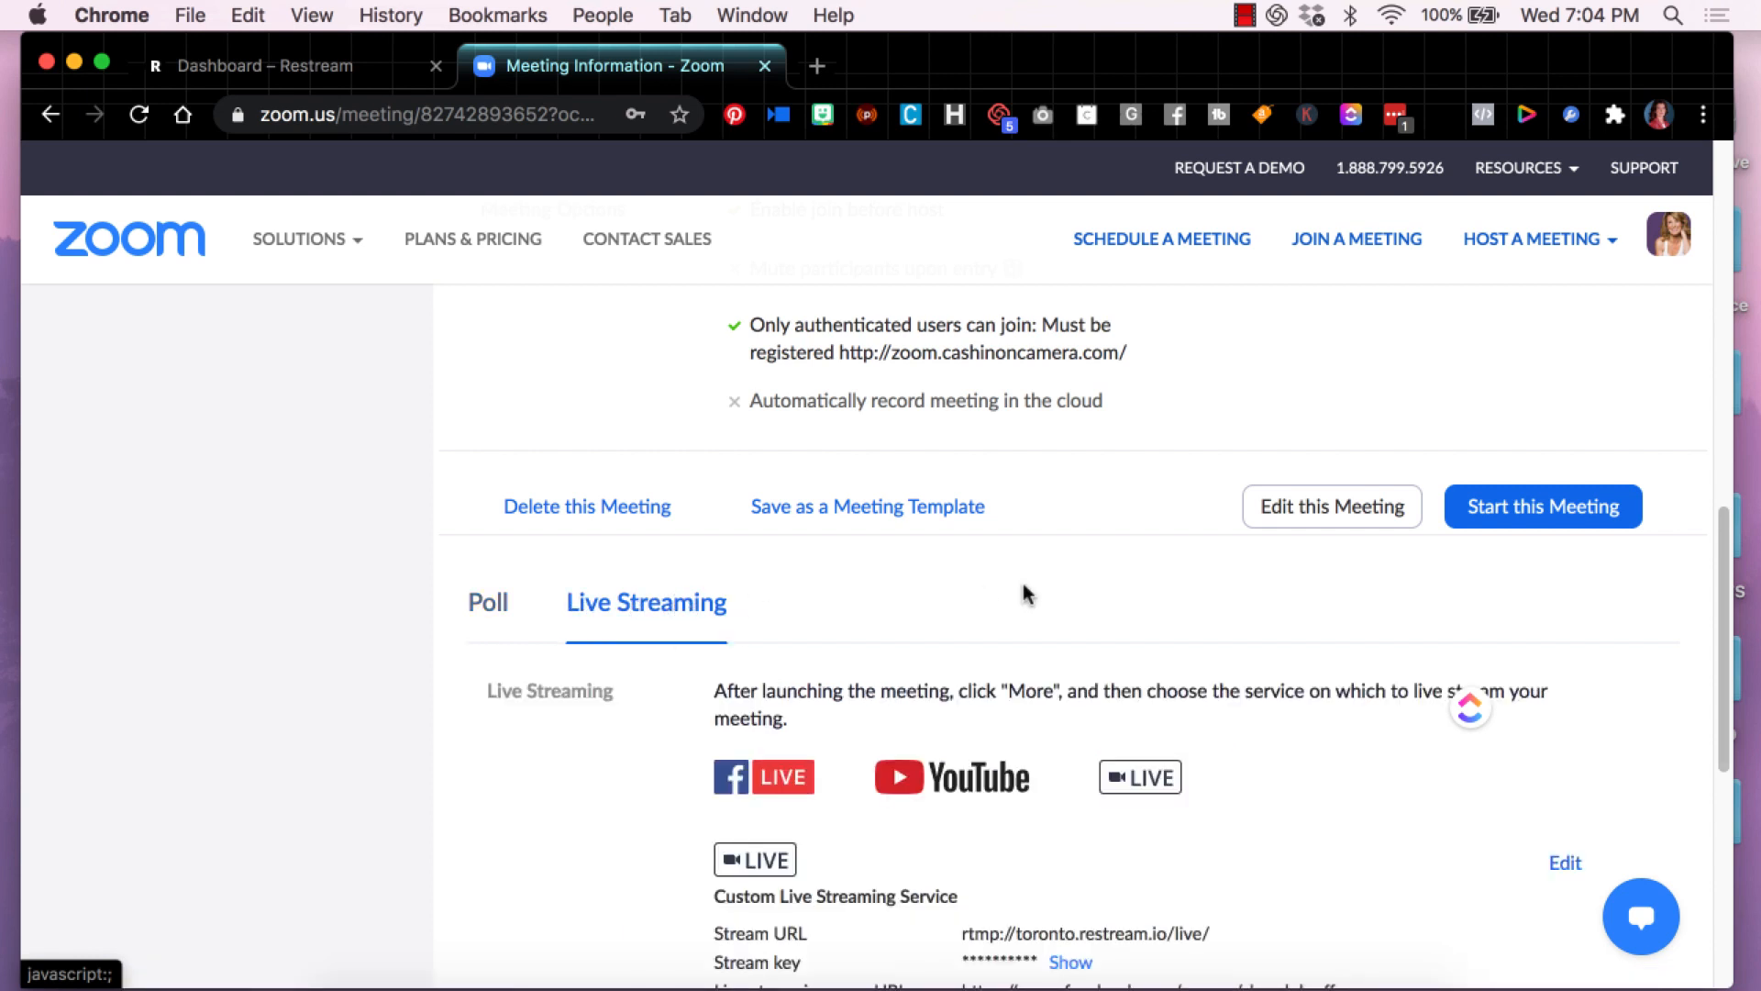
scroll(down, 3)
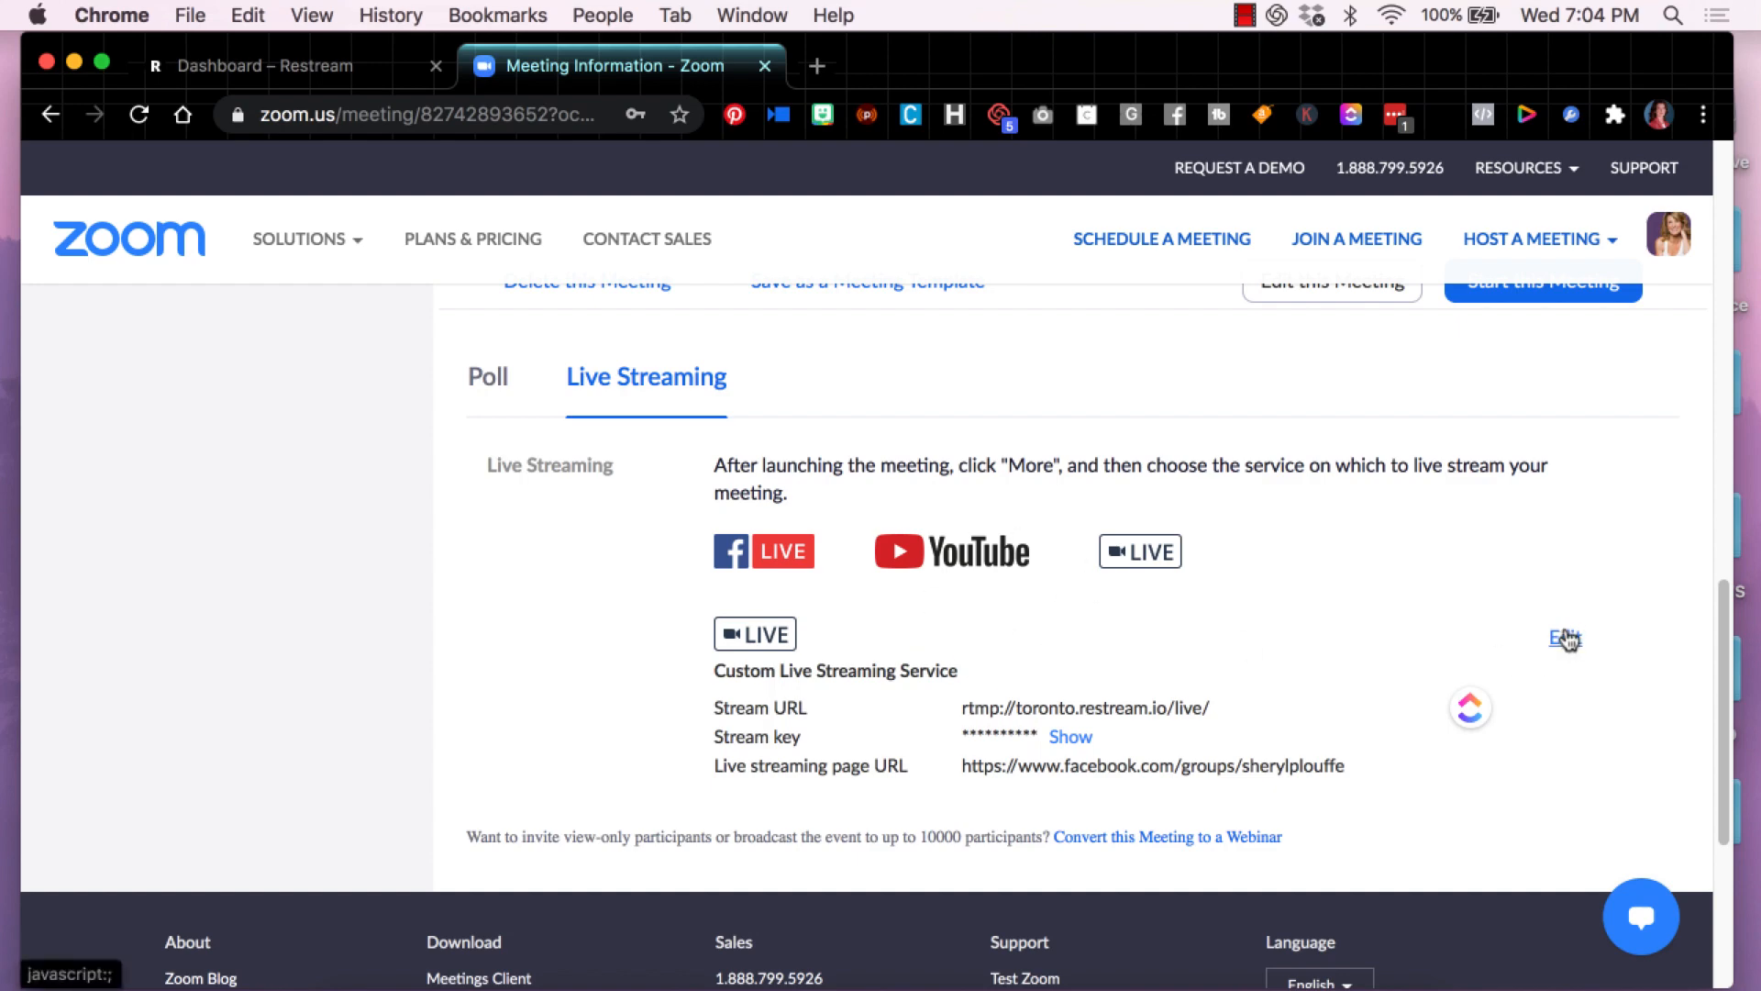
Step: Copy the Restream RTMP URL into the Zoom Stream URL field
click(1560, 637)
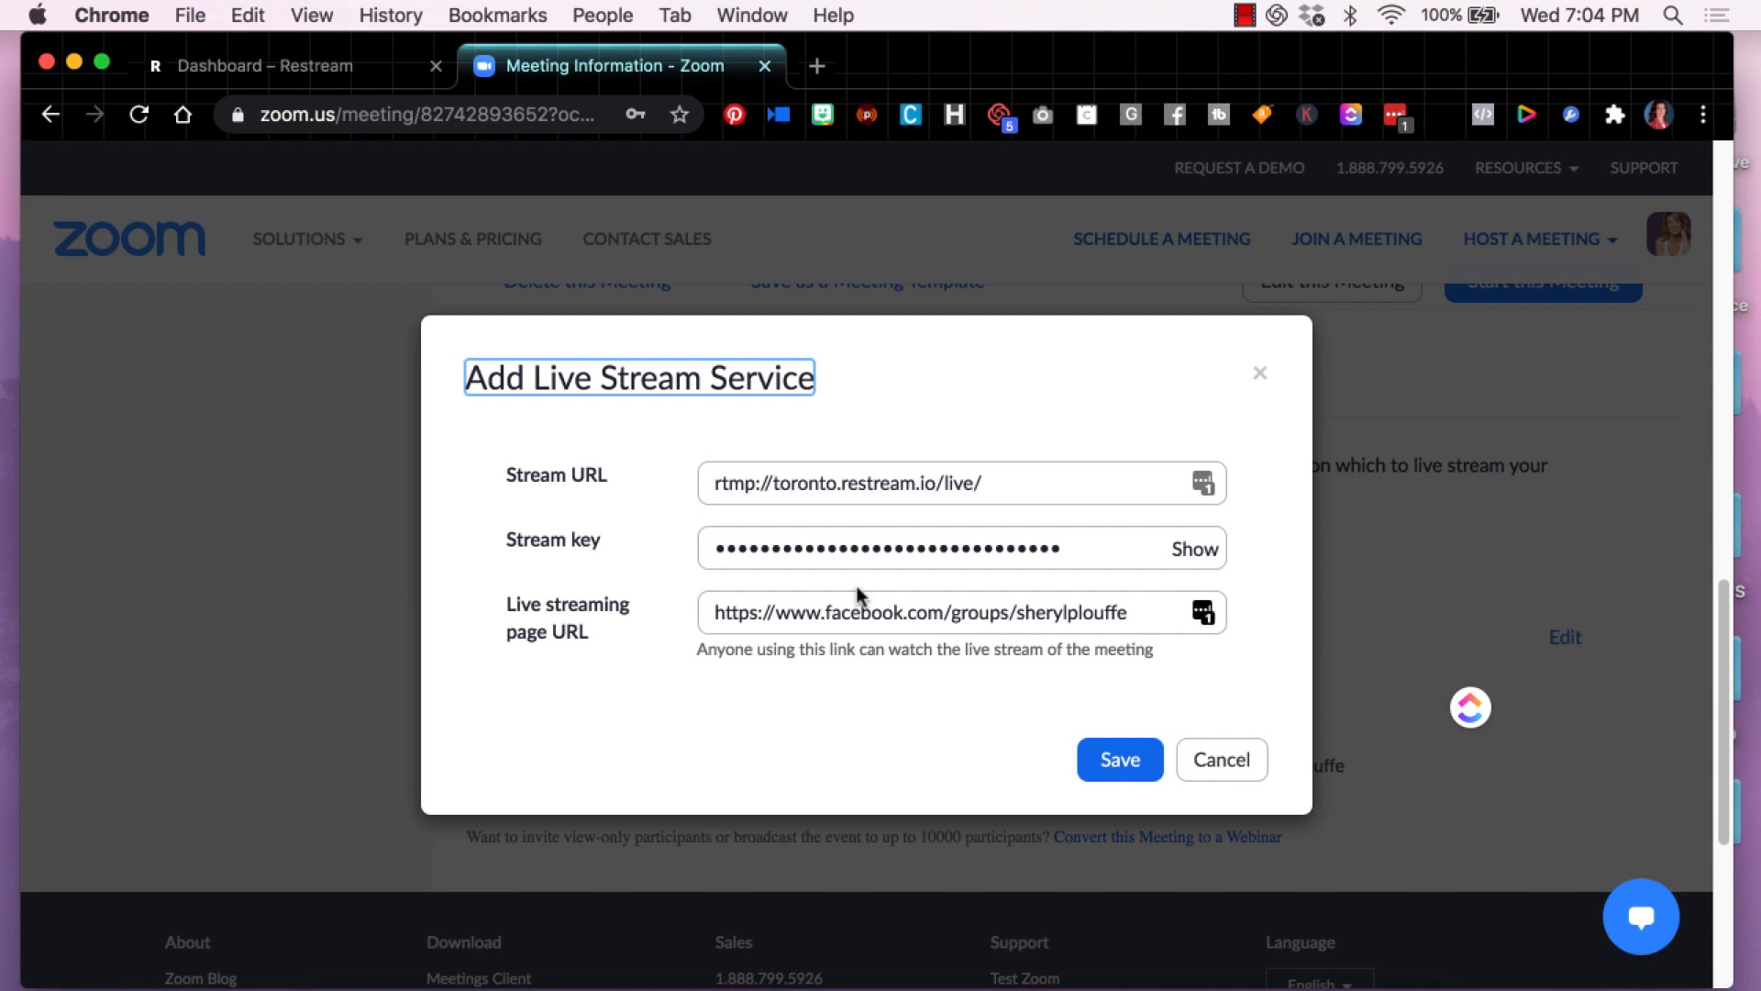
mouse_move(519, 481)
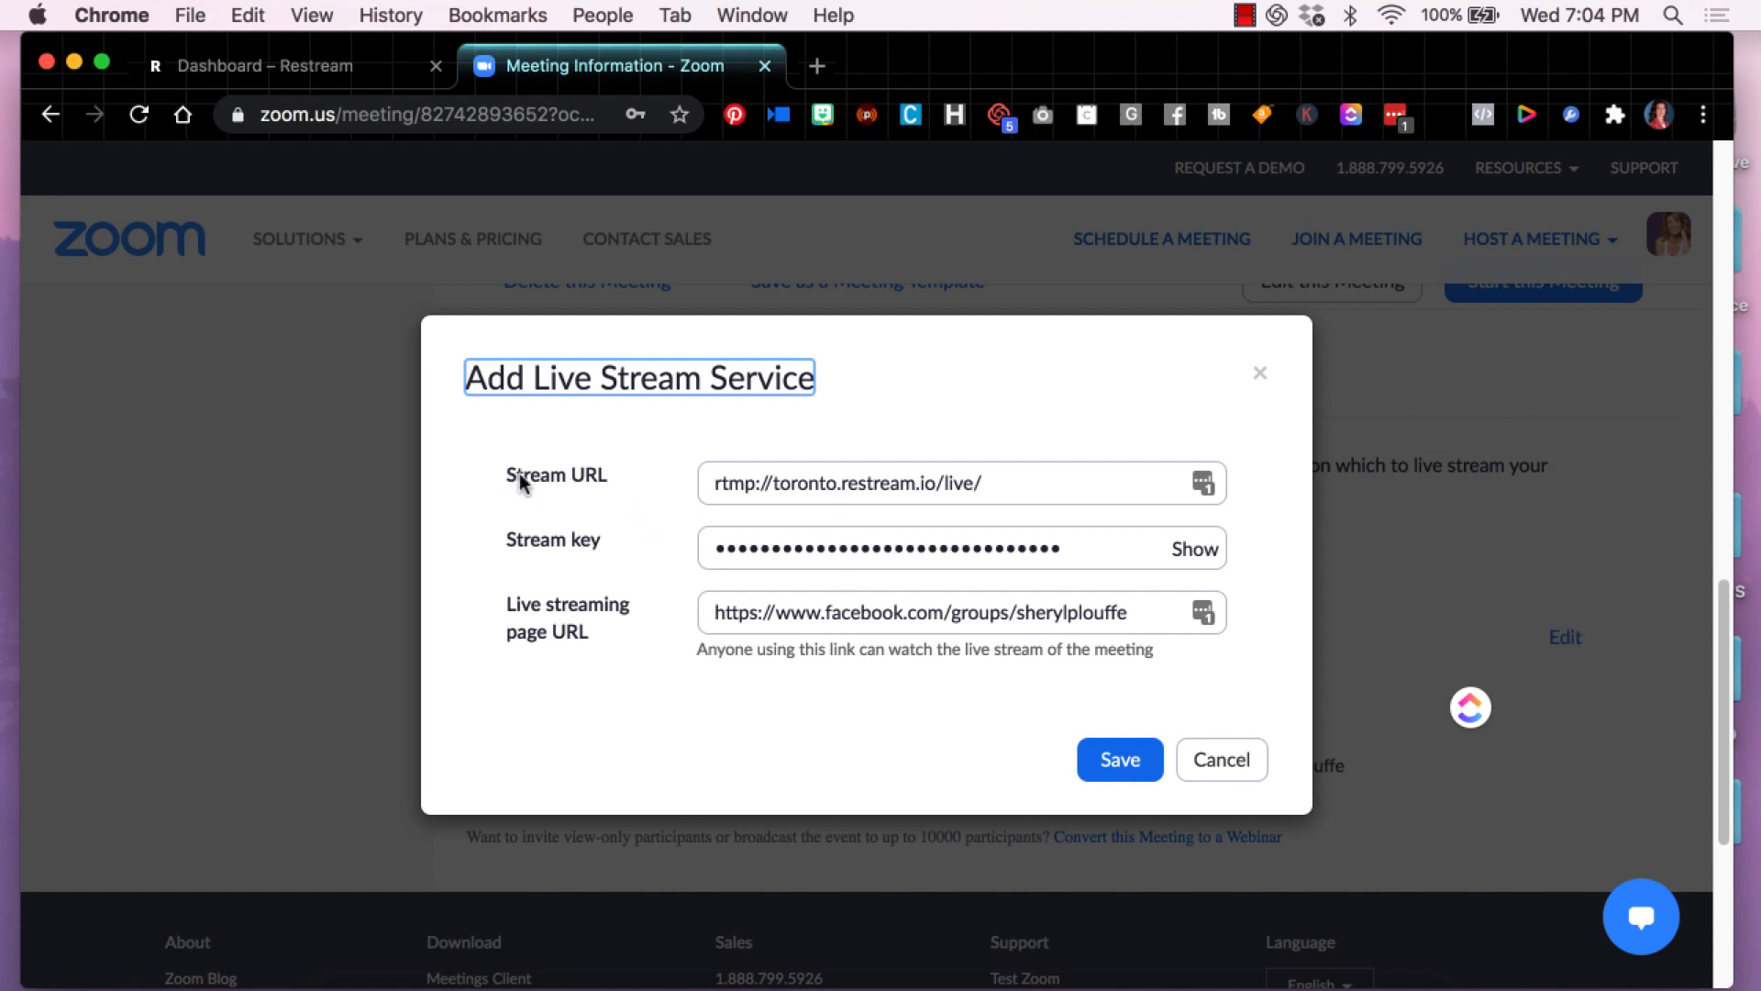
mouse_move(537, 547)
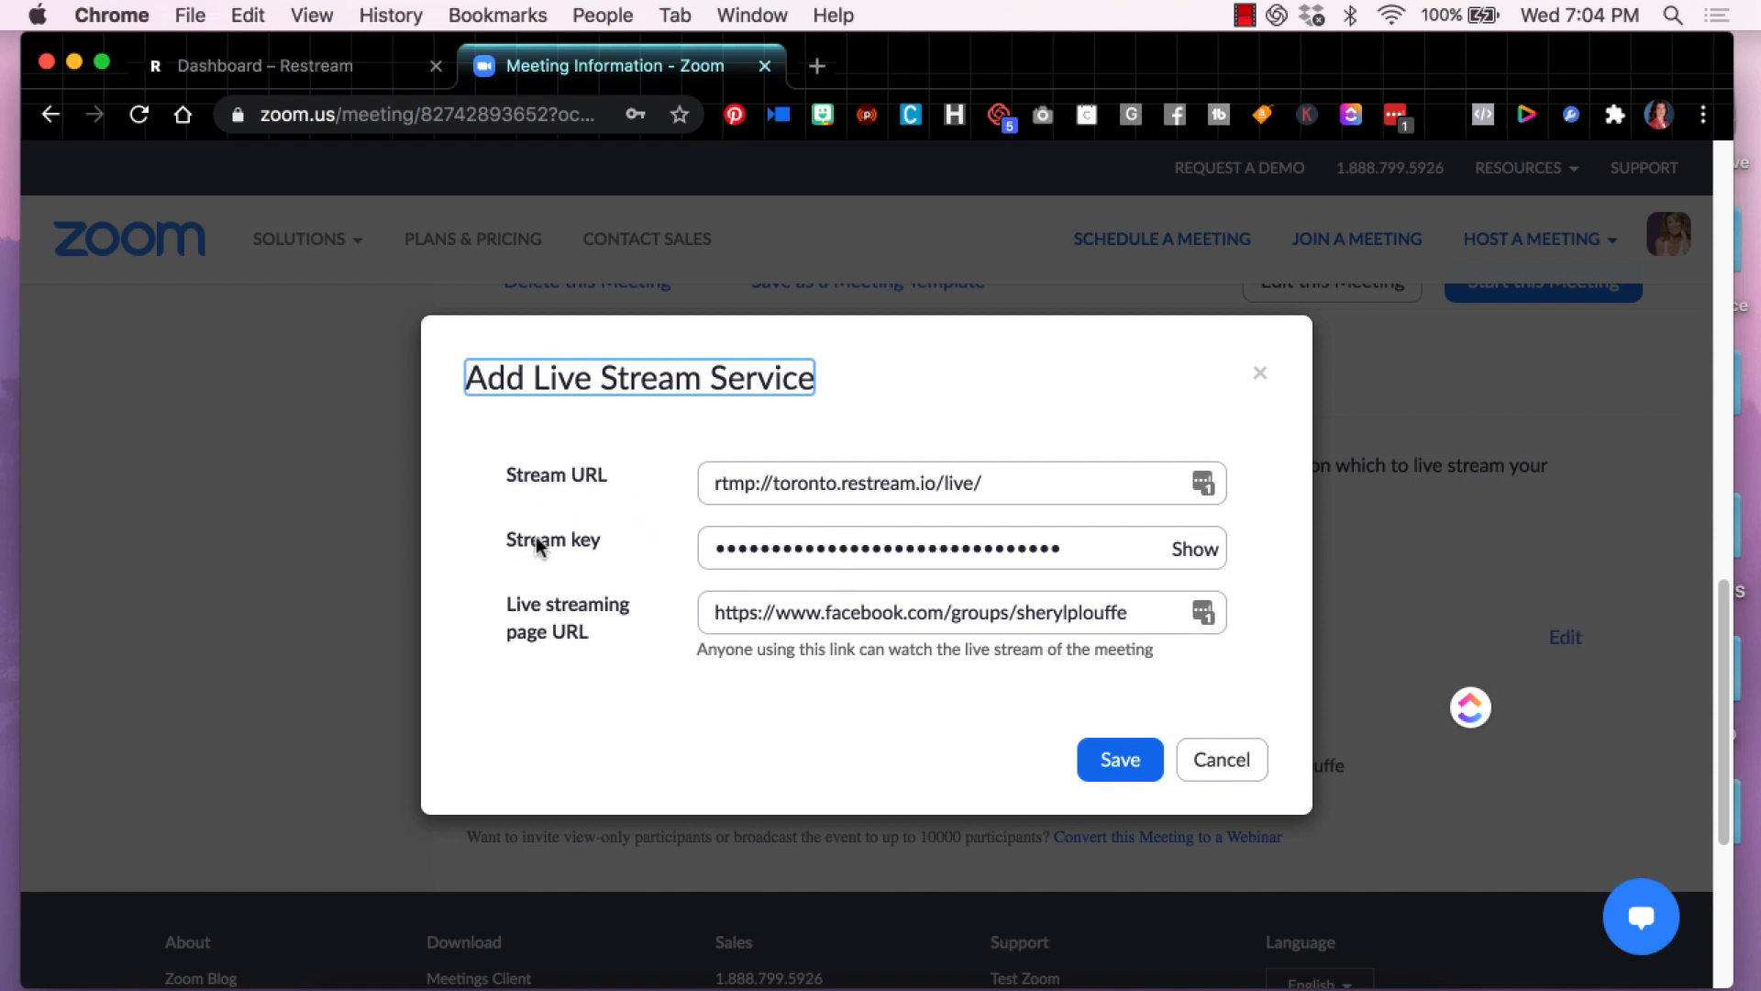
mouse_move(598, 642)
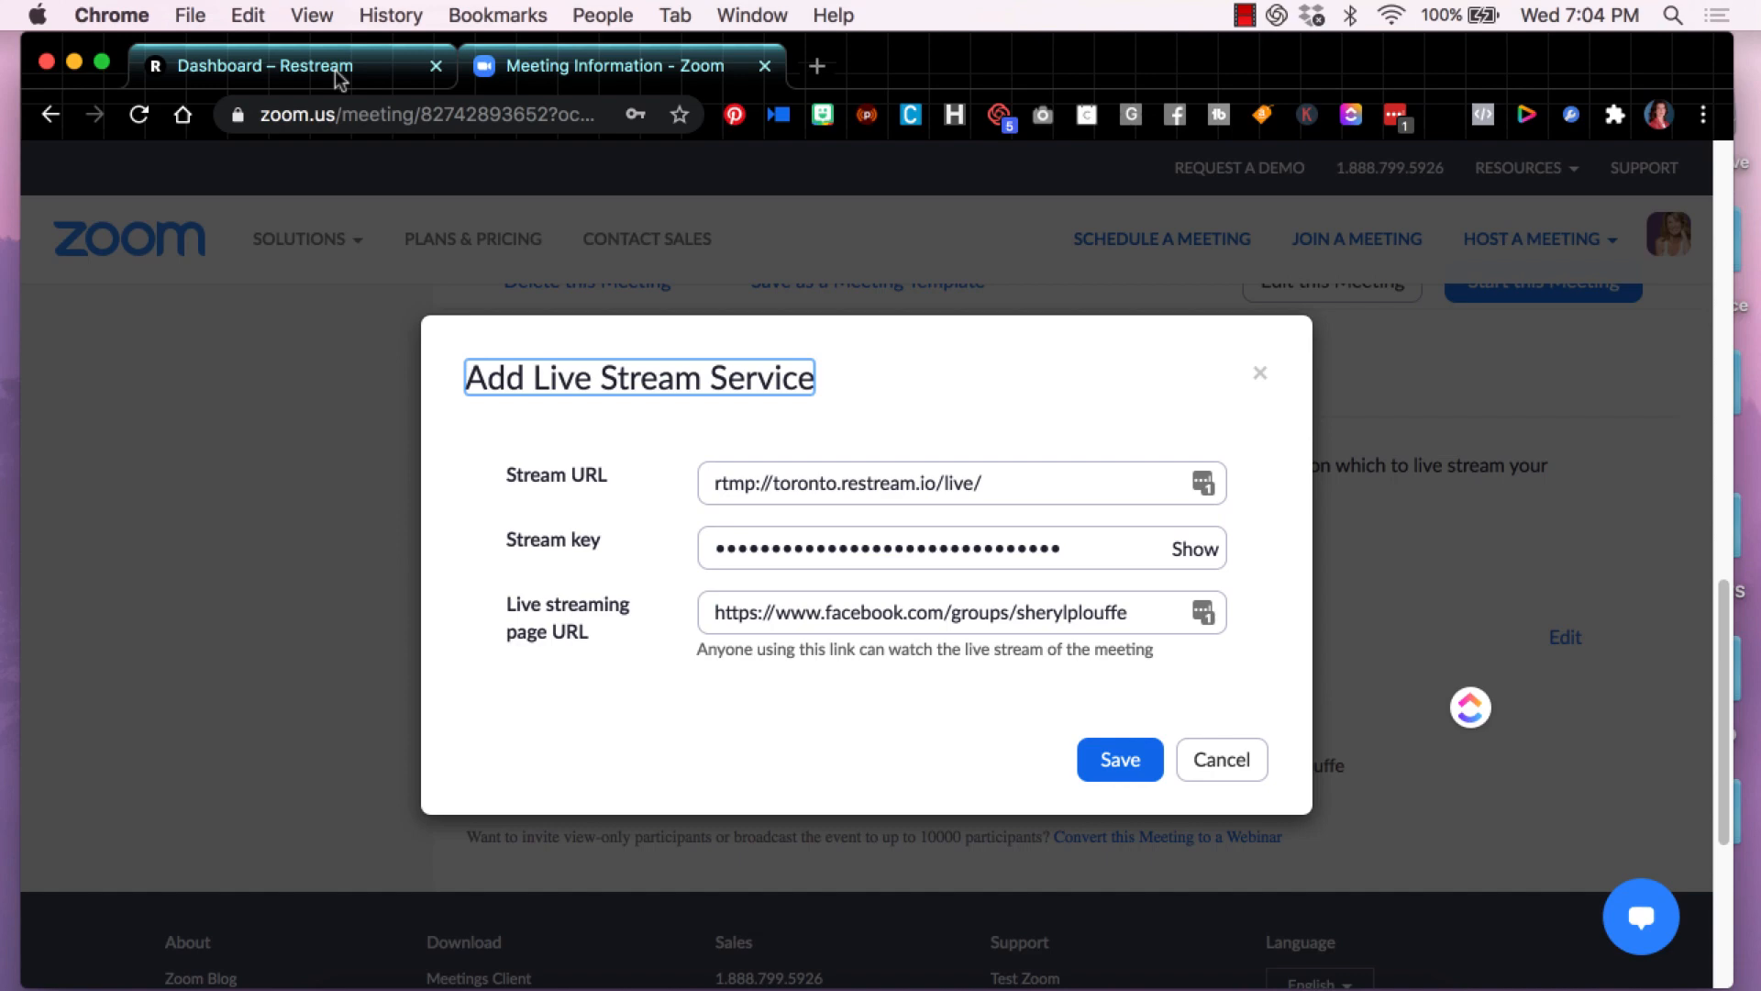
click(292, 66)
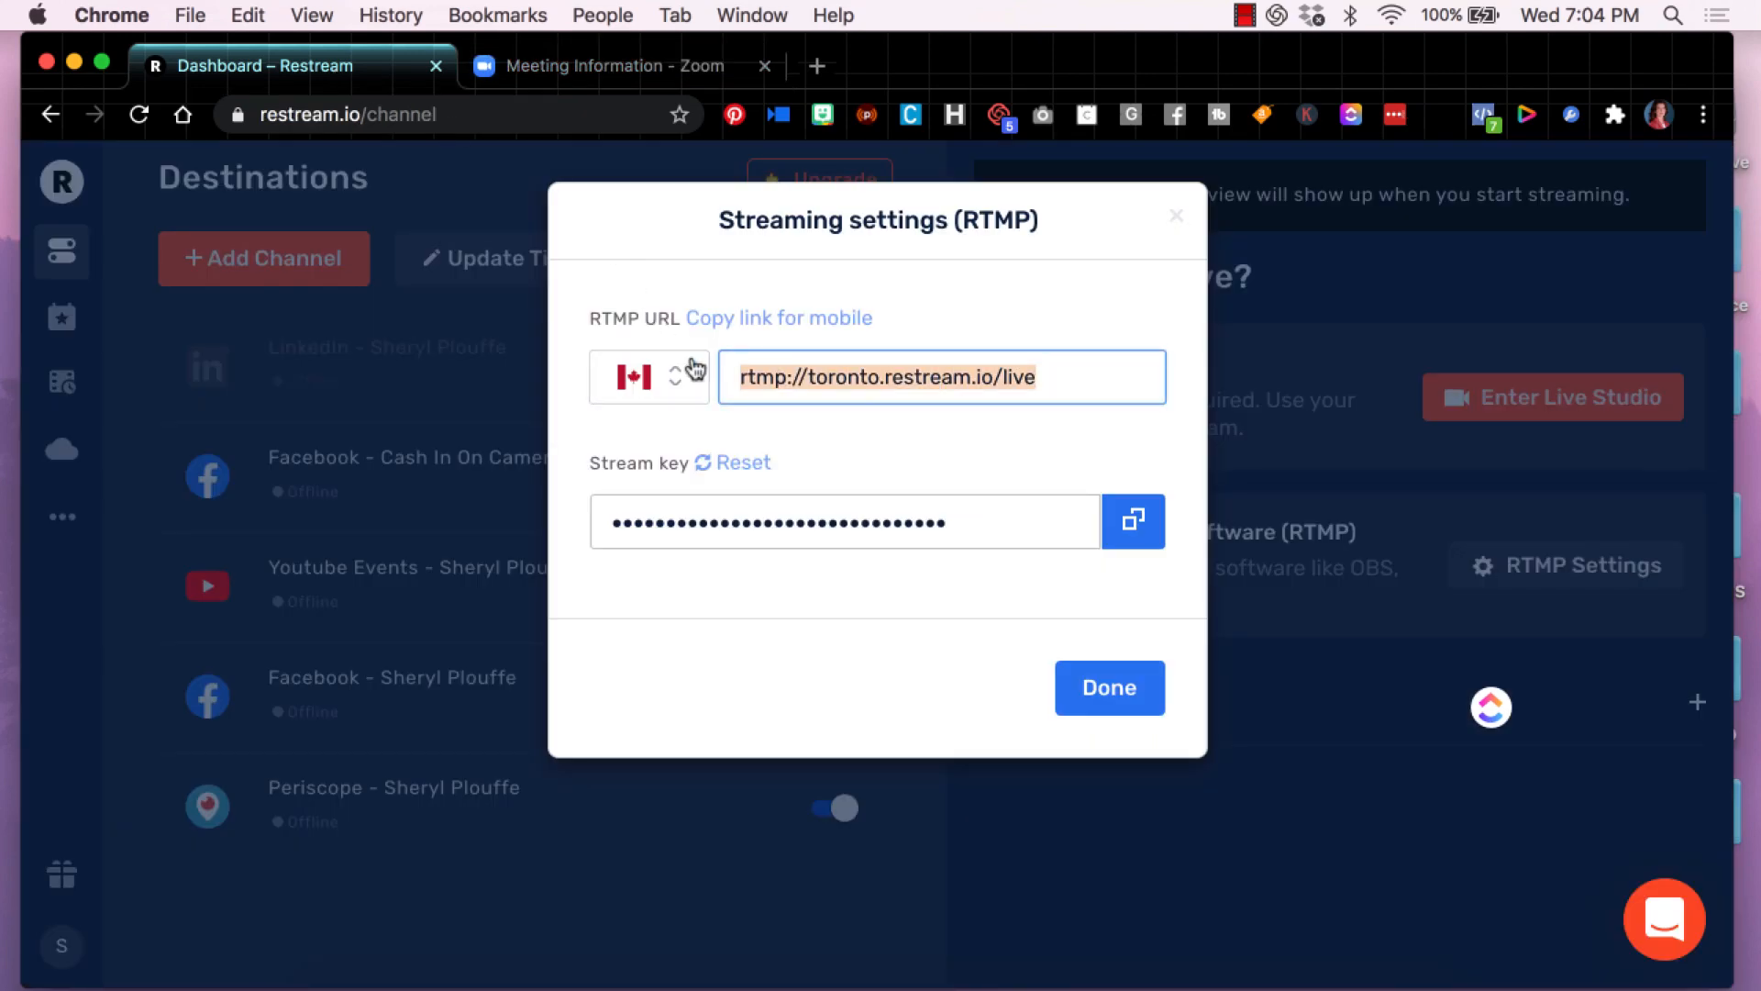
right_click(941, 376)
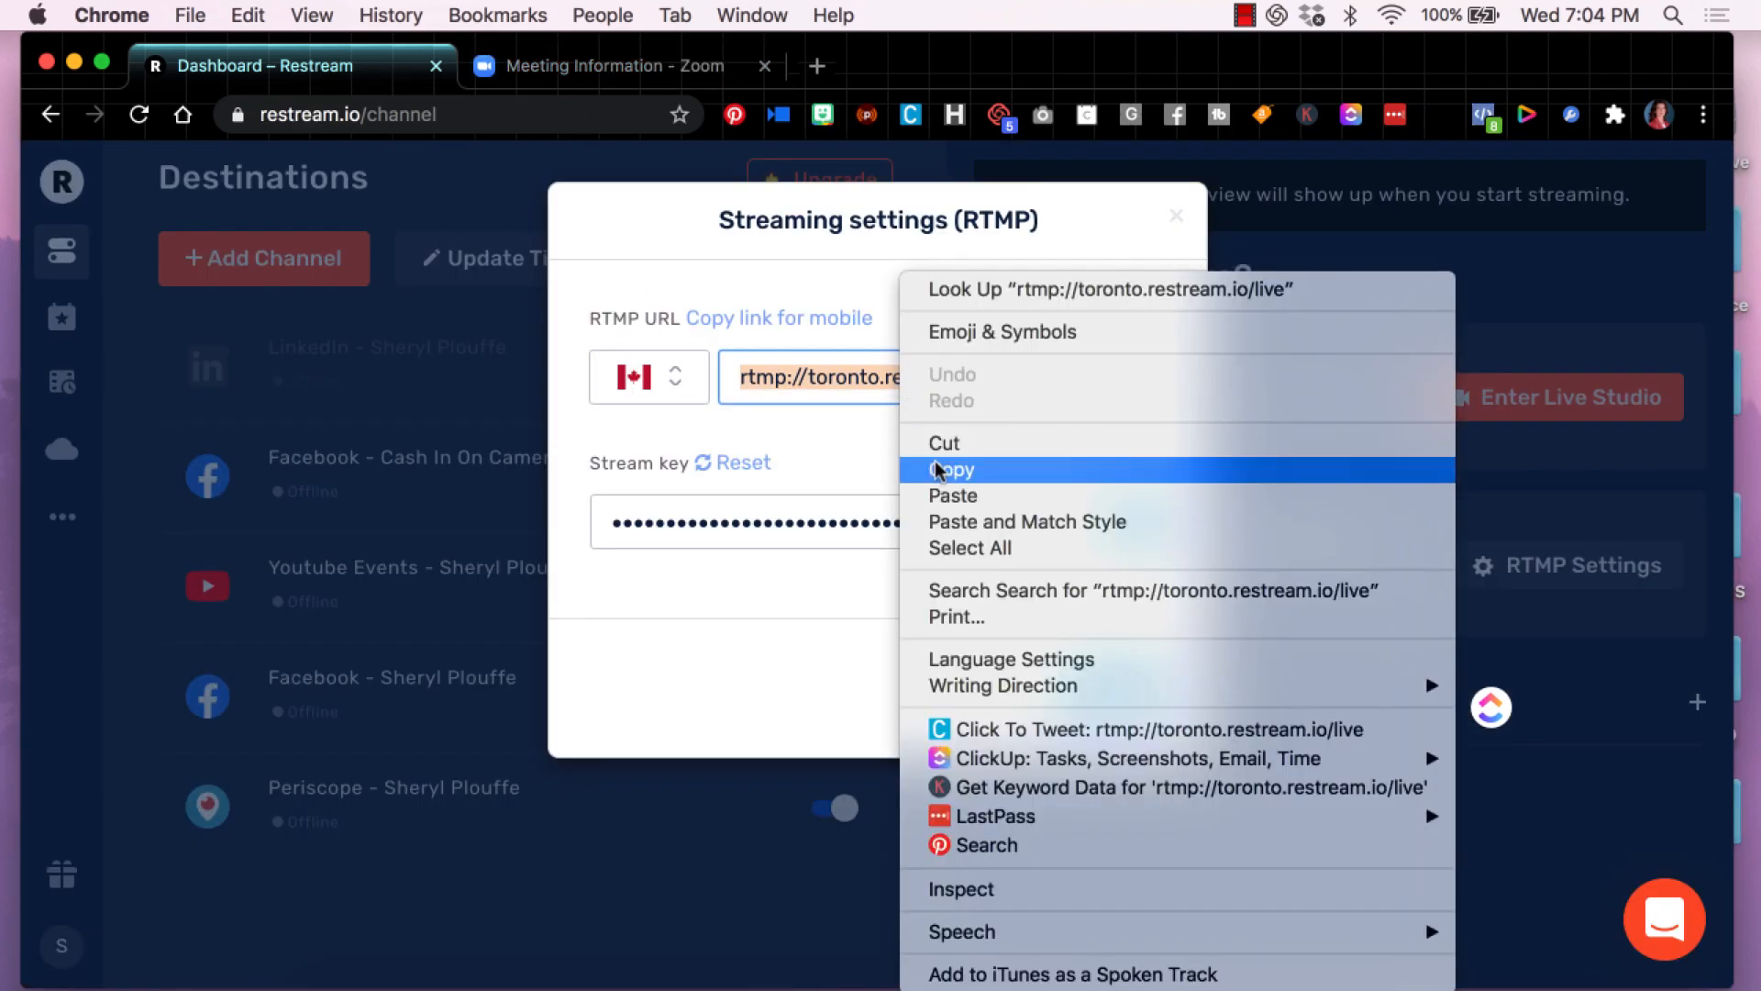
click(952, 470)
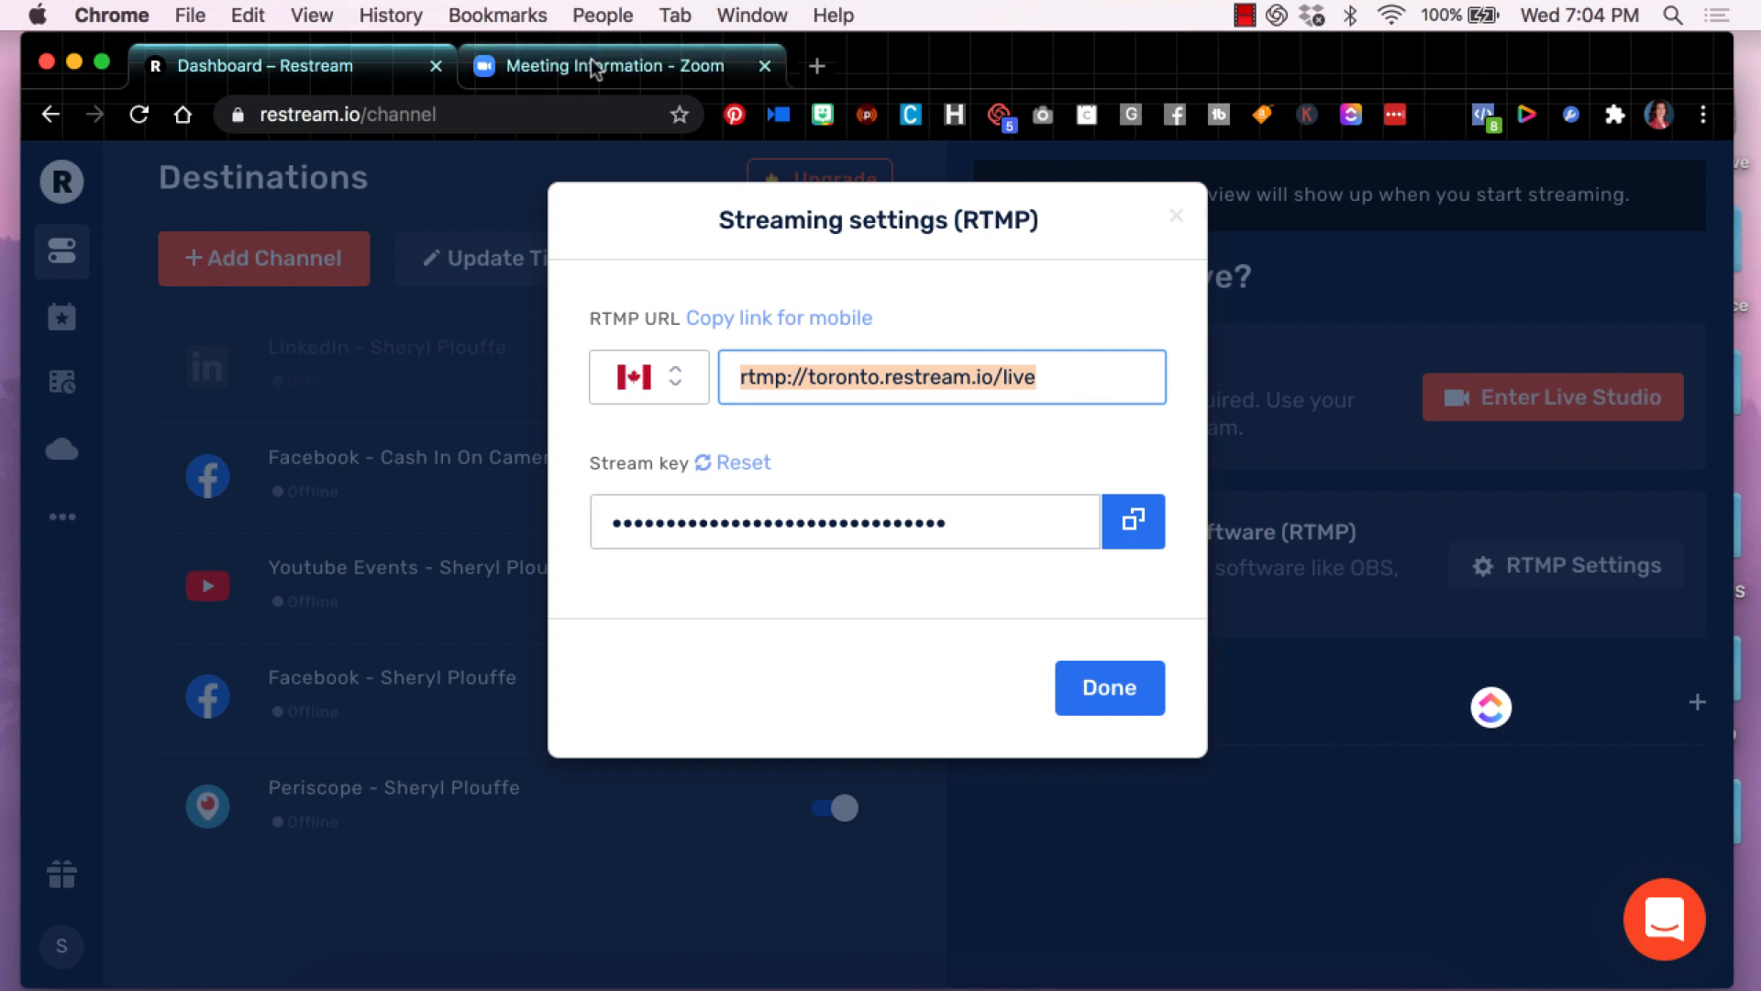
click(620, 66)
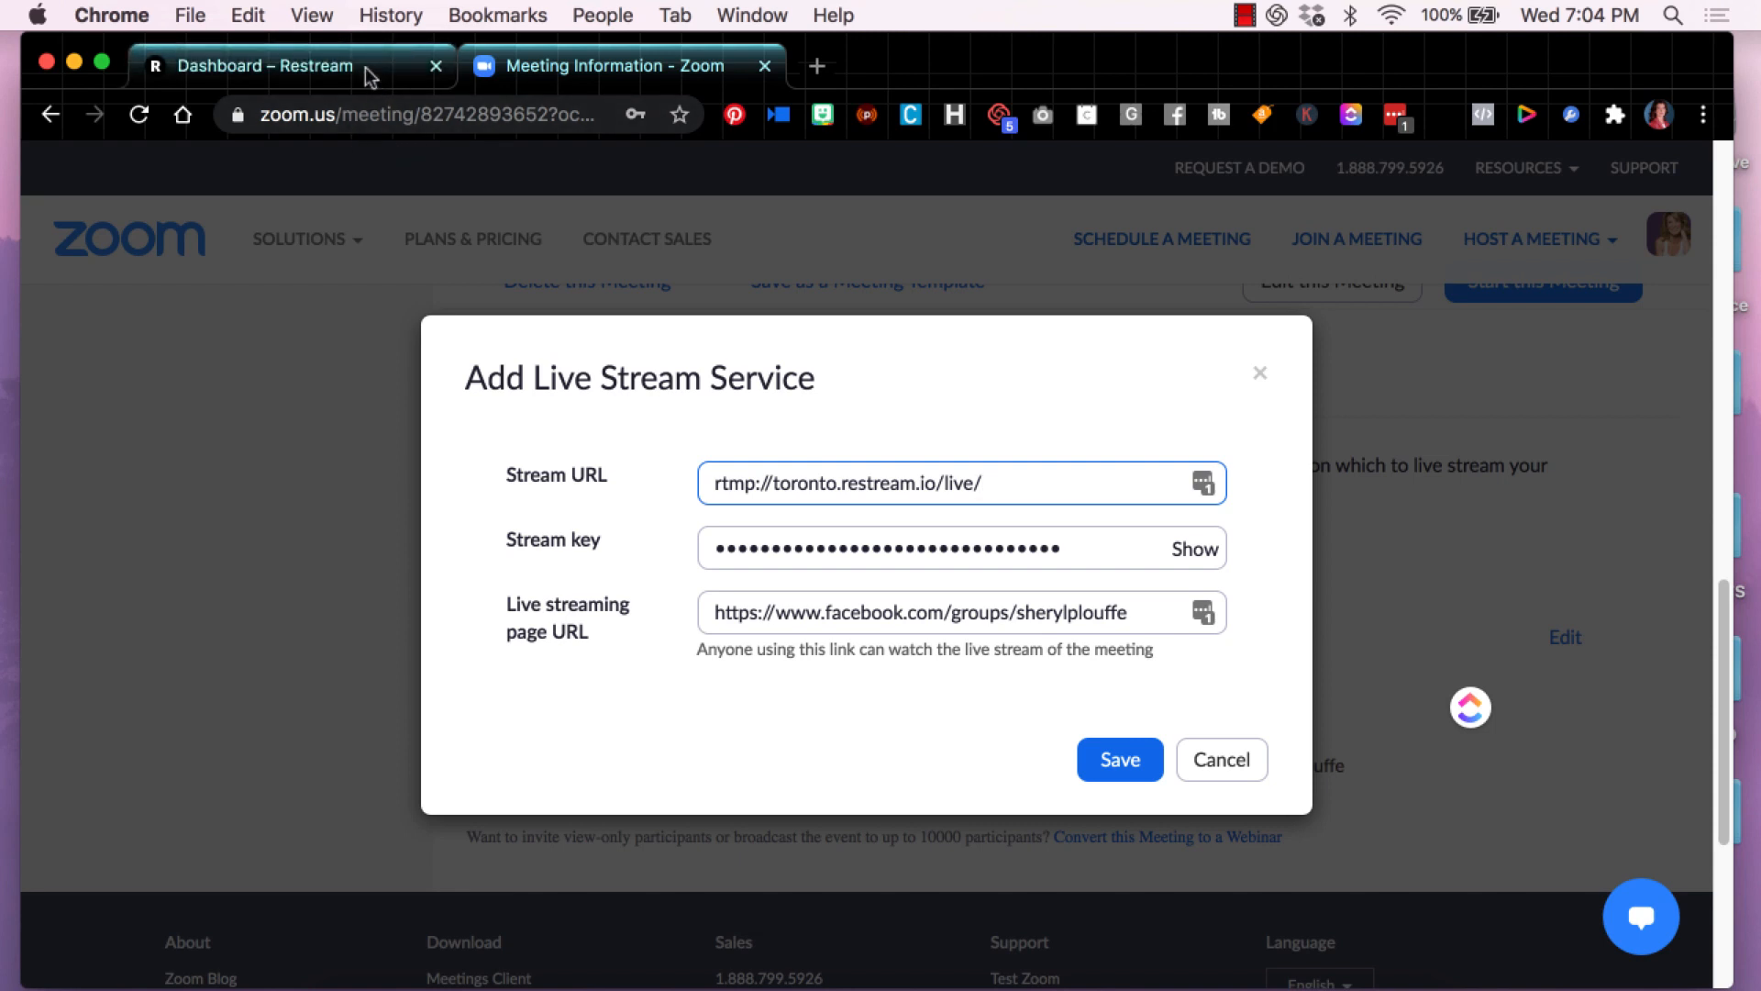
Step: Copy the Restream stream key into the Zoom Stream key field and return to Restream
click(259, 66)
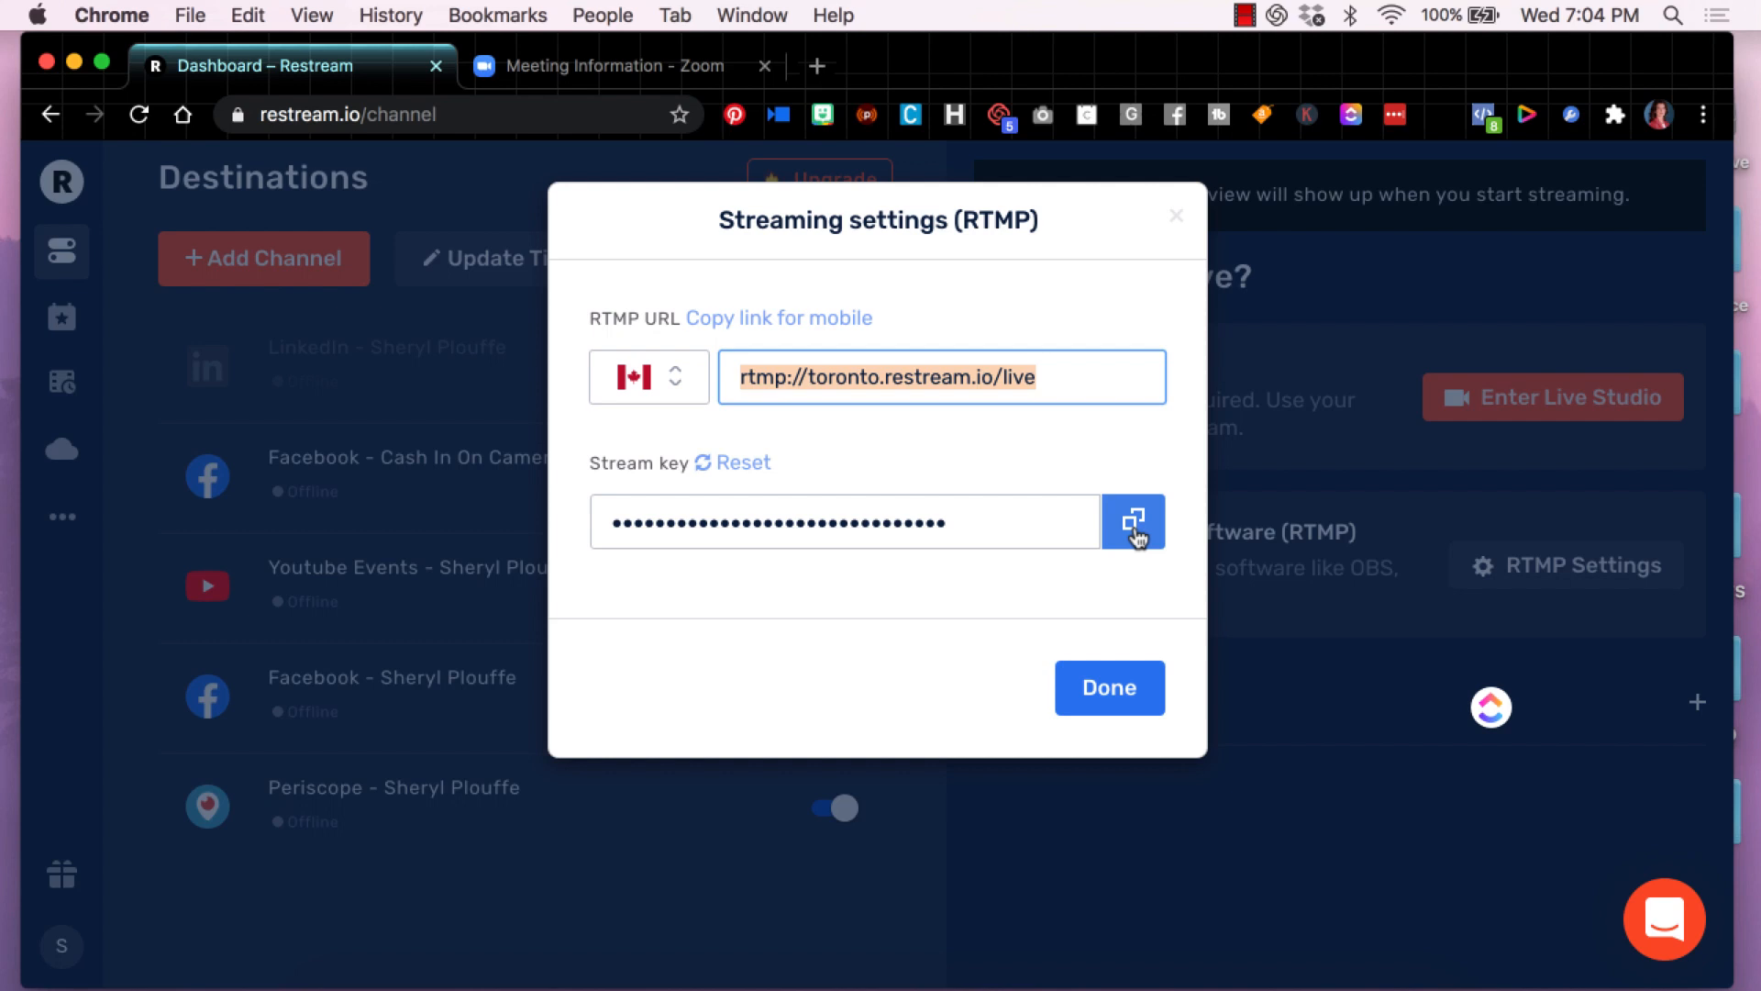
click(1133, 521)
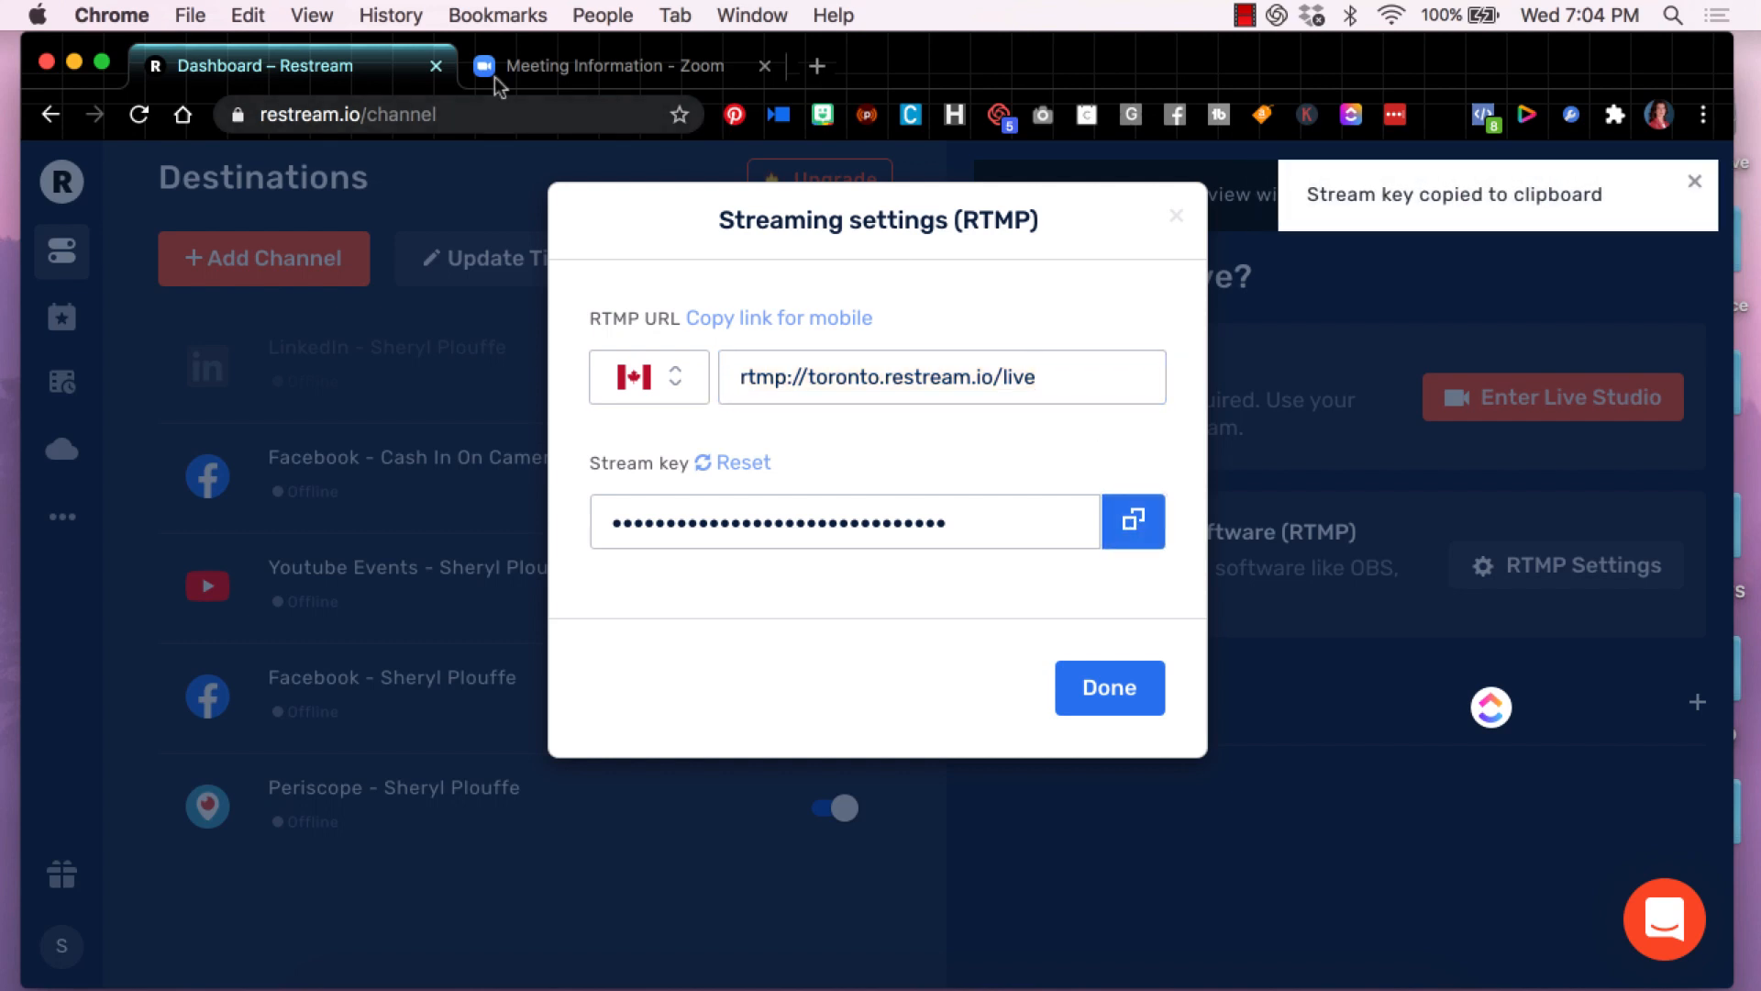
click(607, 66)
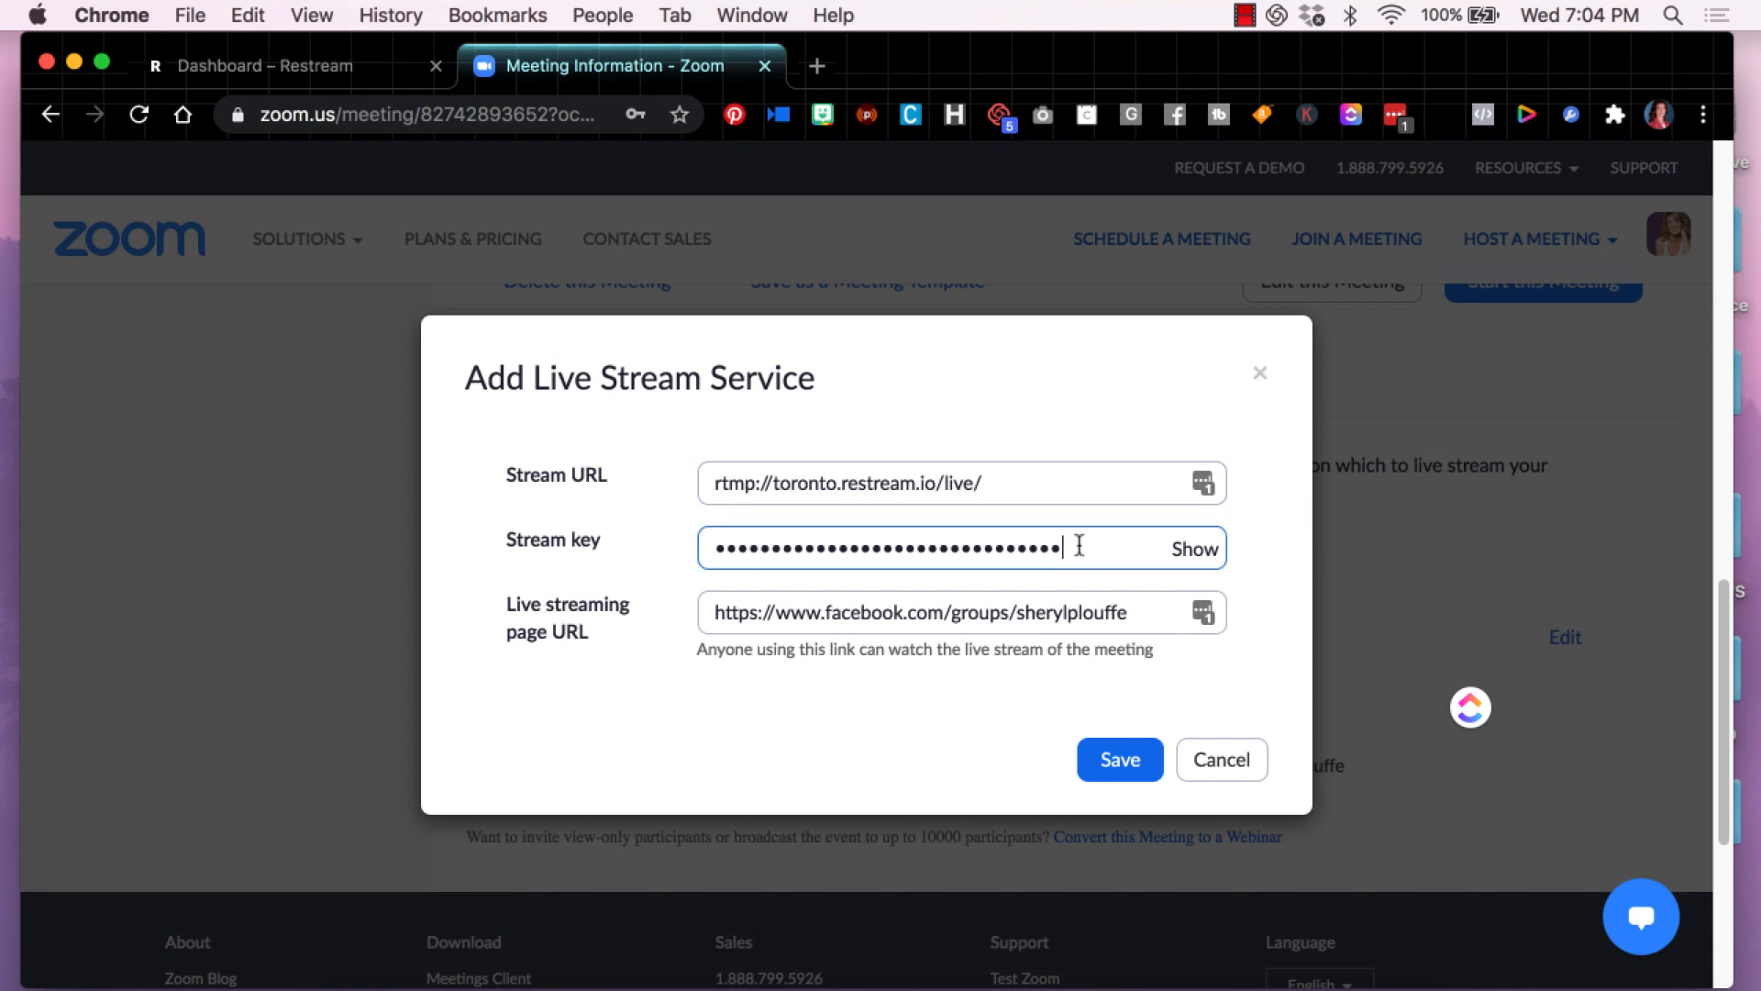
mouse_move(850, 622)
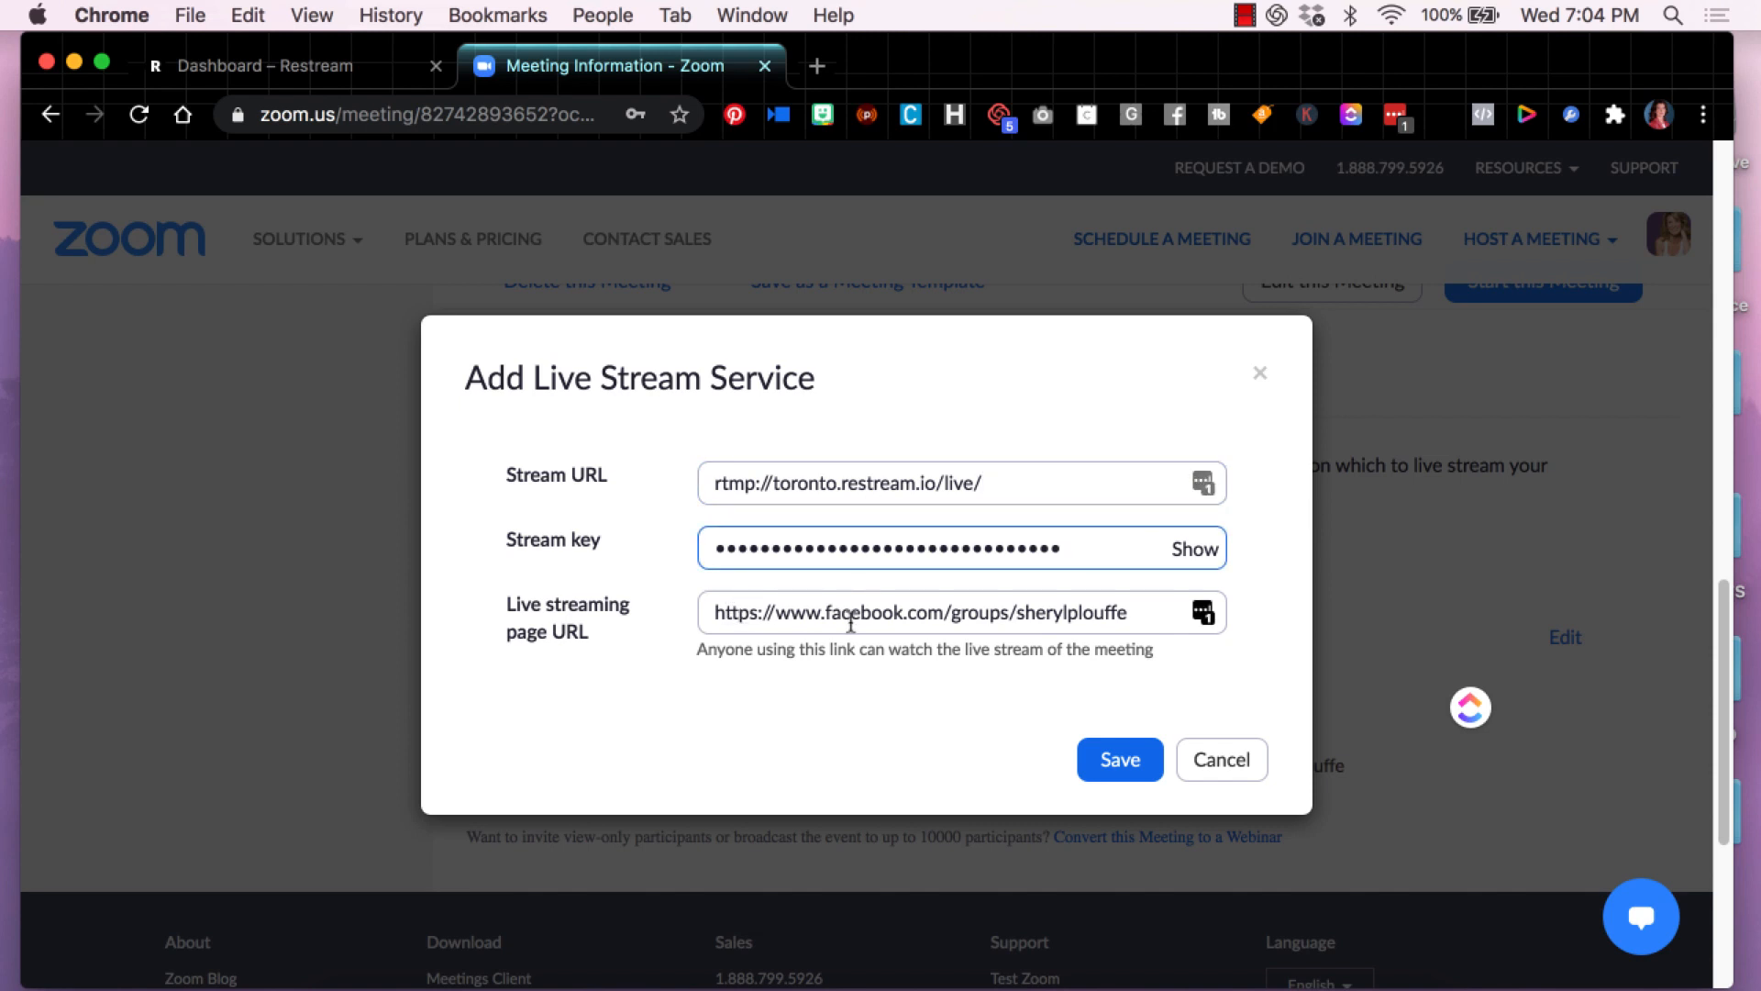
mouse_move(705, 719)
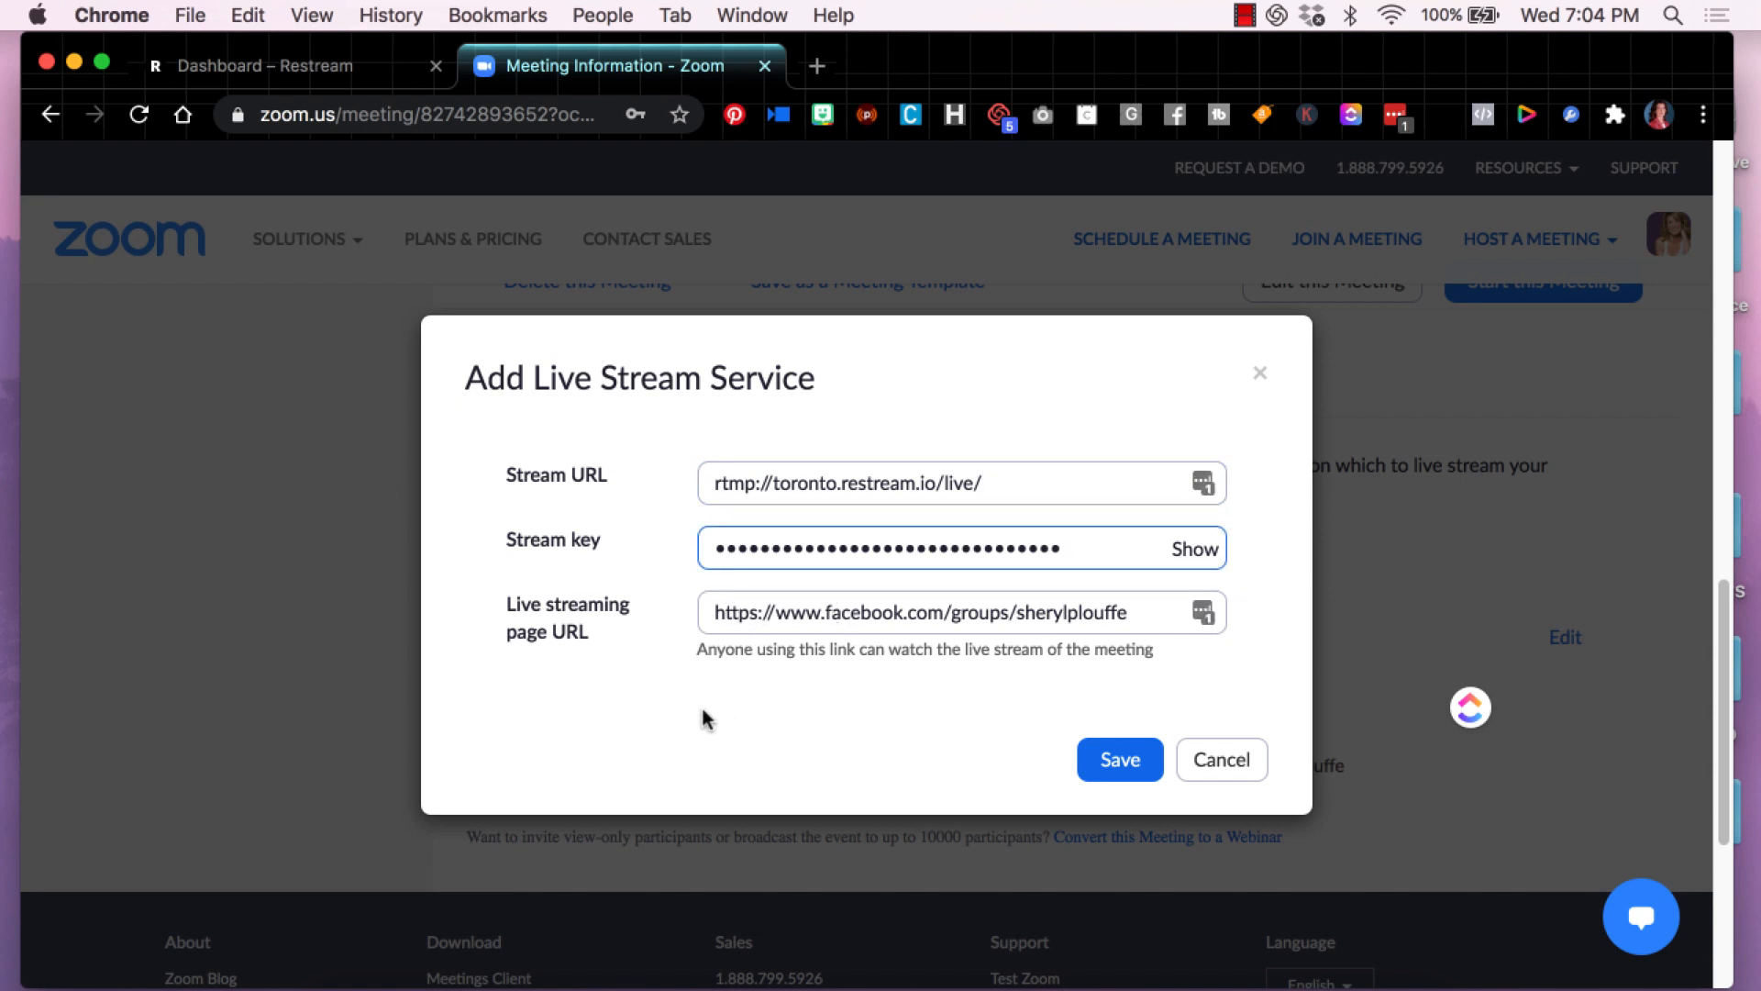
mouse_move(690, 719)
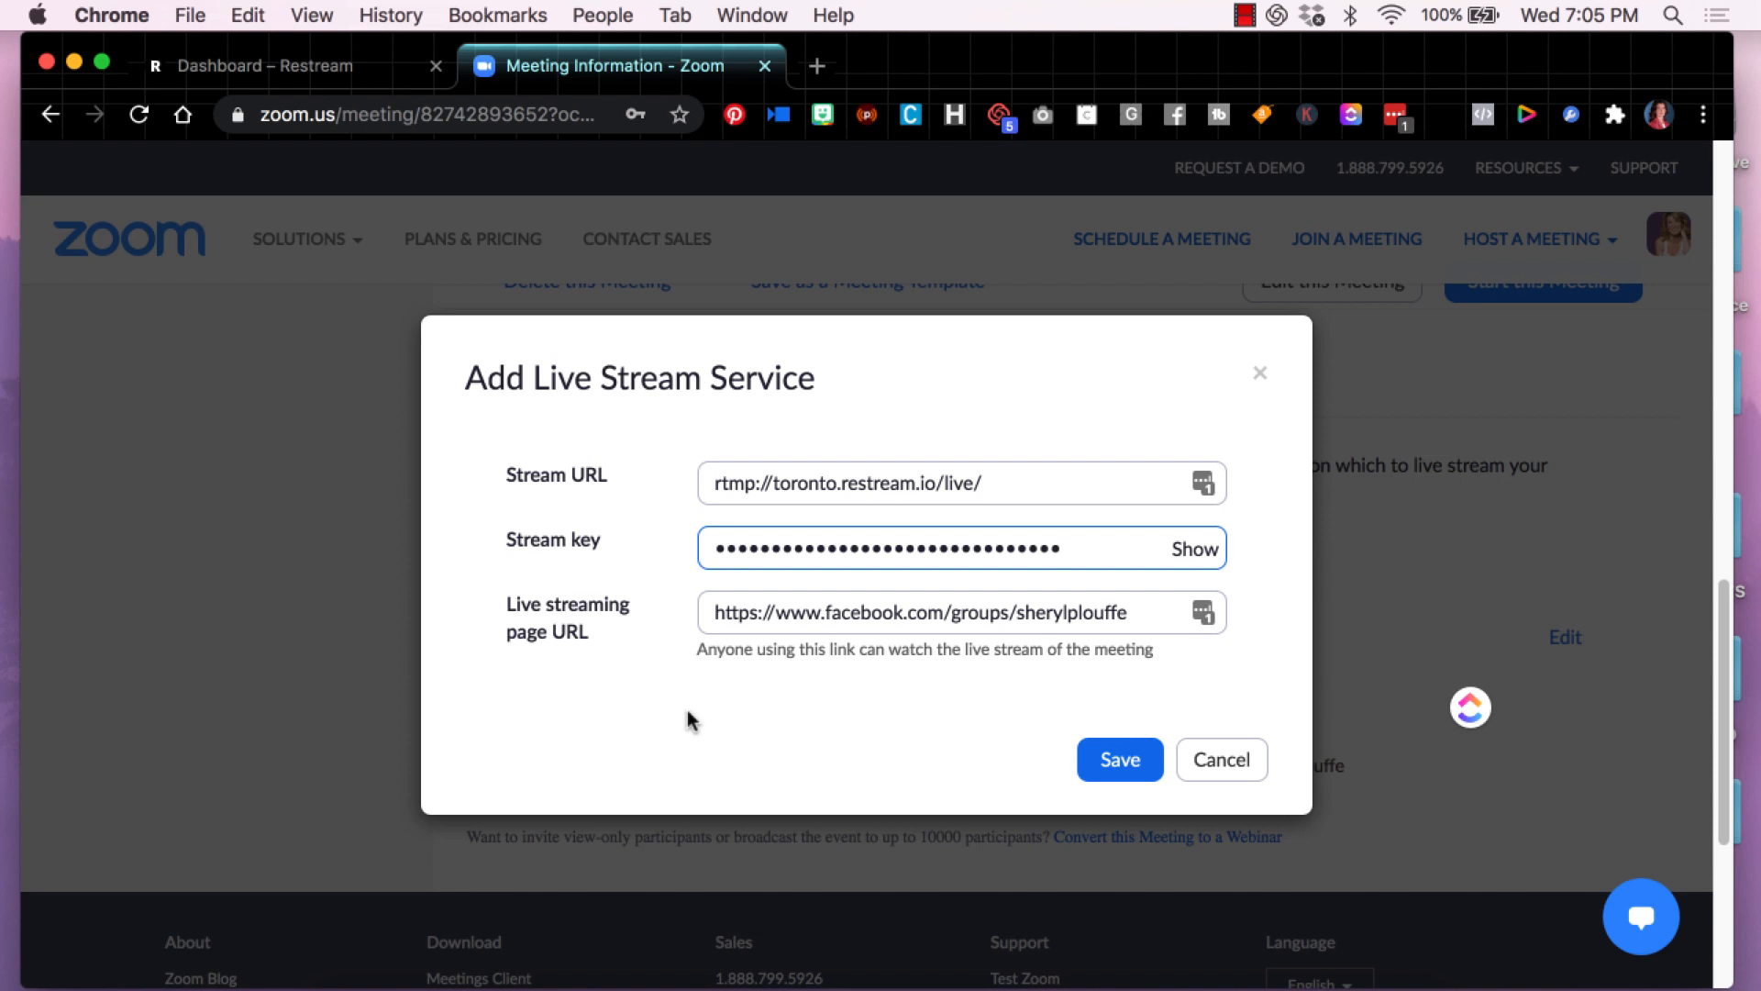
mouse_move(281, 66)
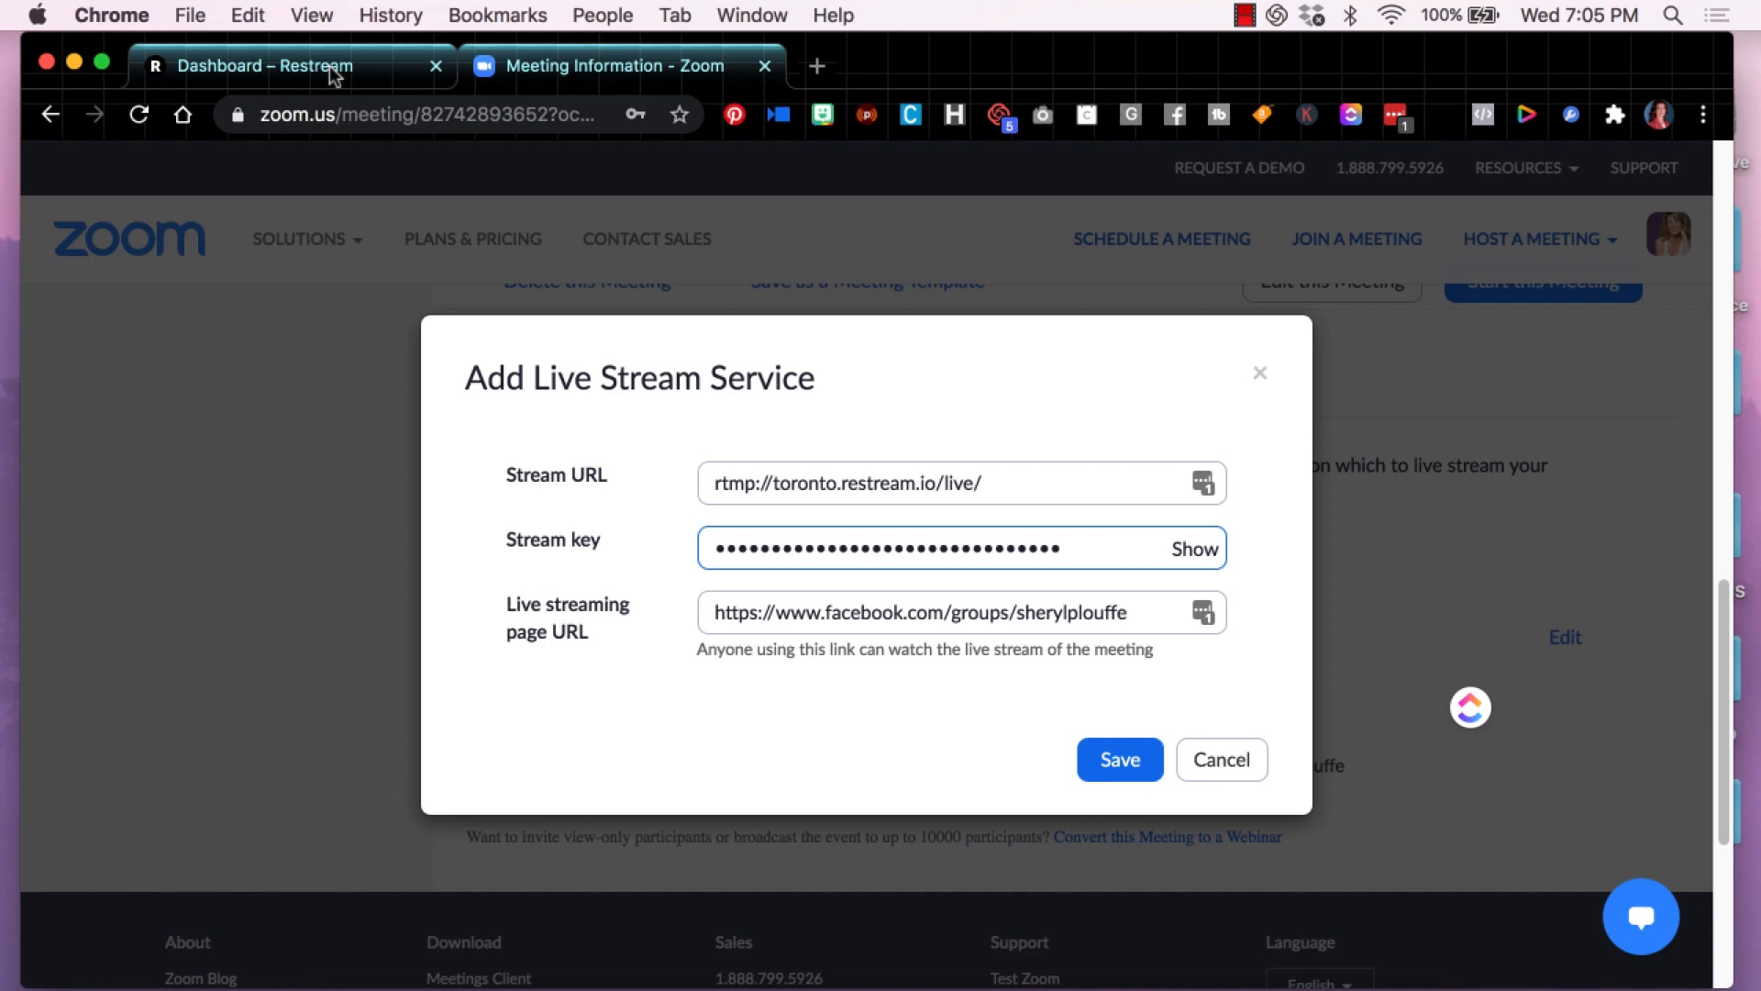
click(259, 67)
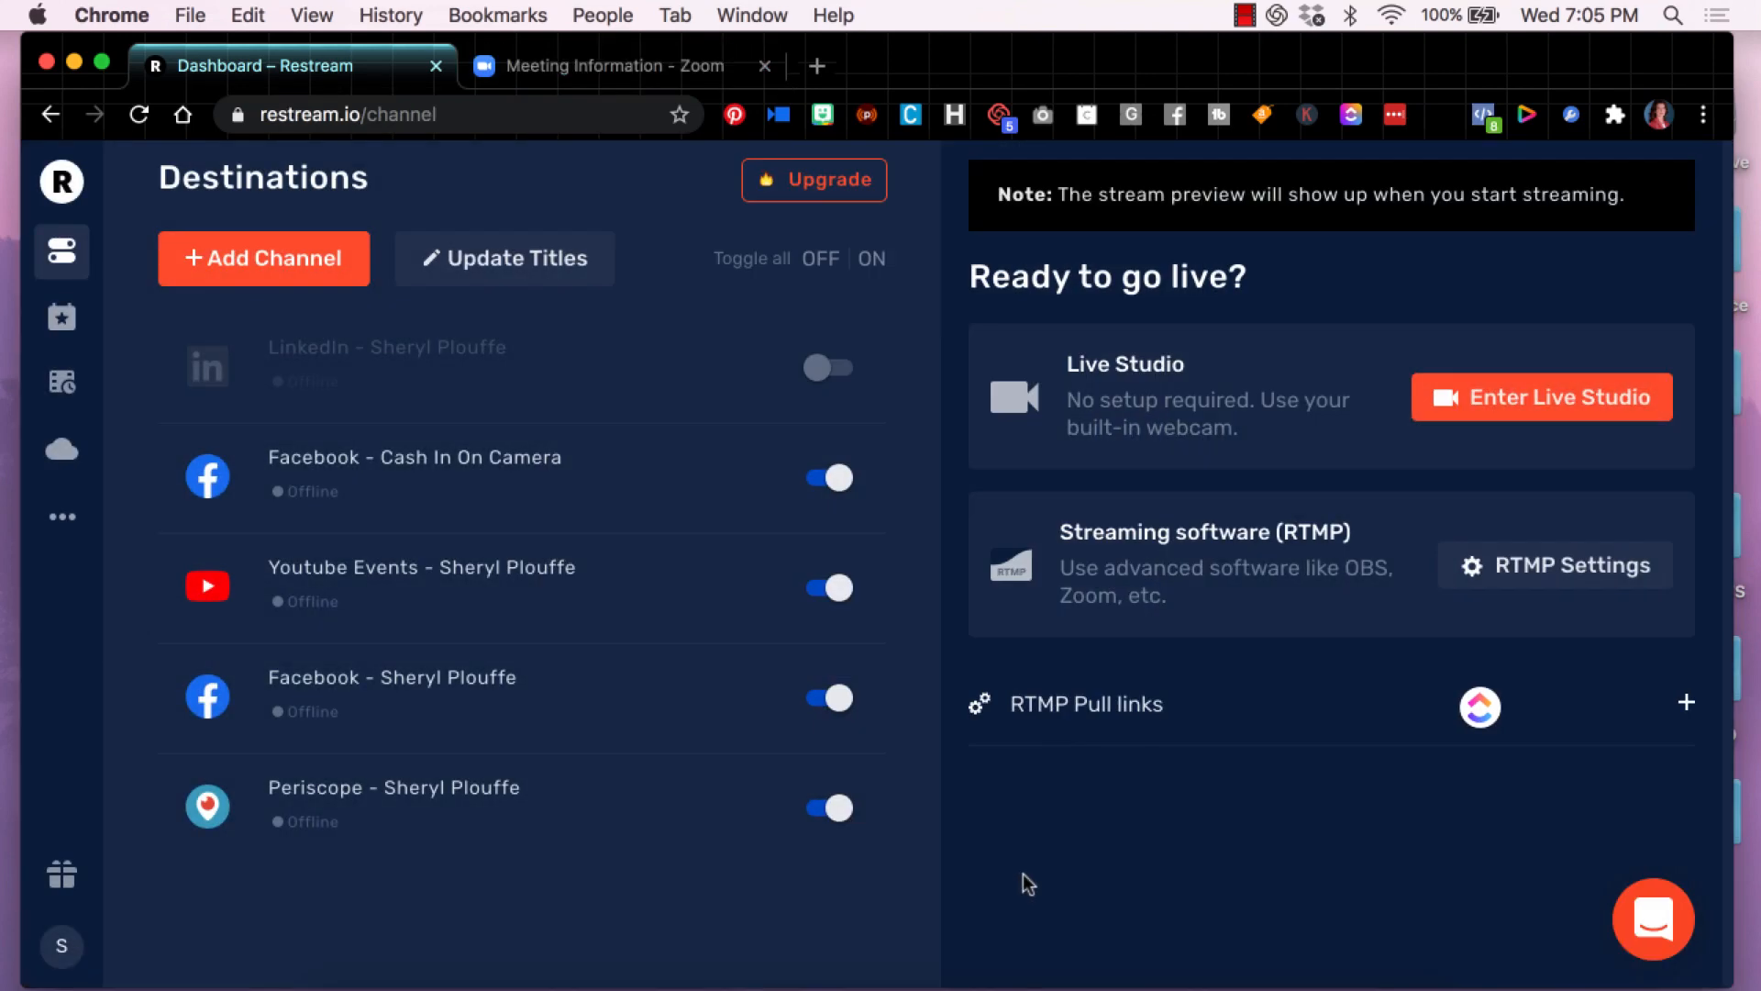
mouse_move(449, 761)
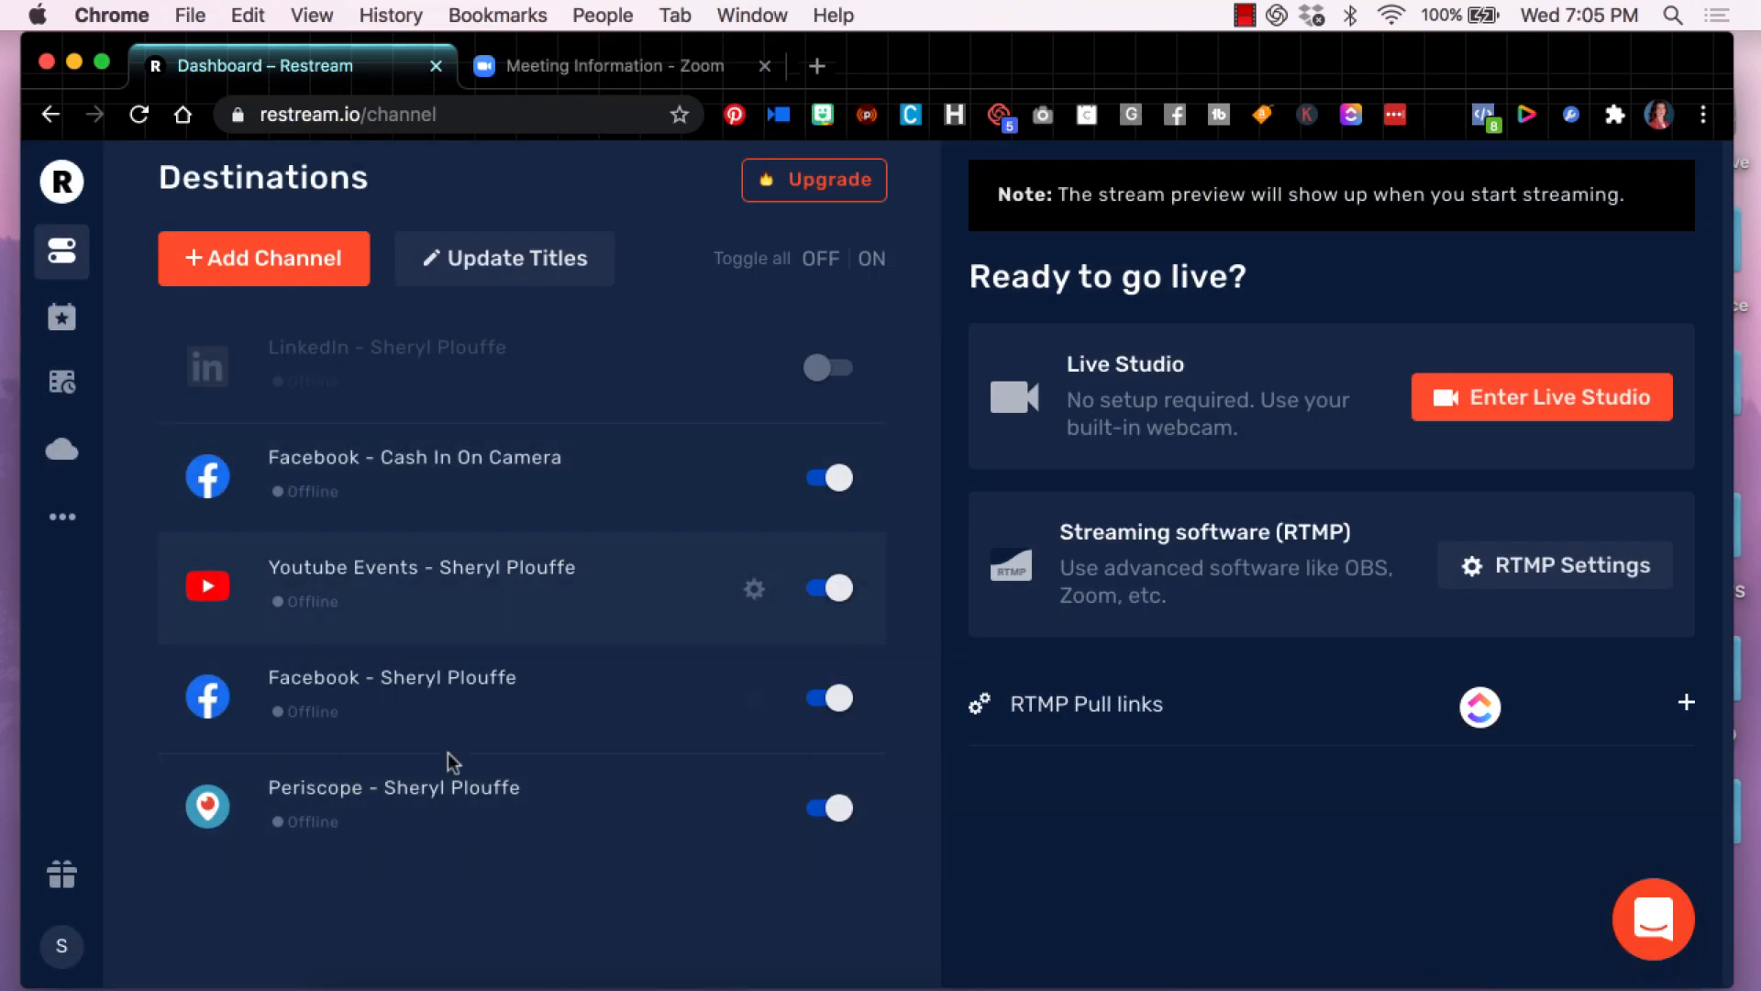
mouse_move(483, 768)
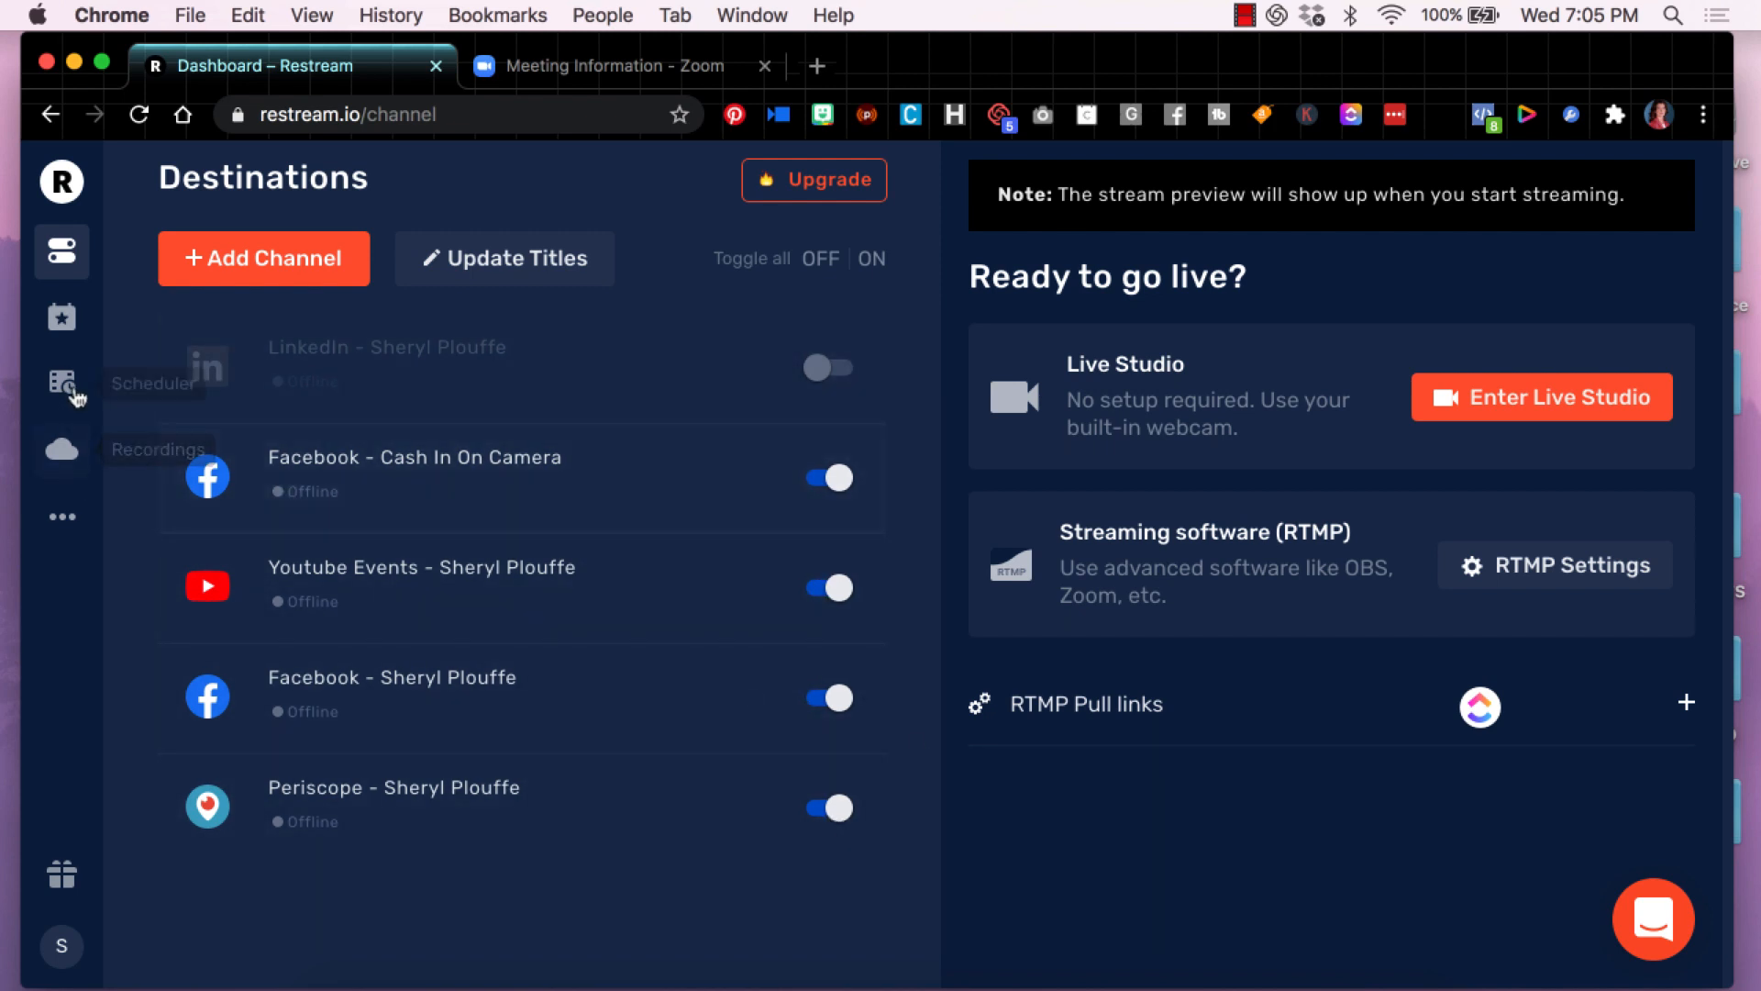
click(63, 317)
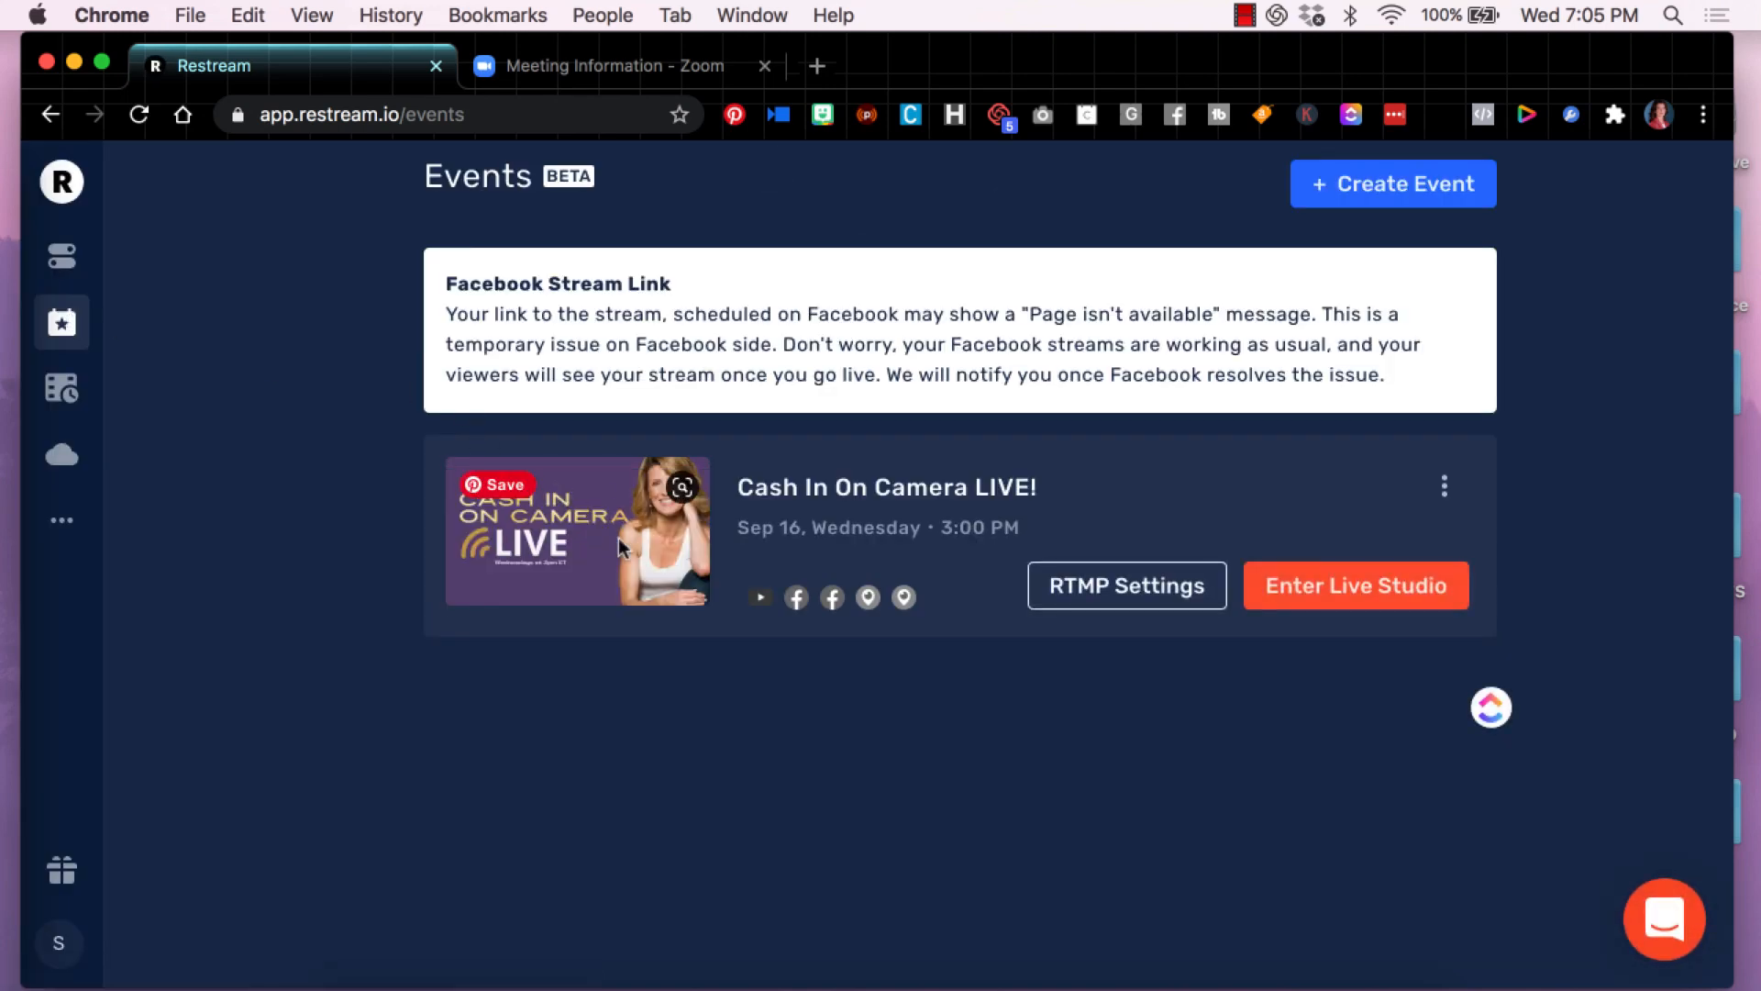
mouse_move(759, 596)
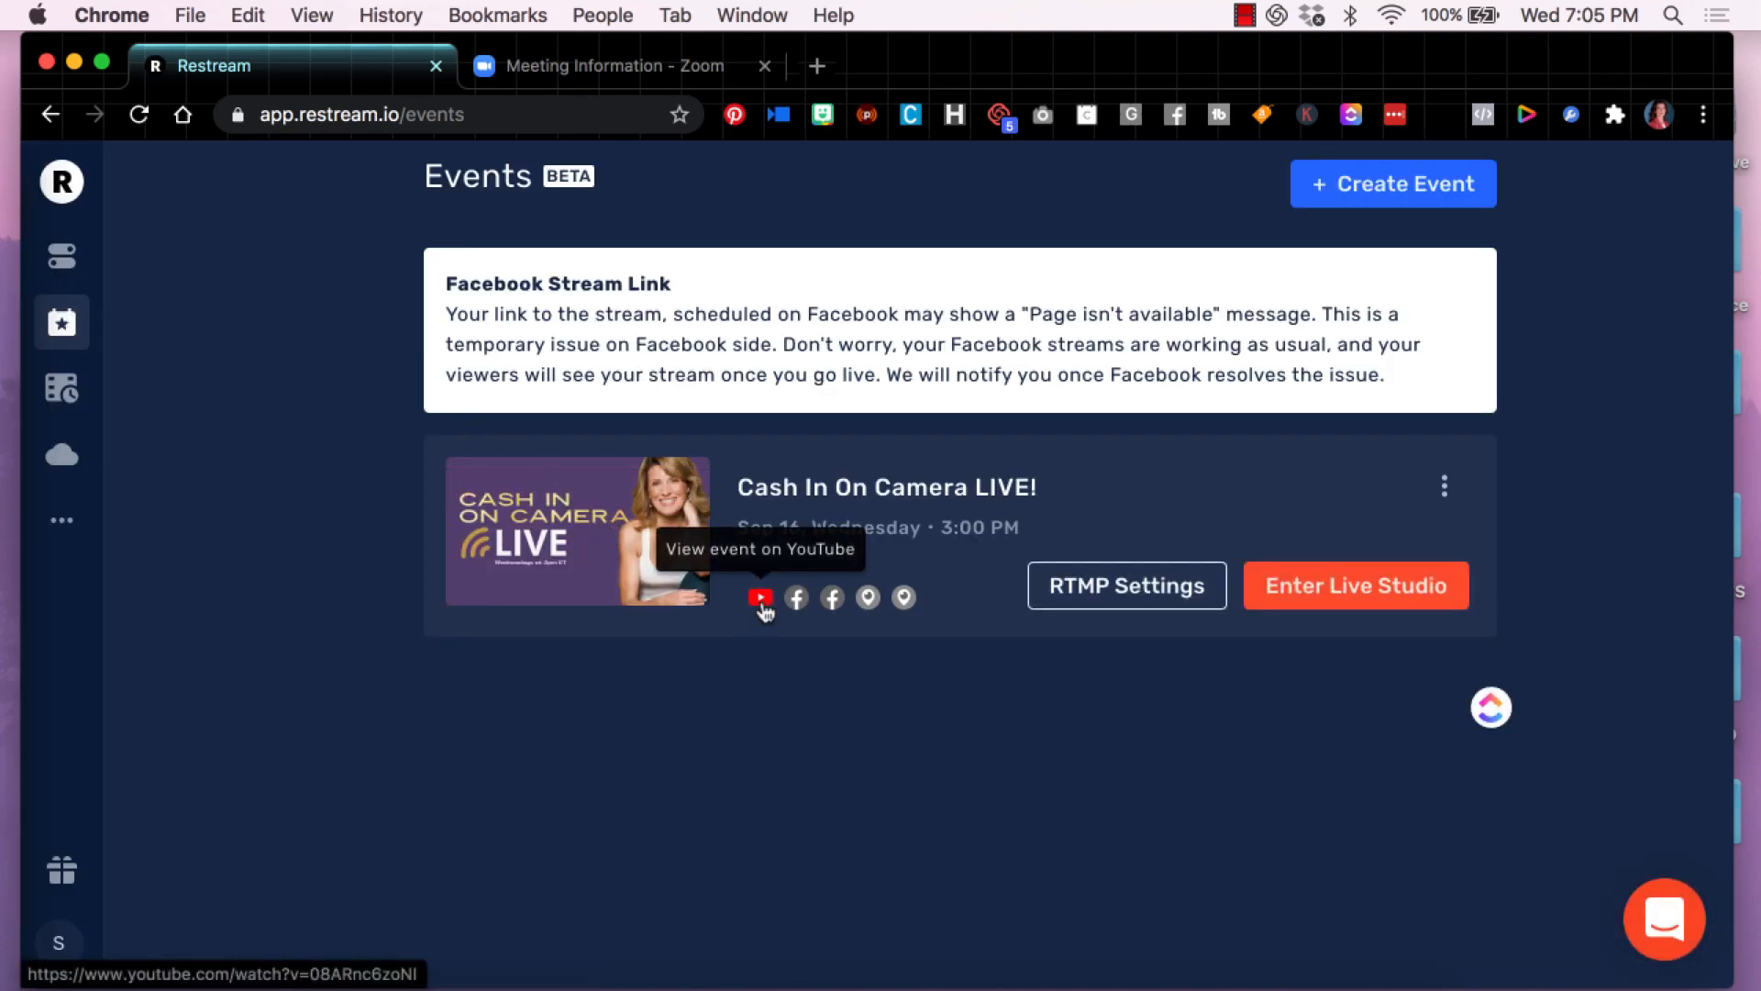
mouse_move(951, 604)
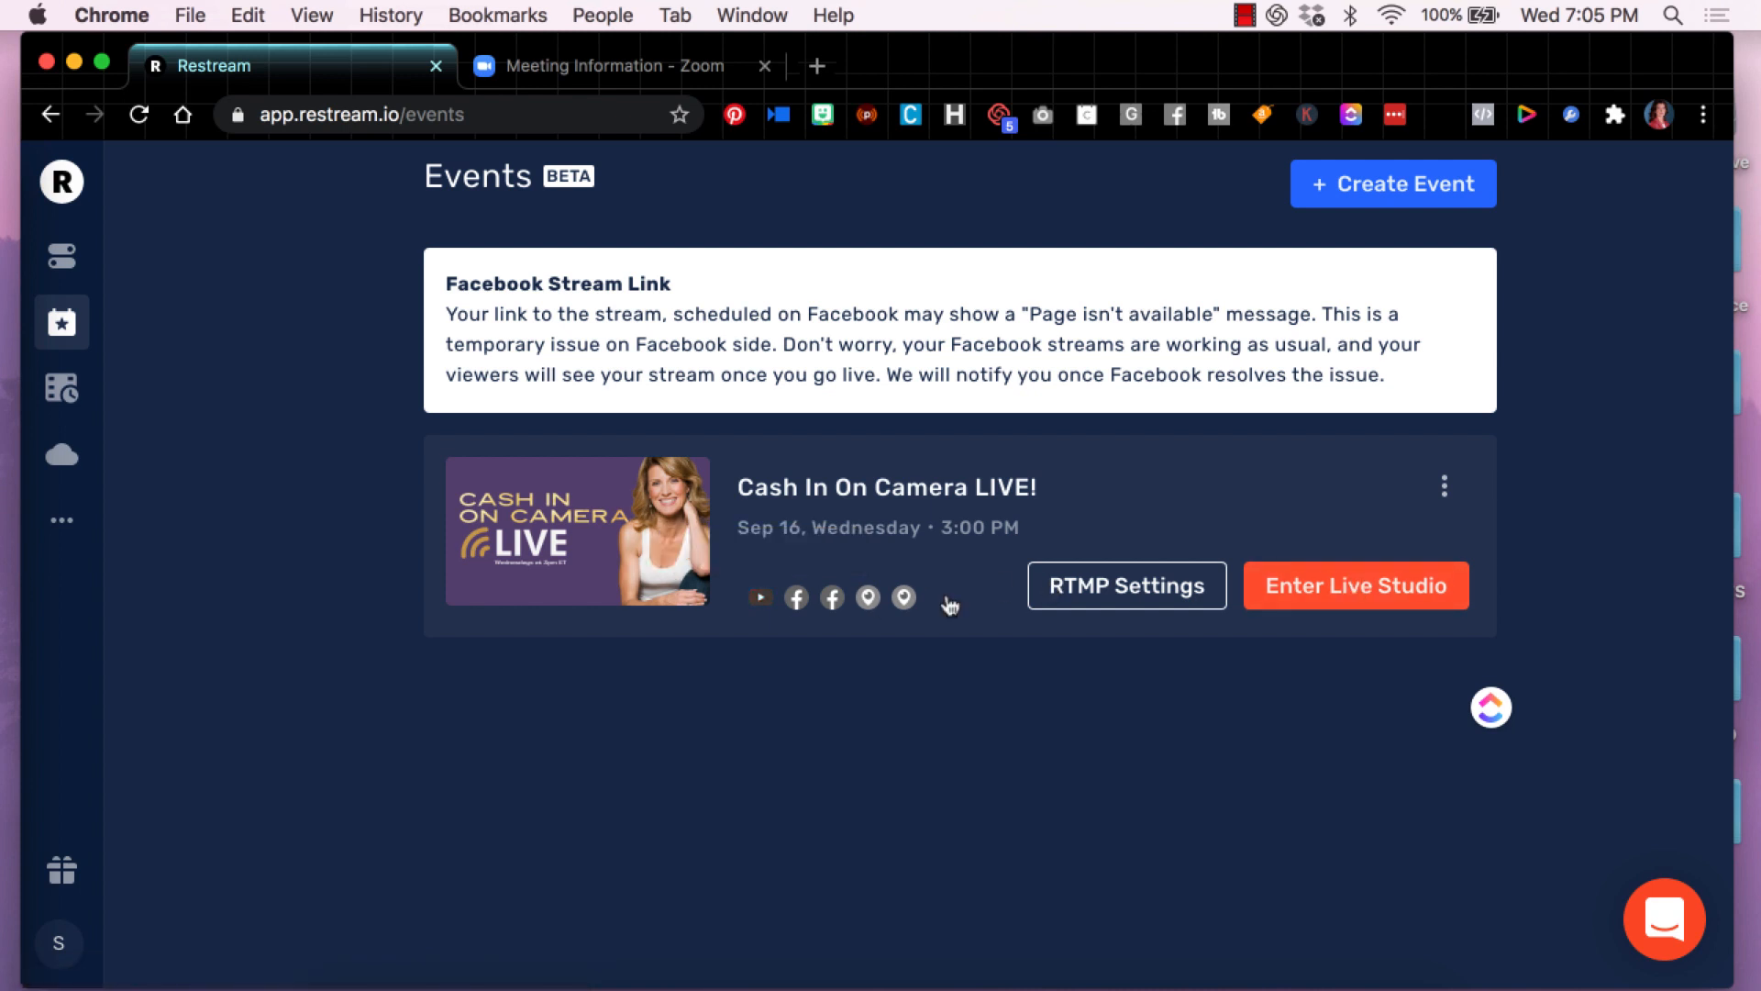
mouse_move(796, 596)
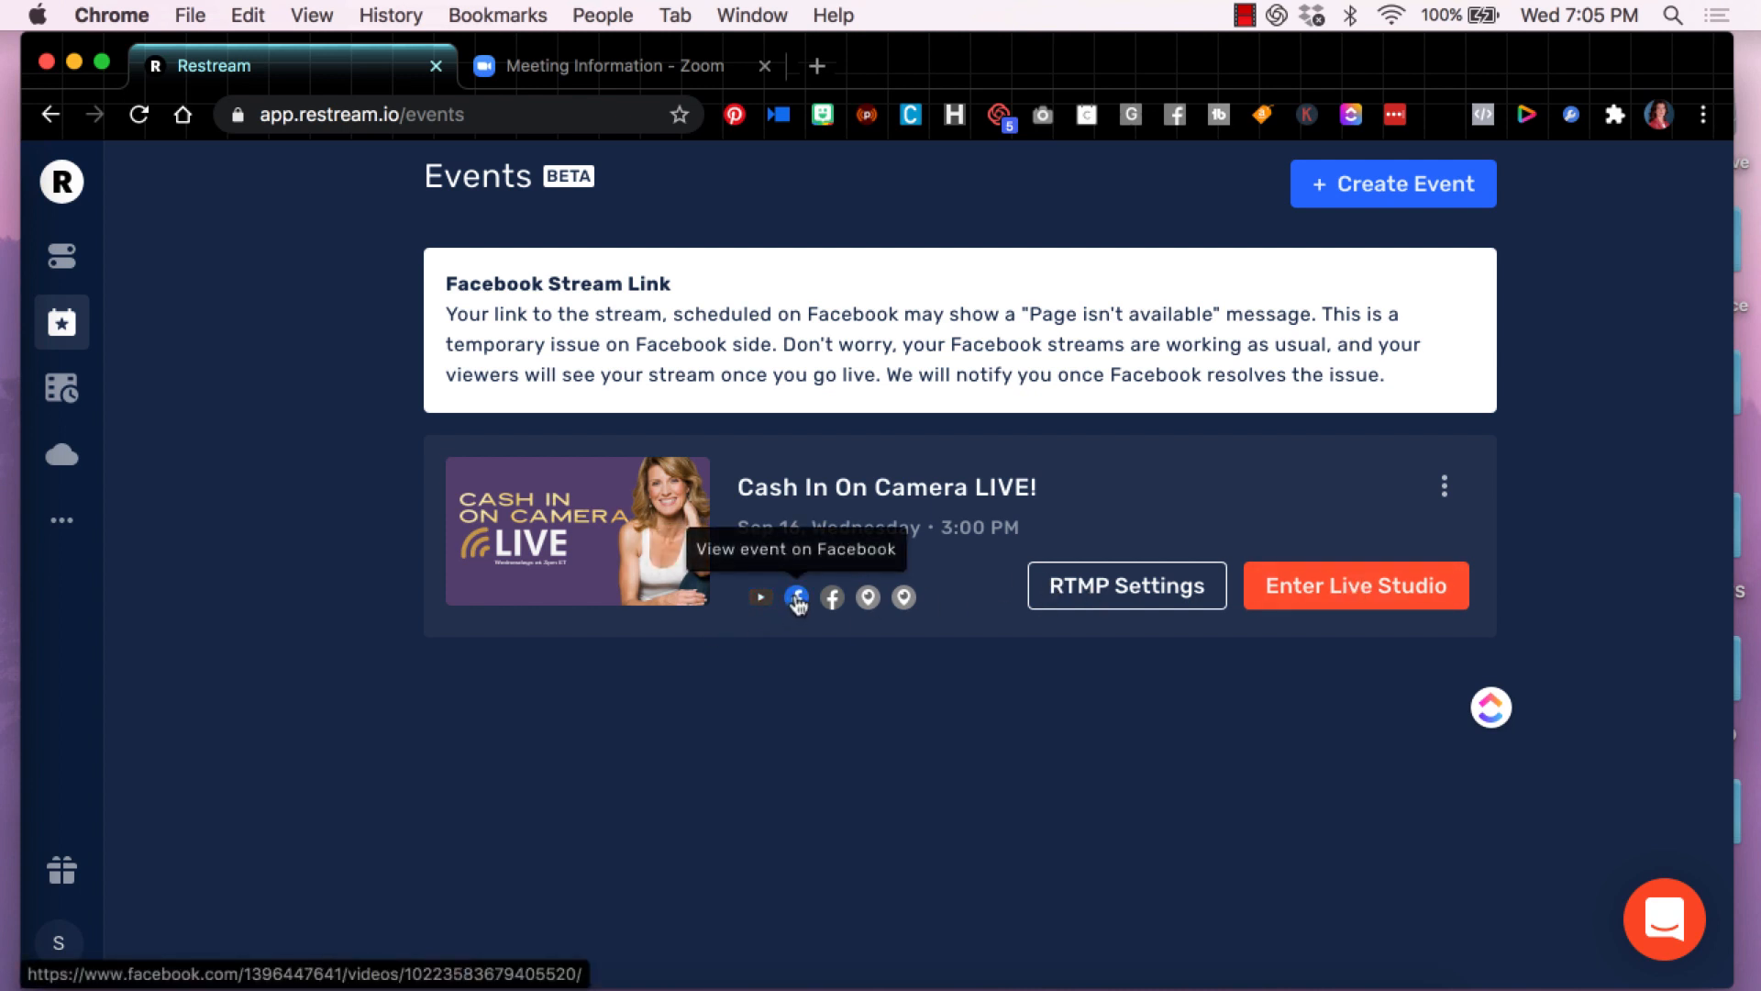
mouse_move(829, 596)
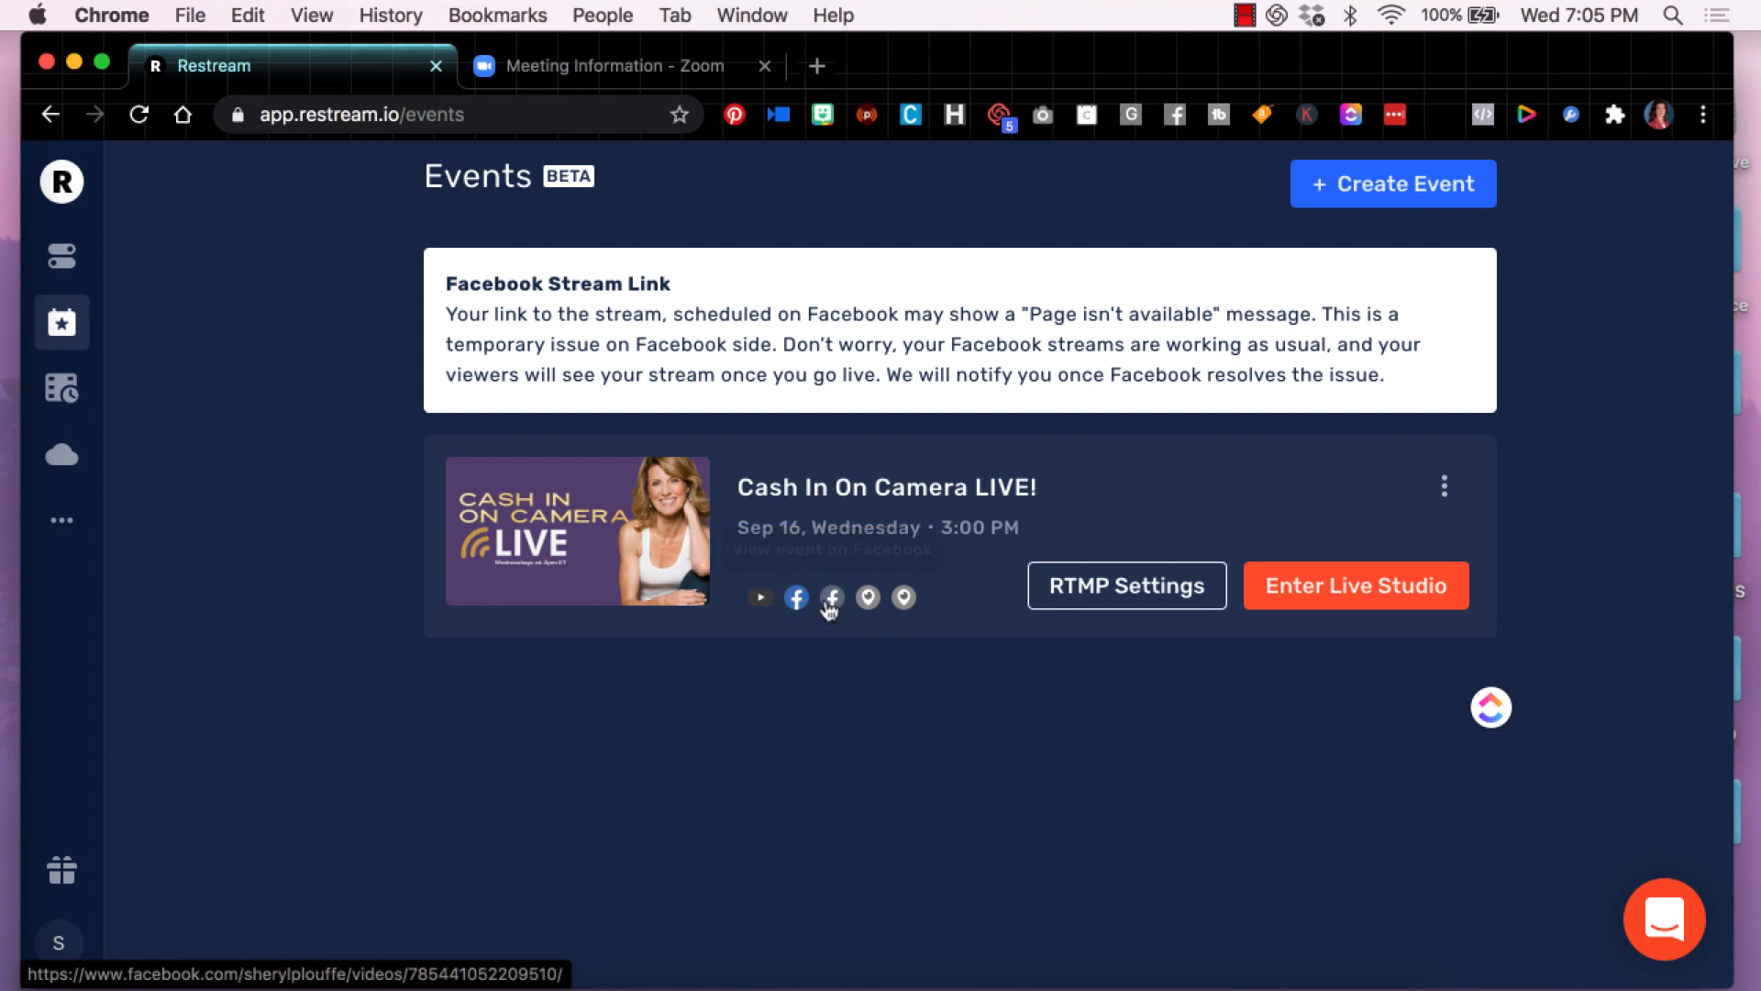
mouse_move(869, 609)
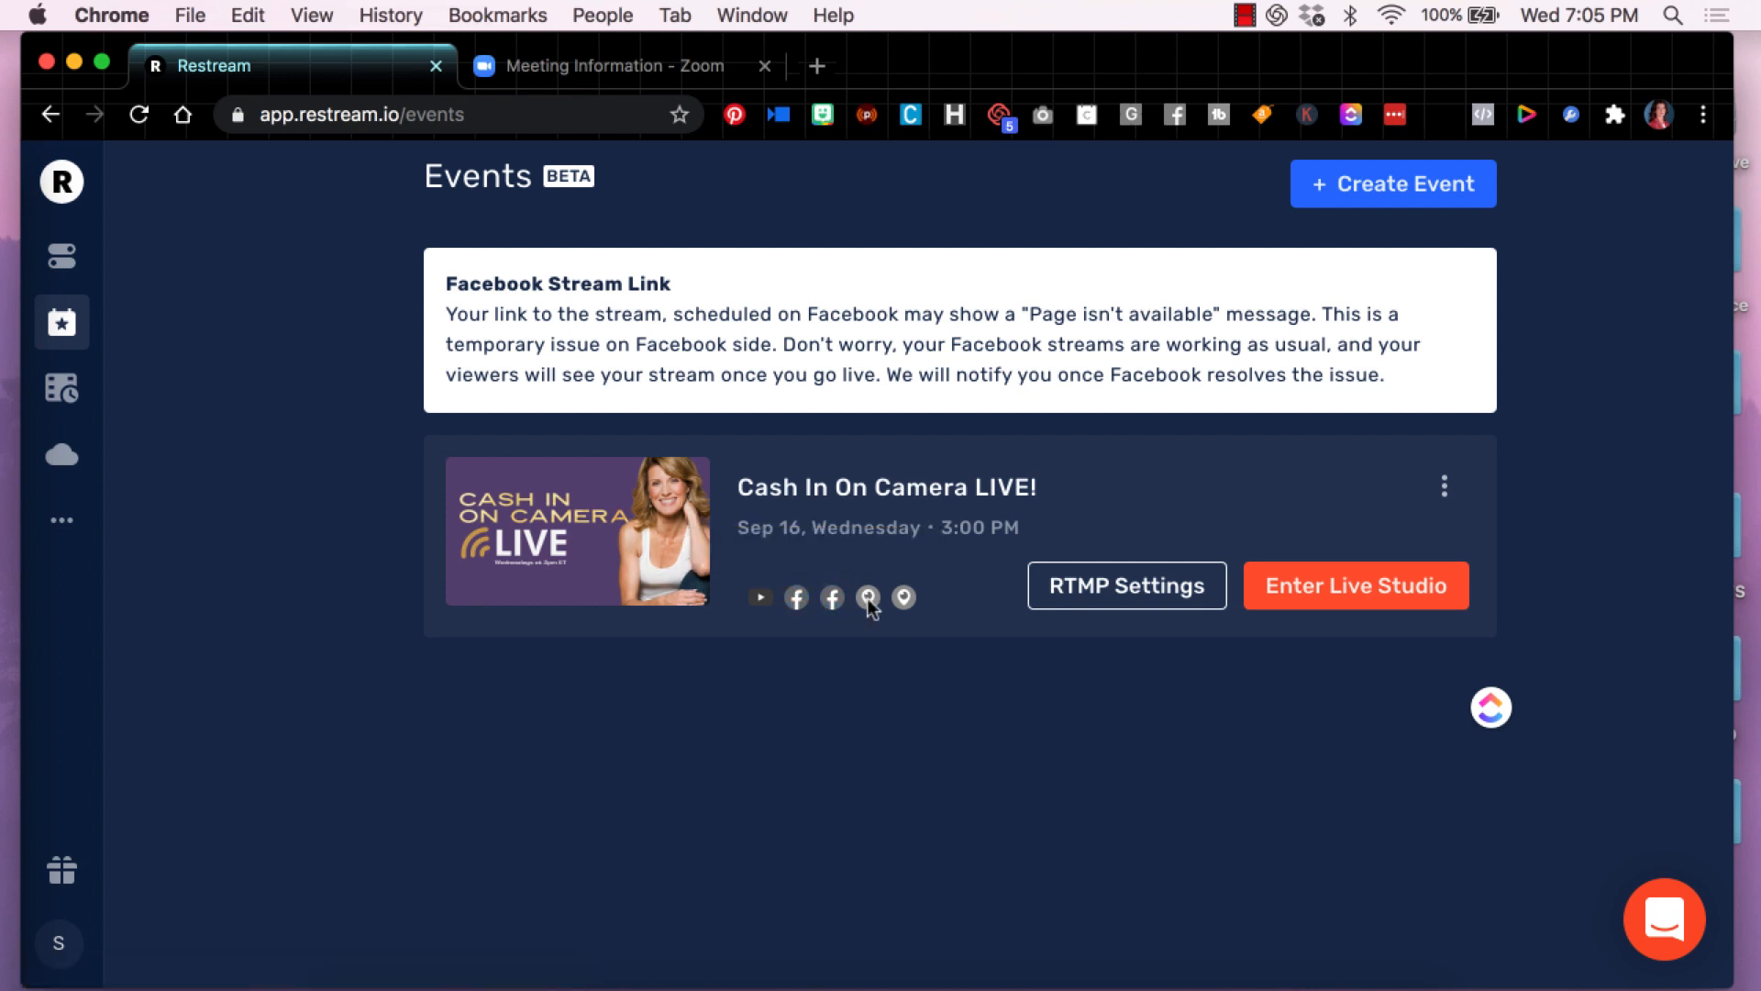
mouse_move(899, 600)
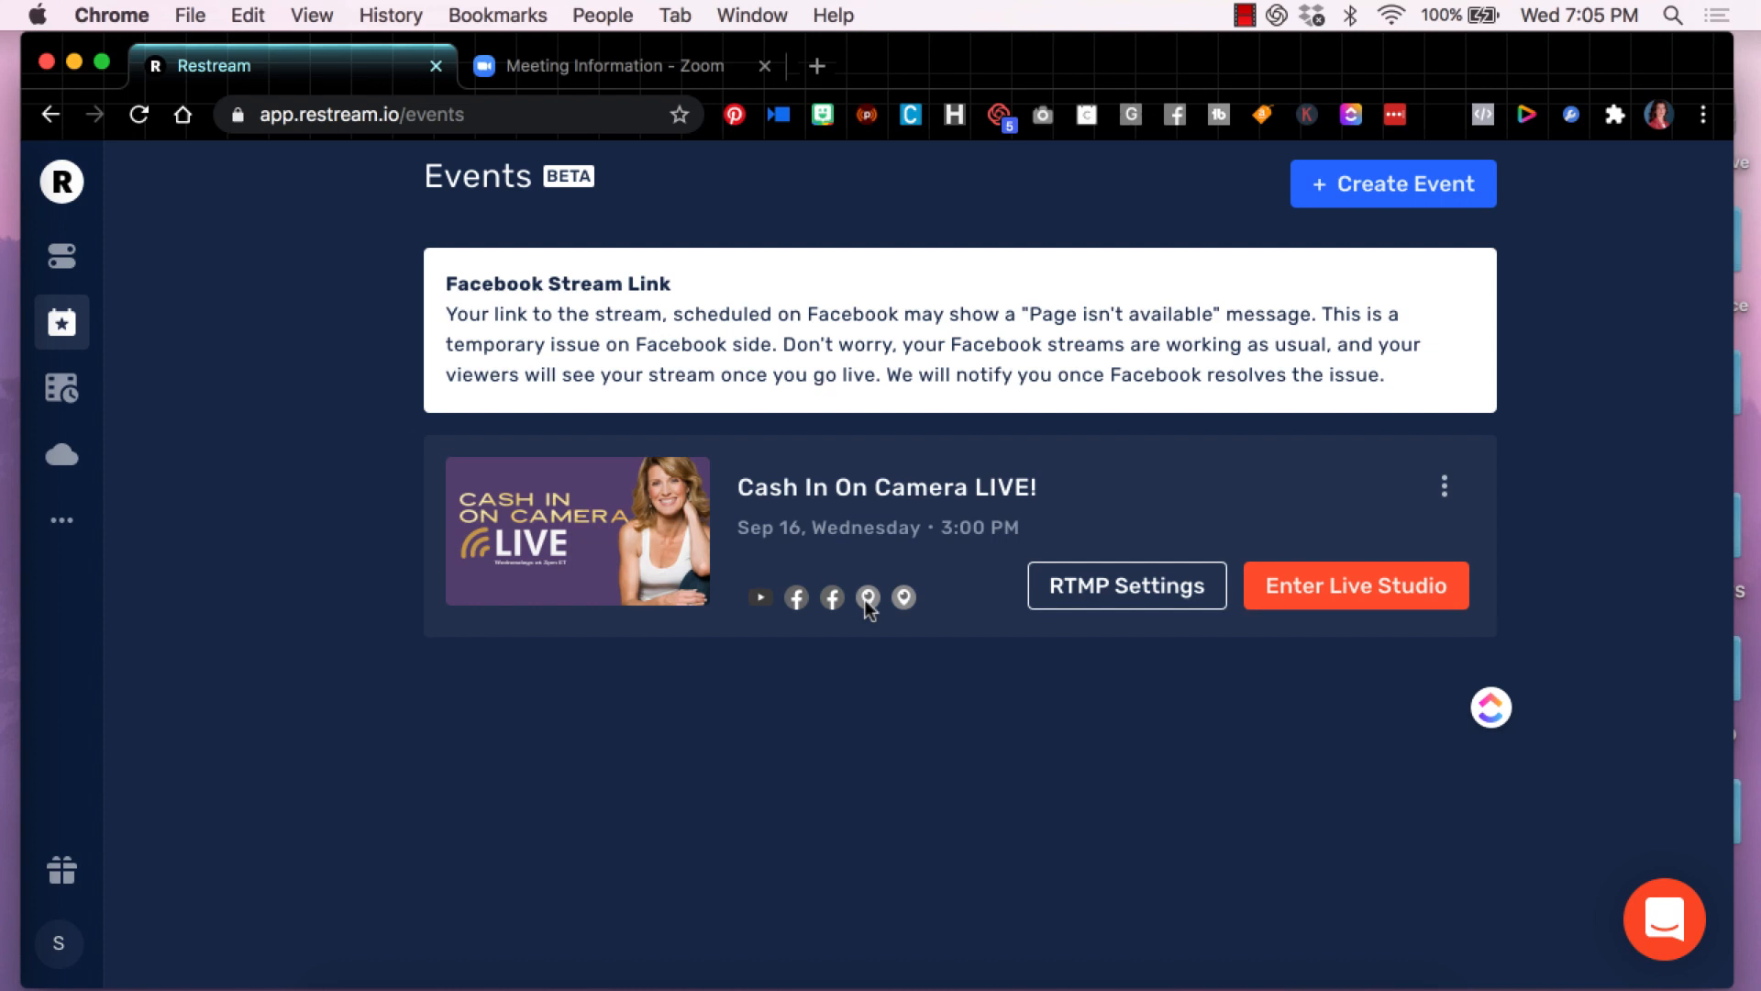
mouse_move(809, 666)
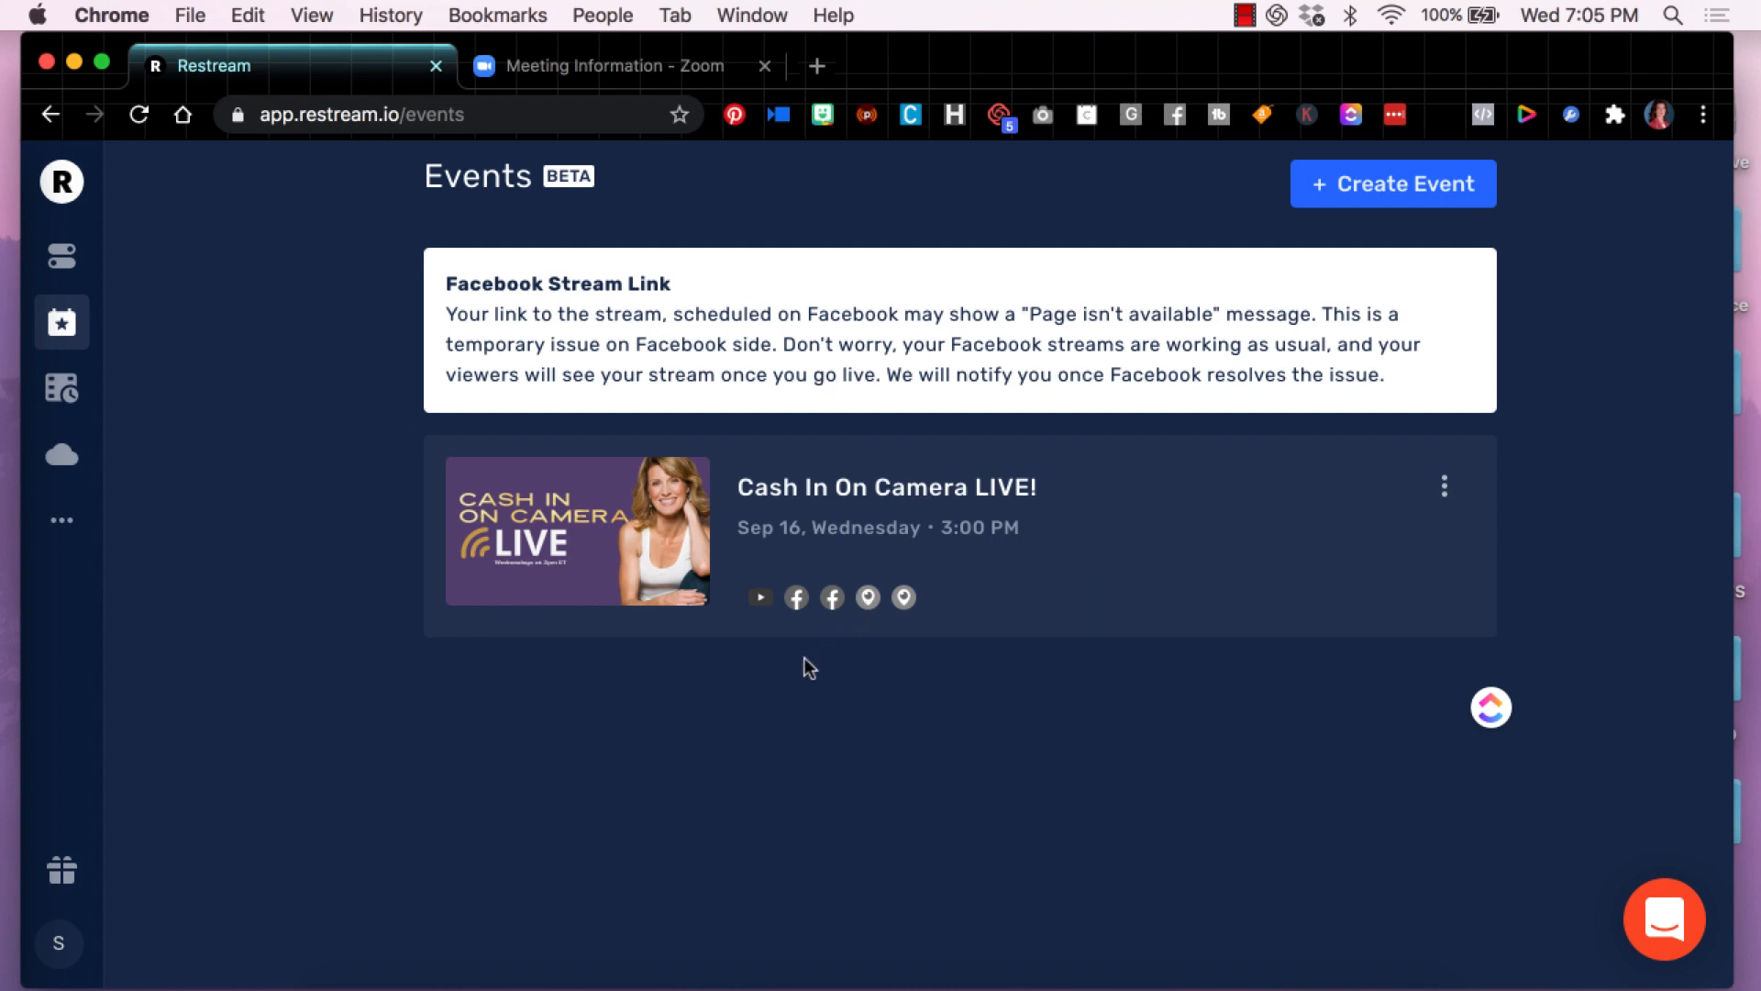
mouse_move(794, 596)
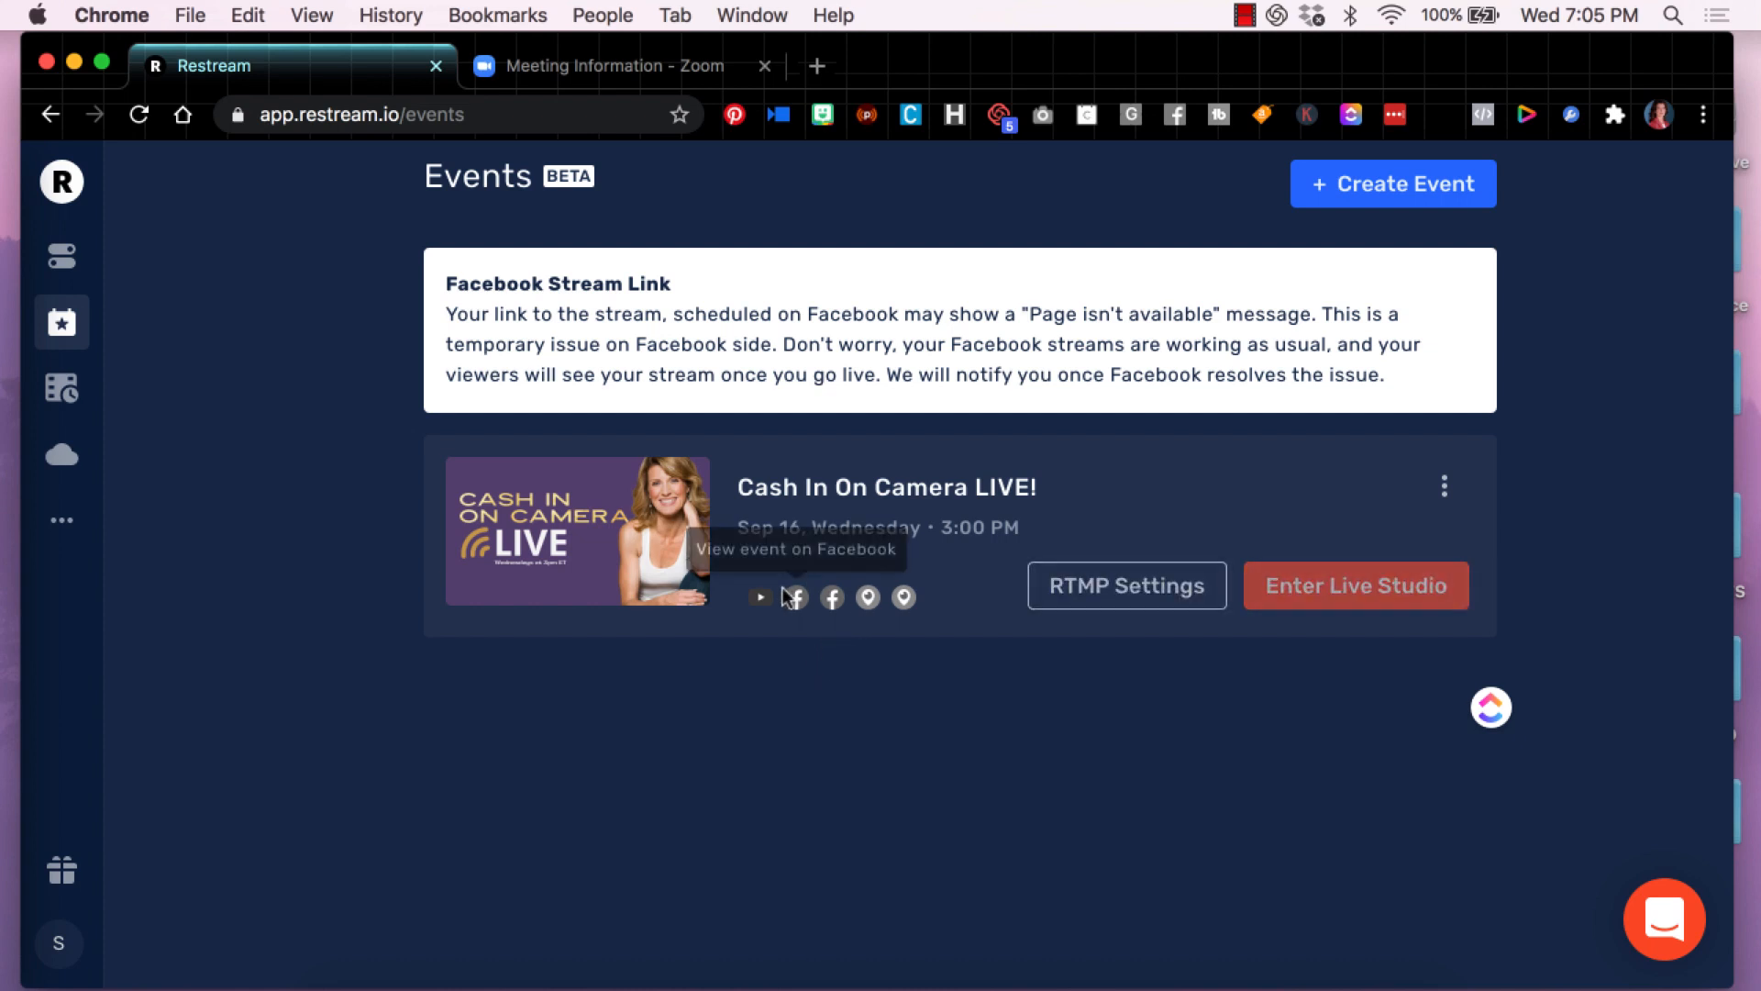
mouse_move(873, 613)
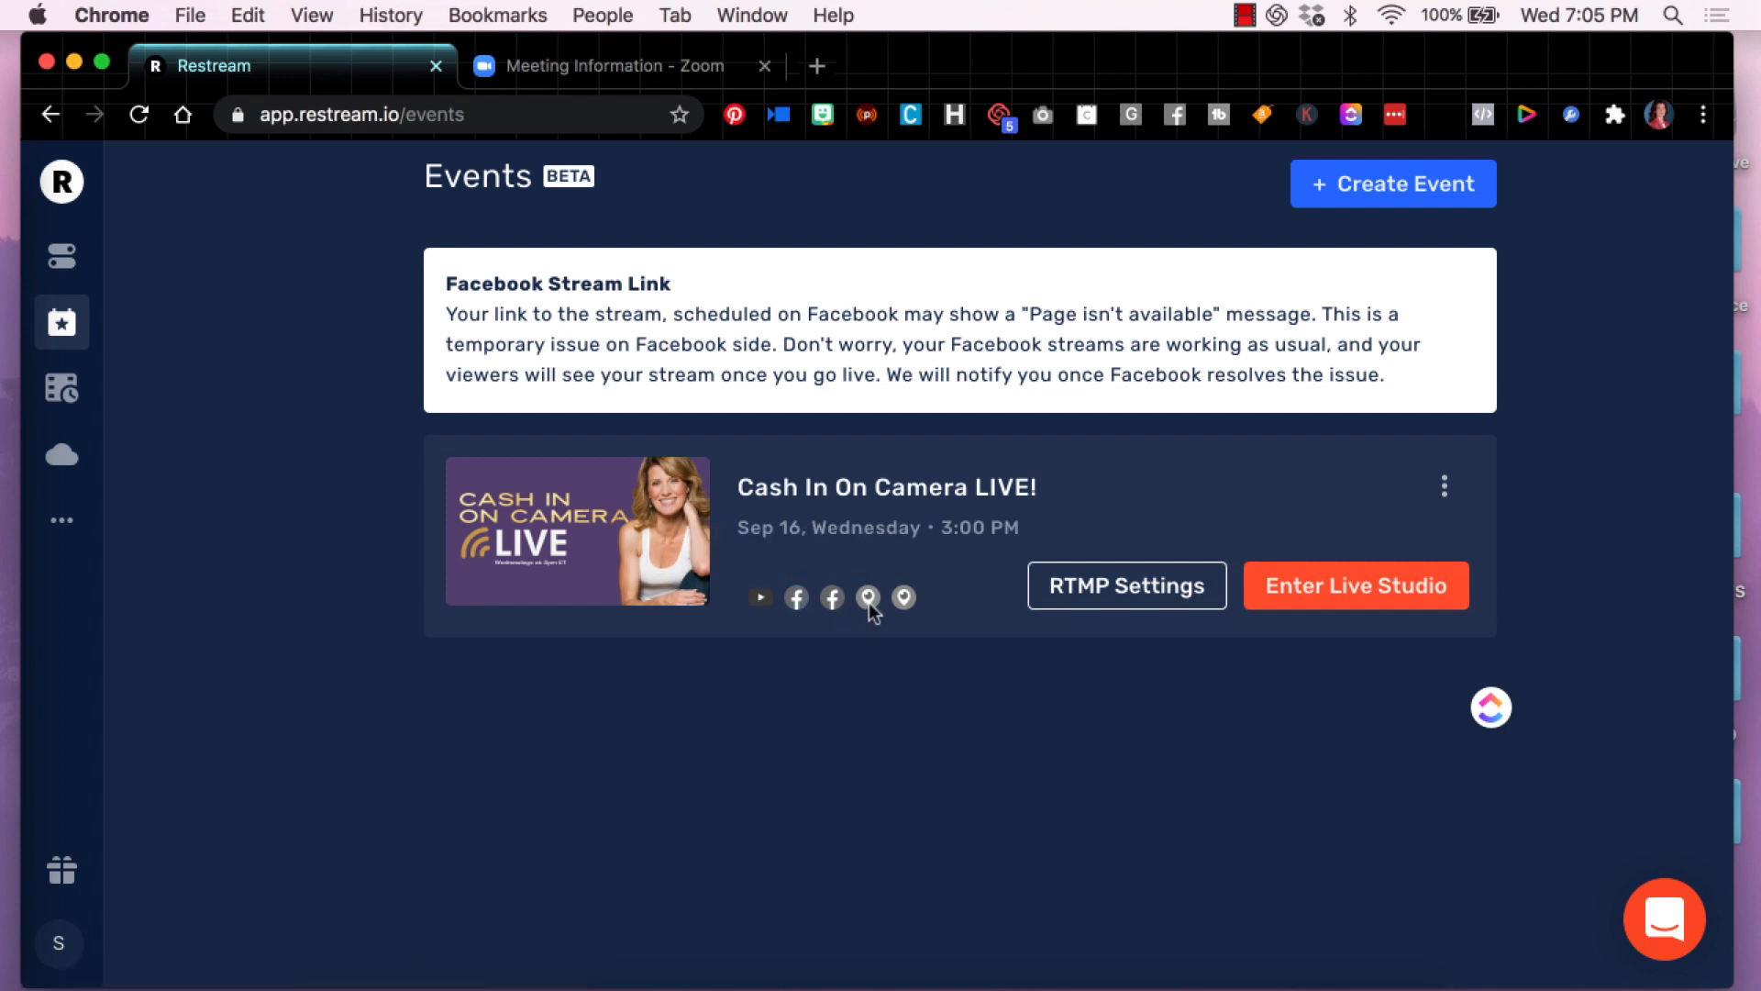
mouse_move(759, 596)
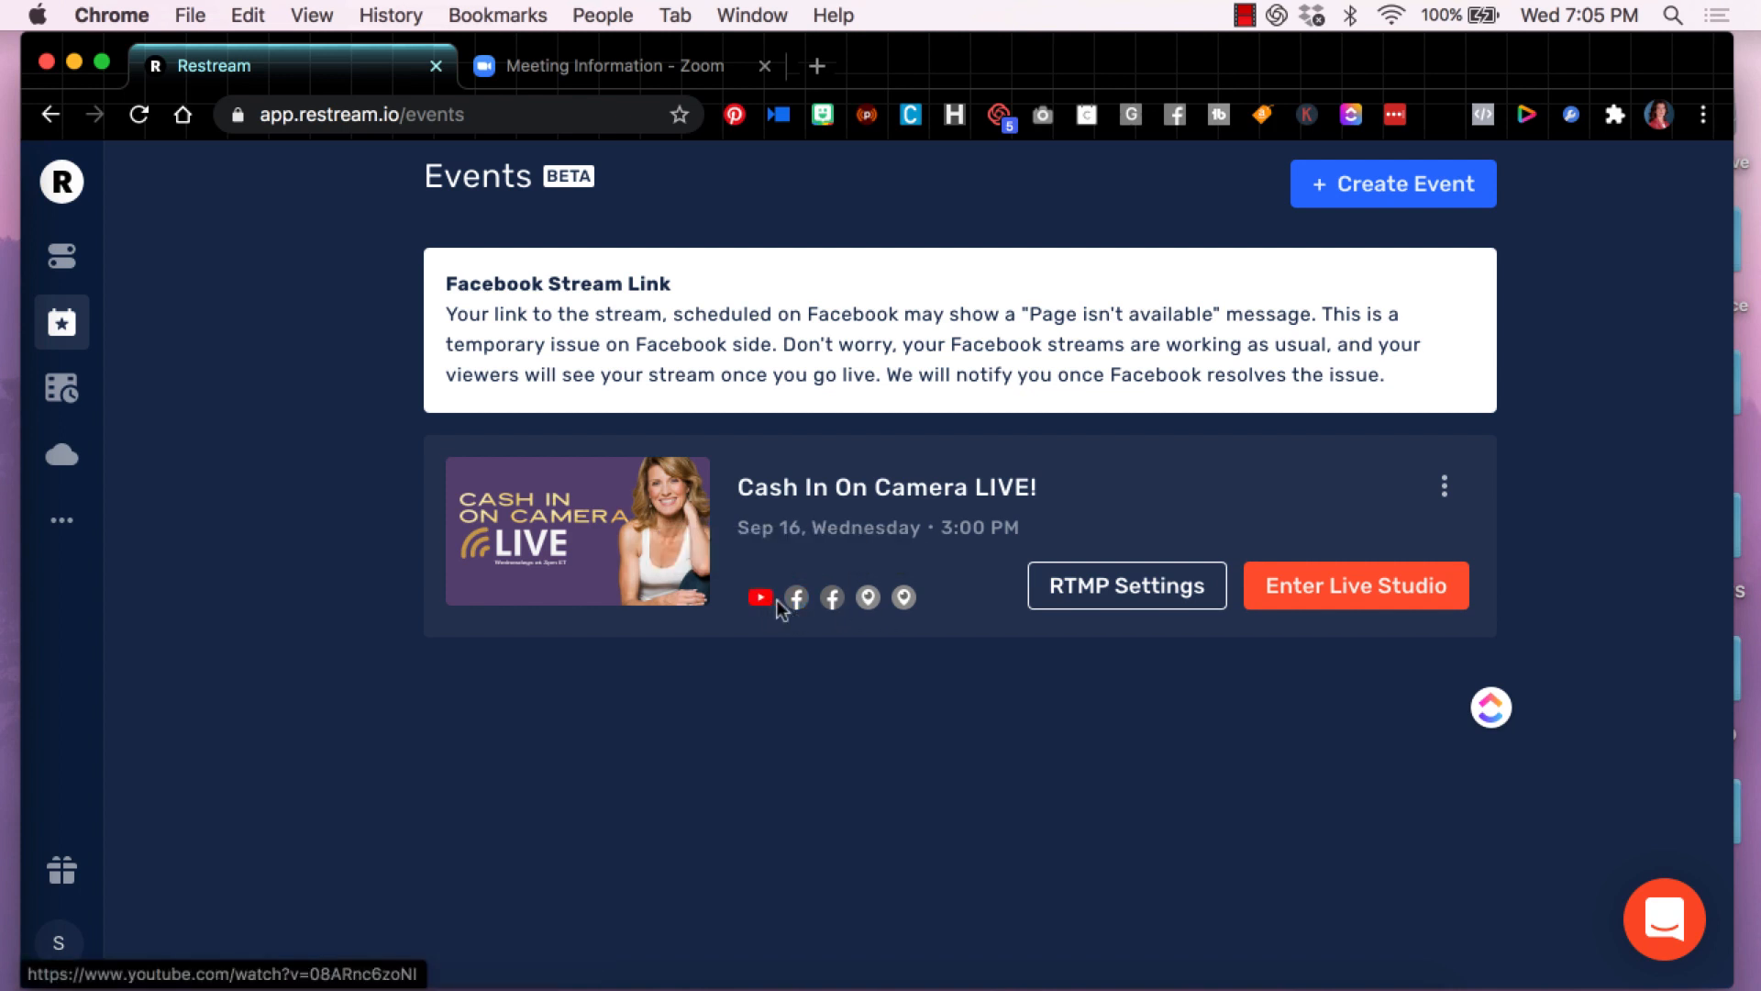
mouse_move(794, 596)
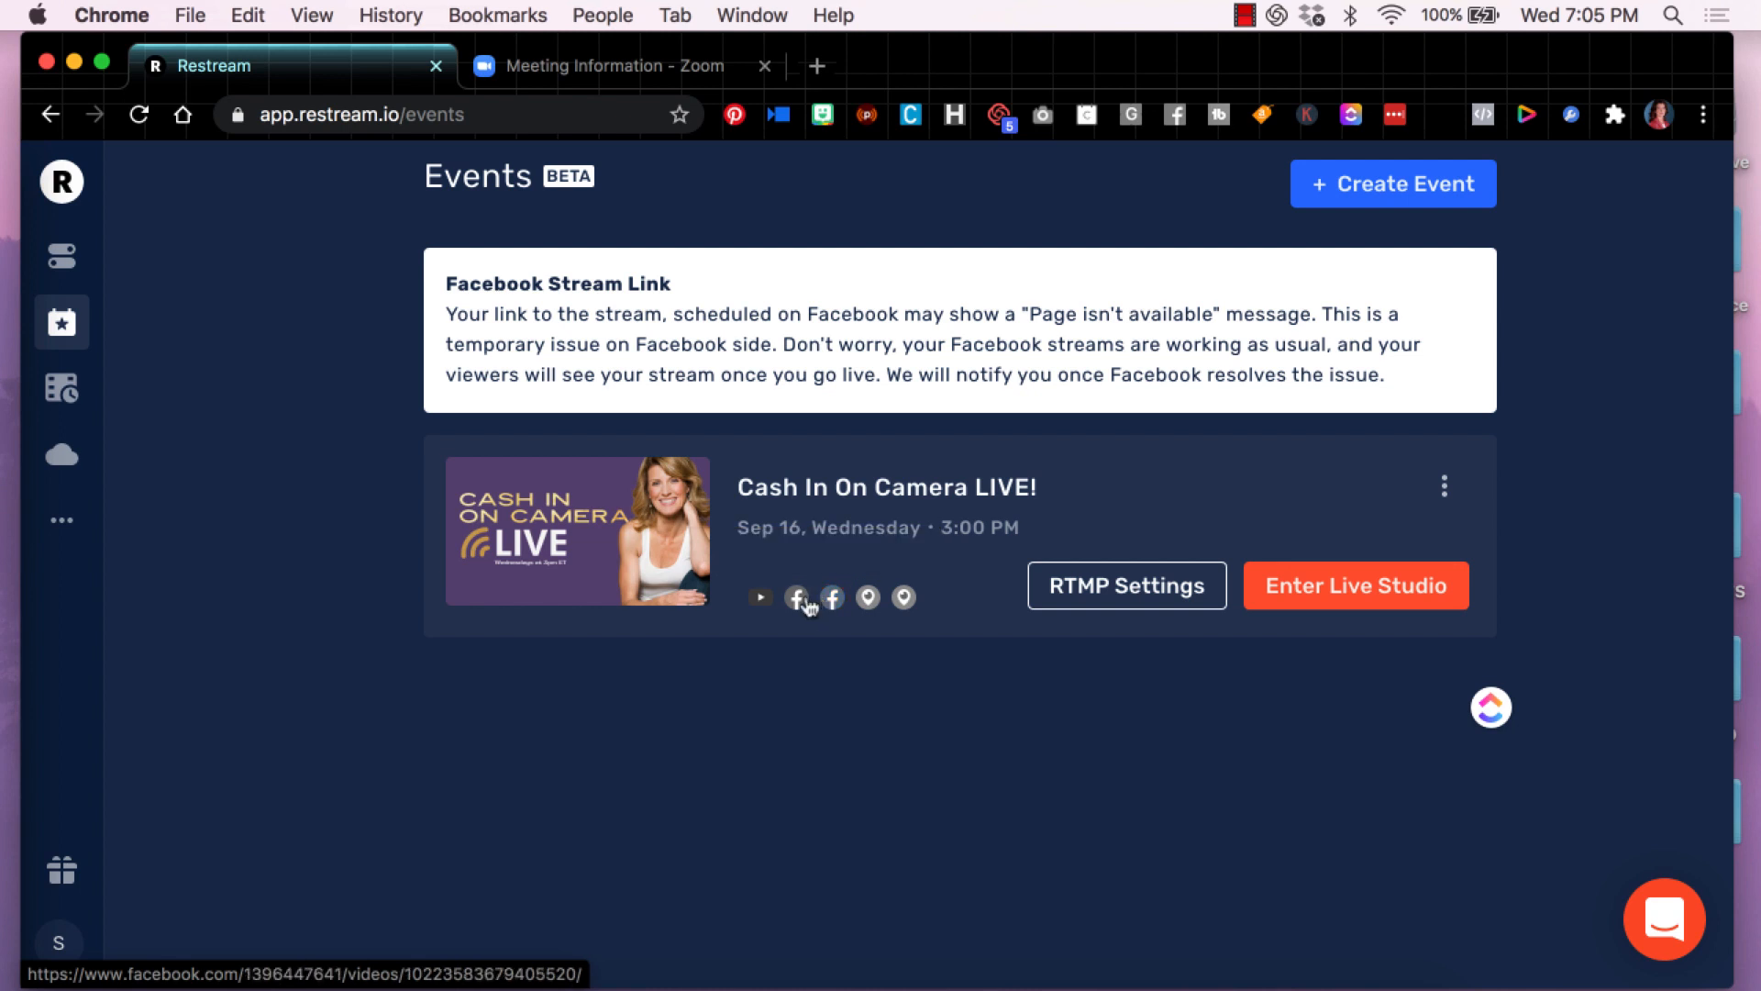
mouse_move(759, 596)
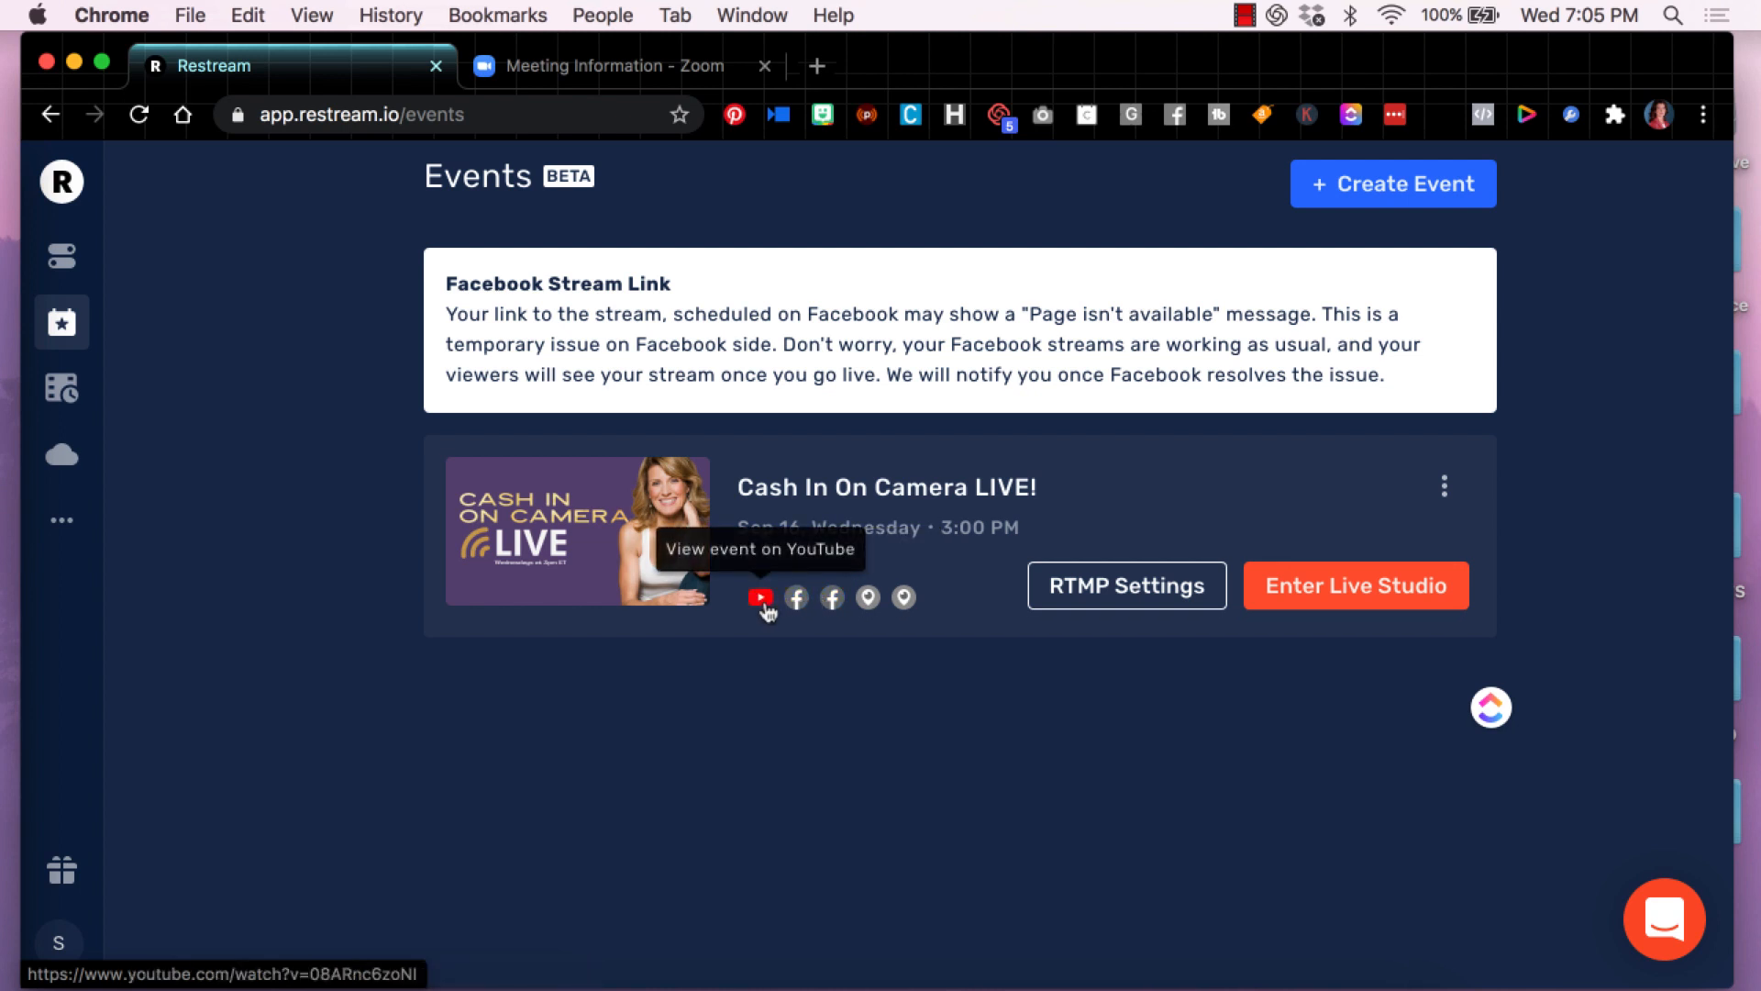
mouse_move(791, 673)
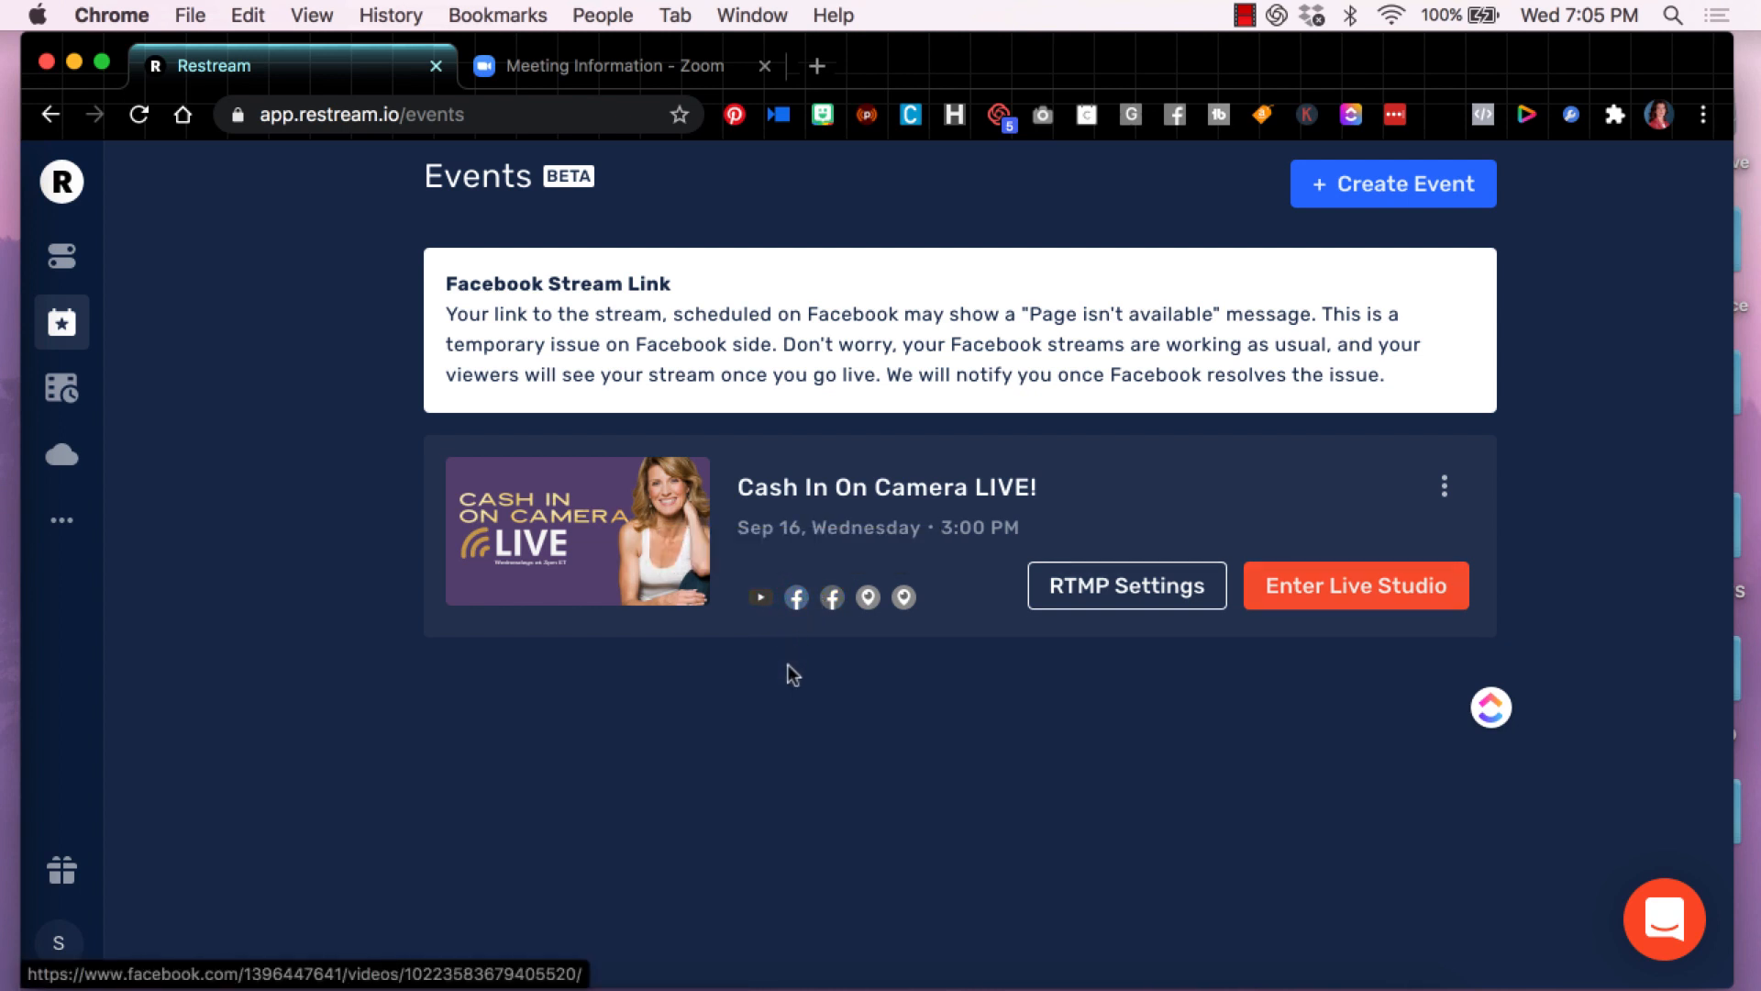
mouse_move(796, 596)
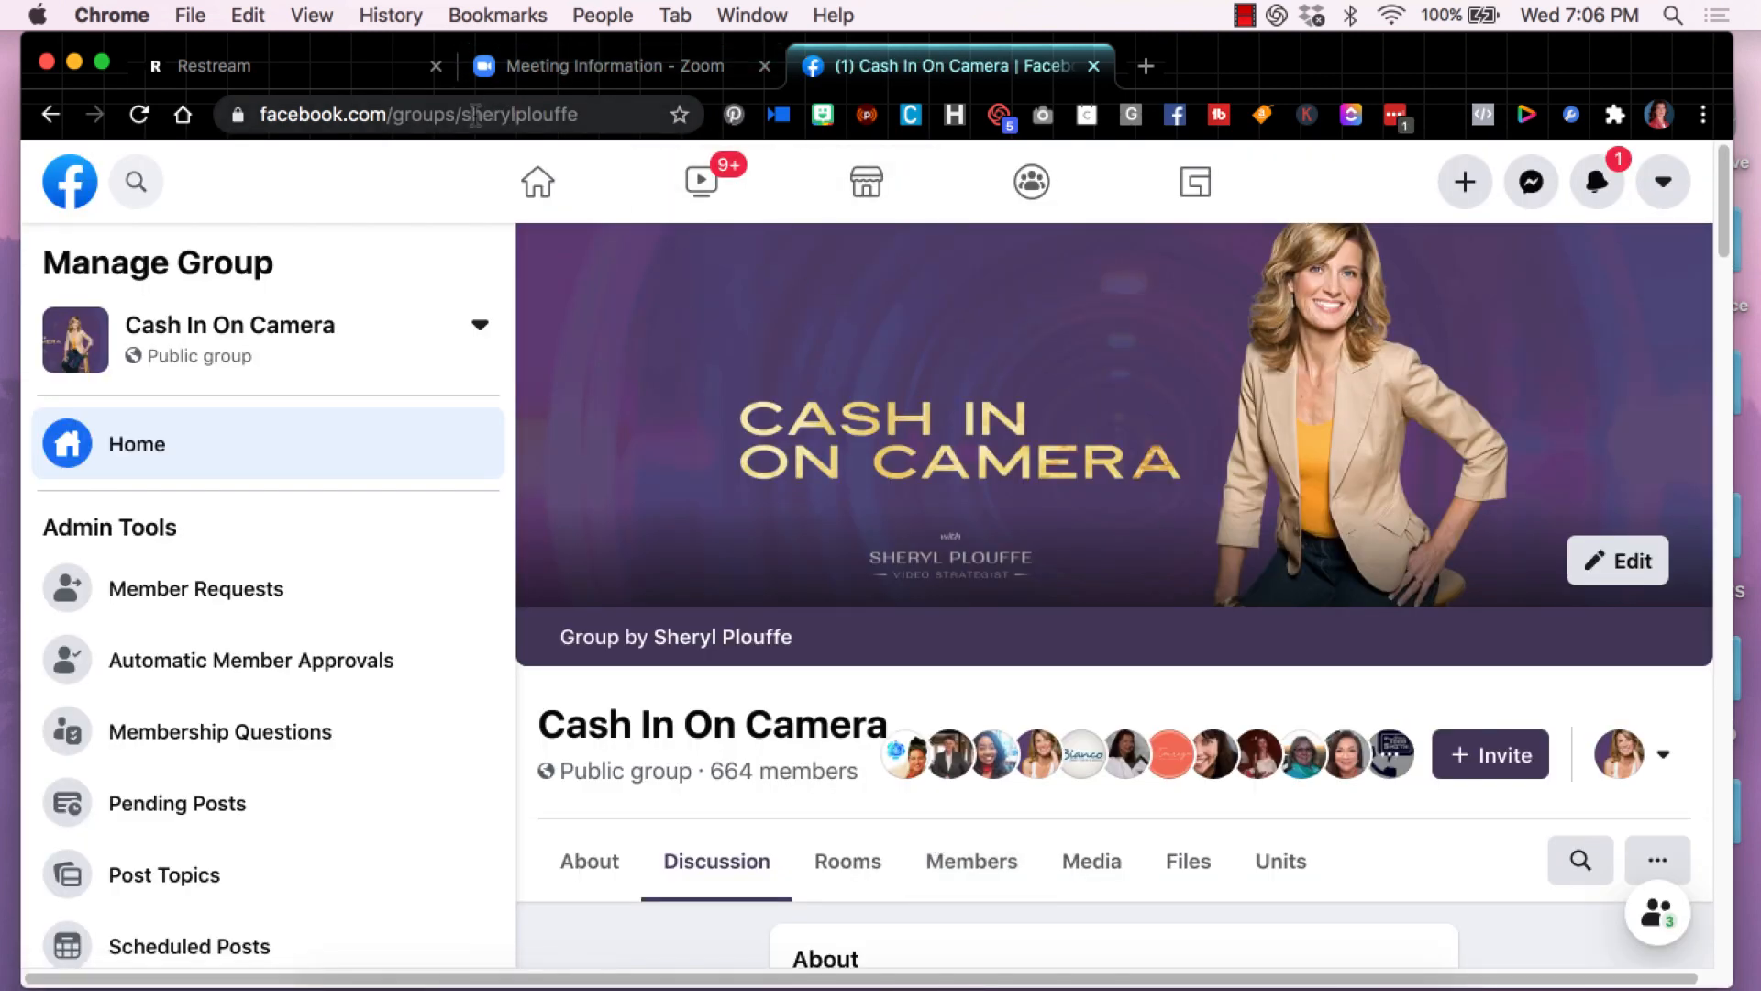
Step: Copy the Cash In On Camera Facebook group's web address and return to Restream's Events page
right_click(450, 114)
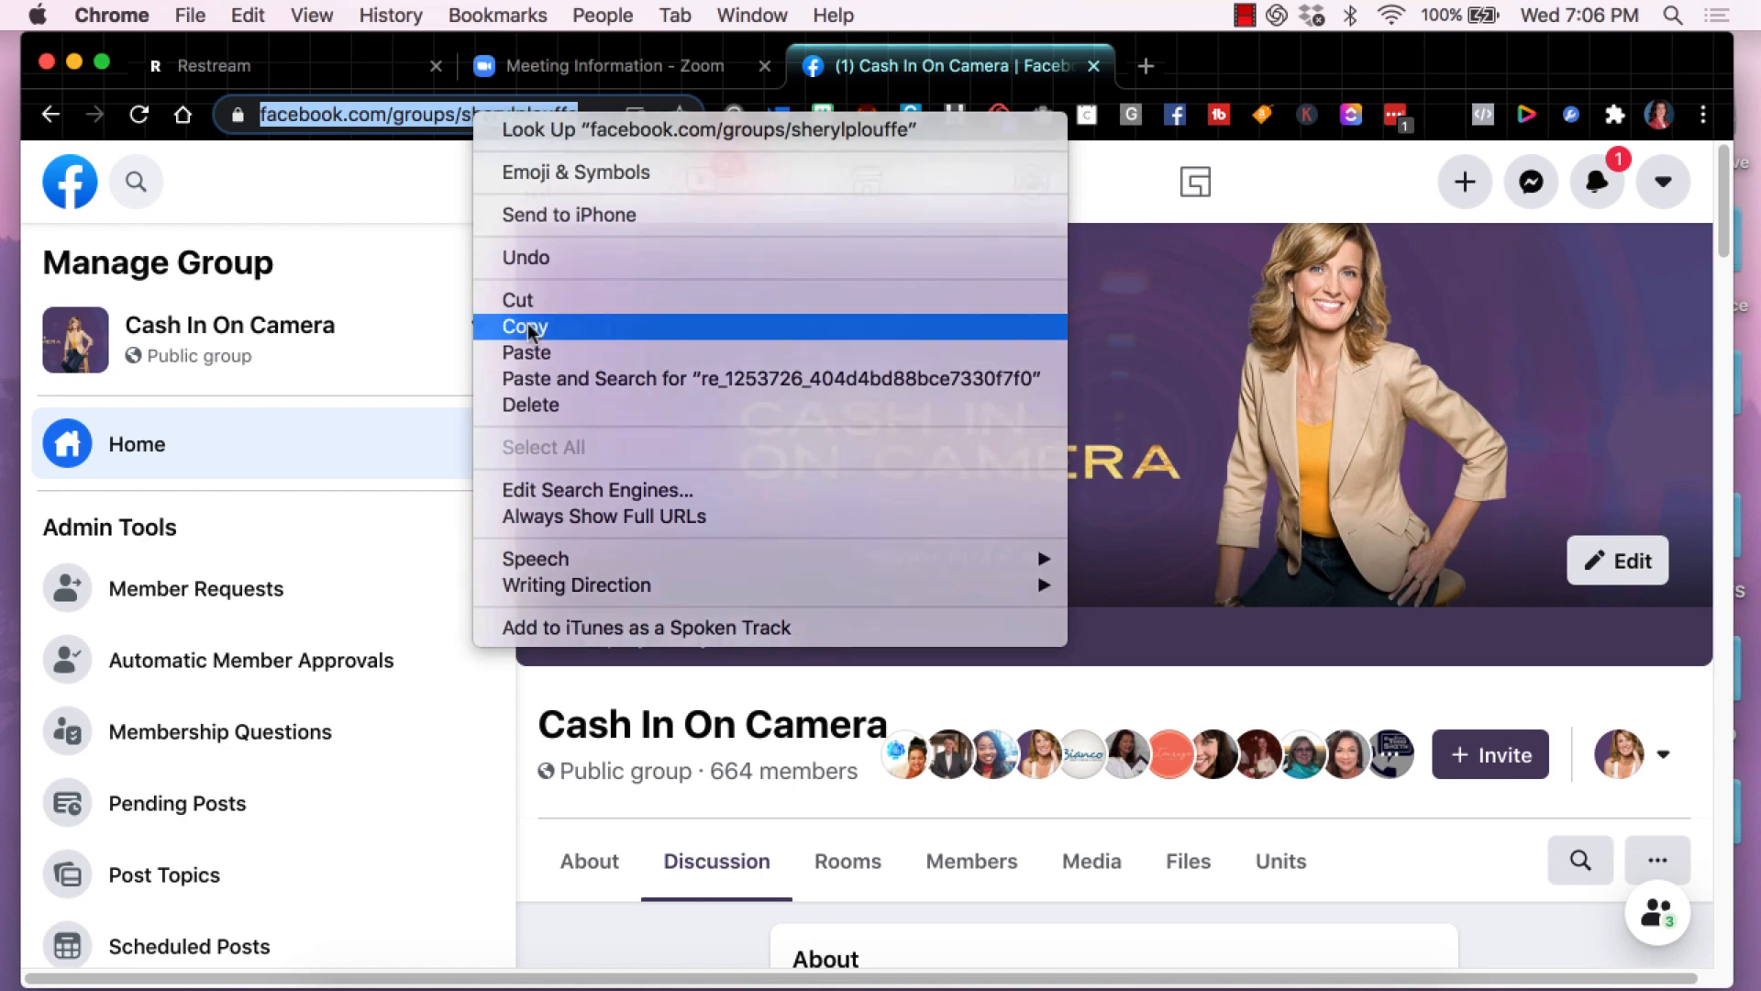
click(522, 327)
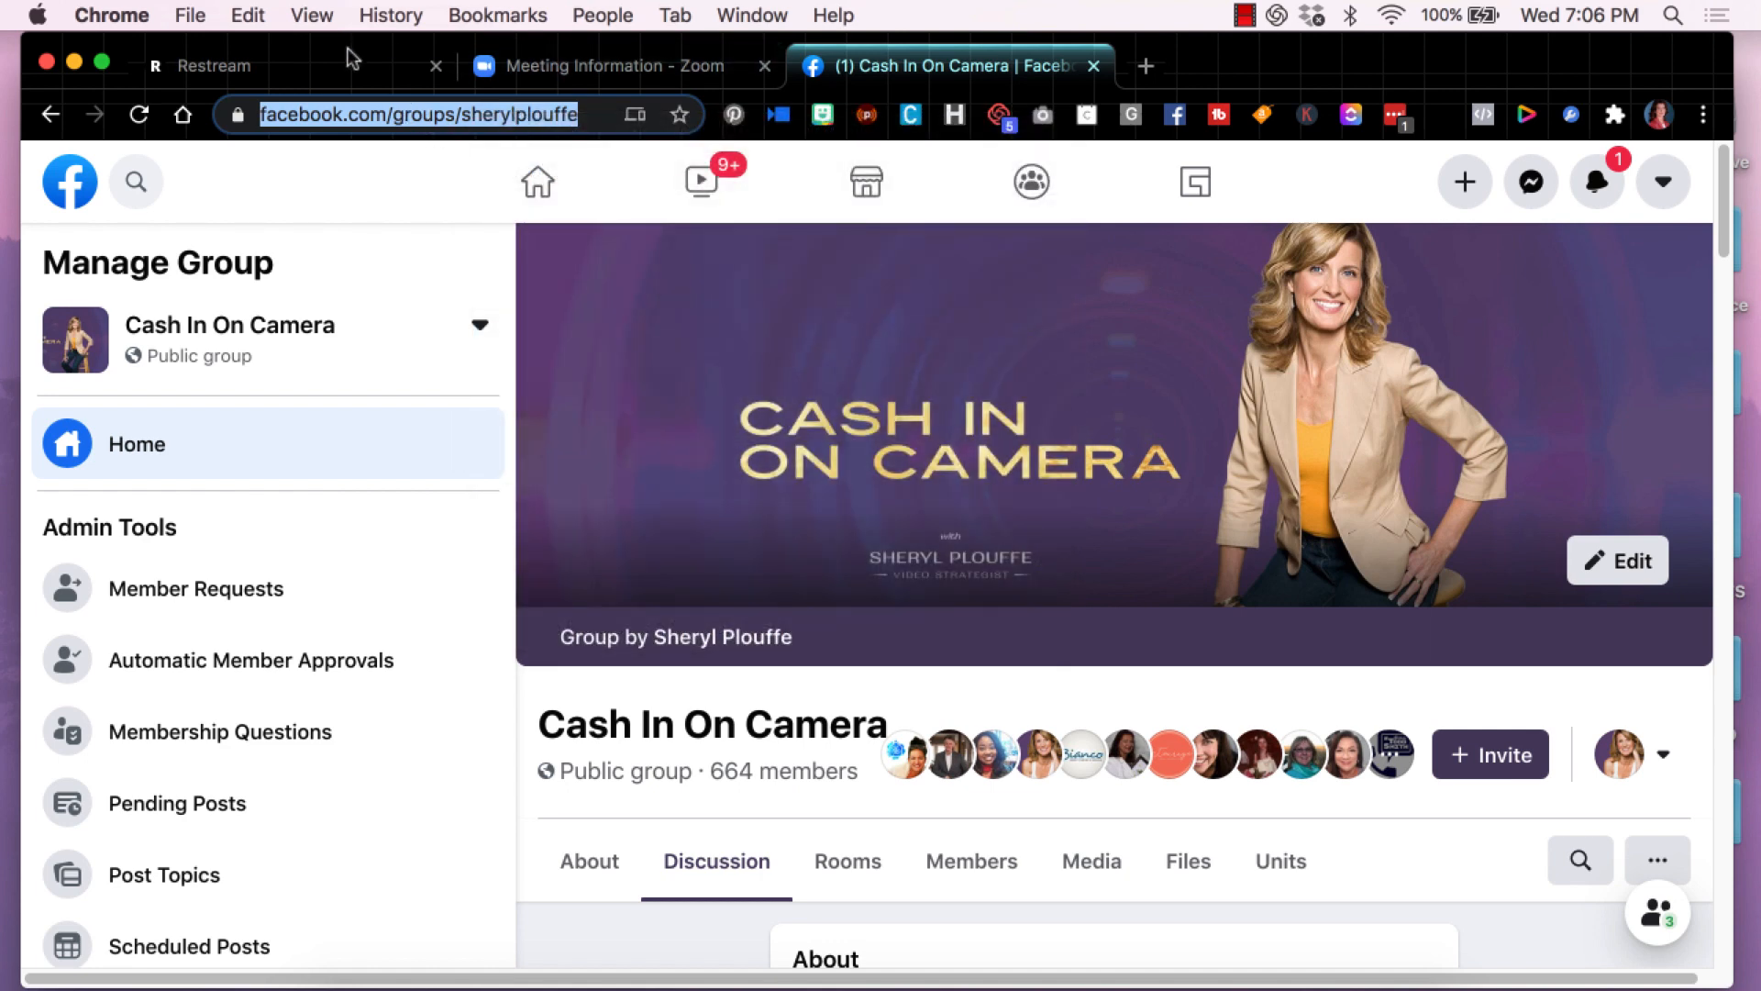
click(224, 66)
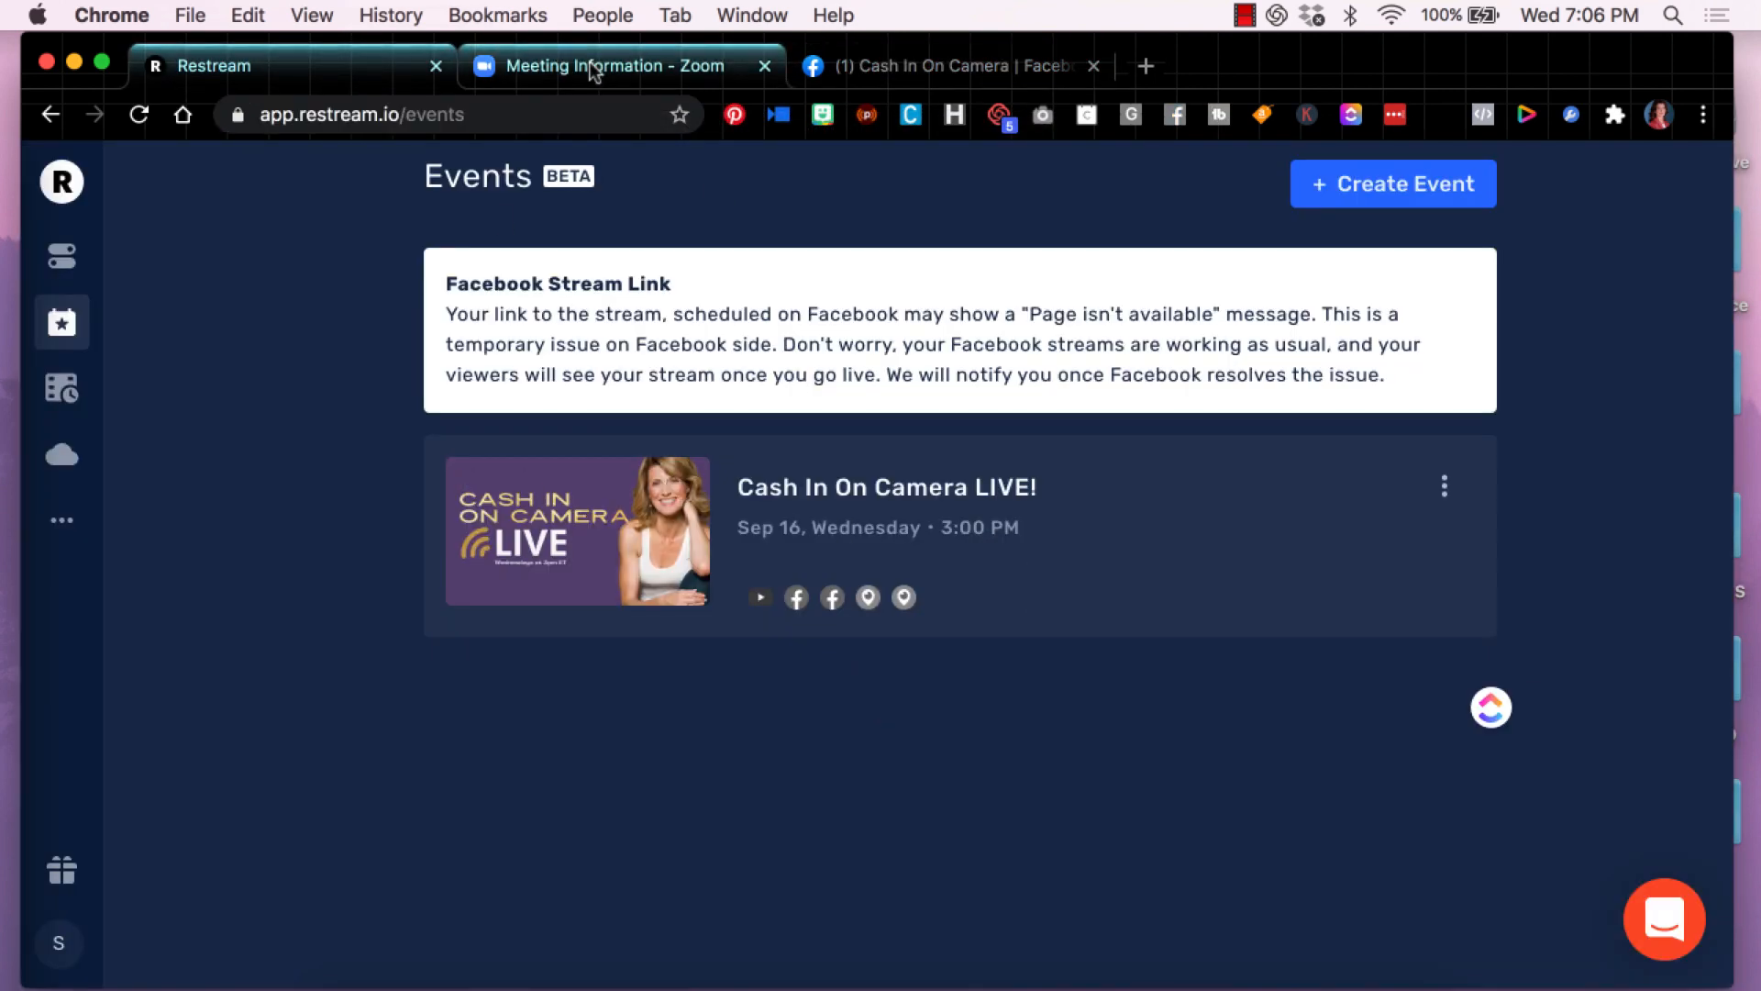
Step: Save the live stream service with the Restream URL, key and Facebook group page URL
click(607, 66)
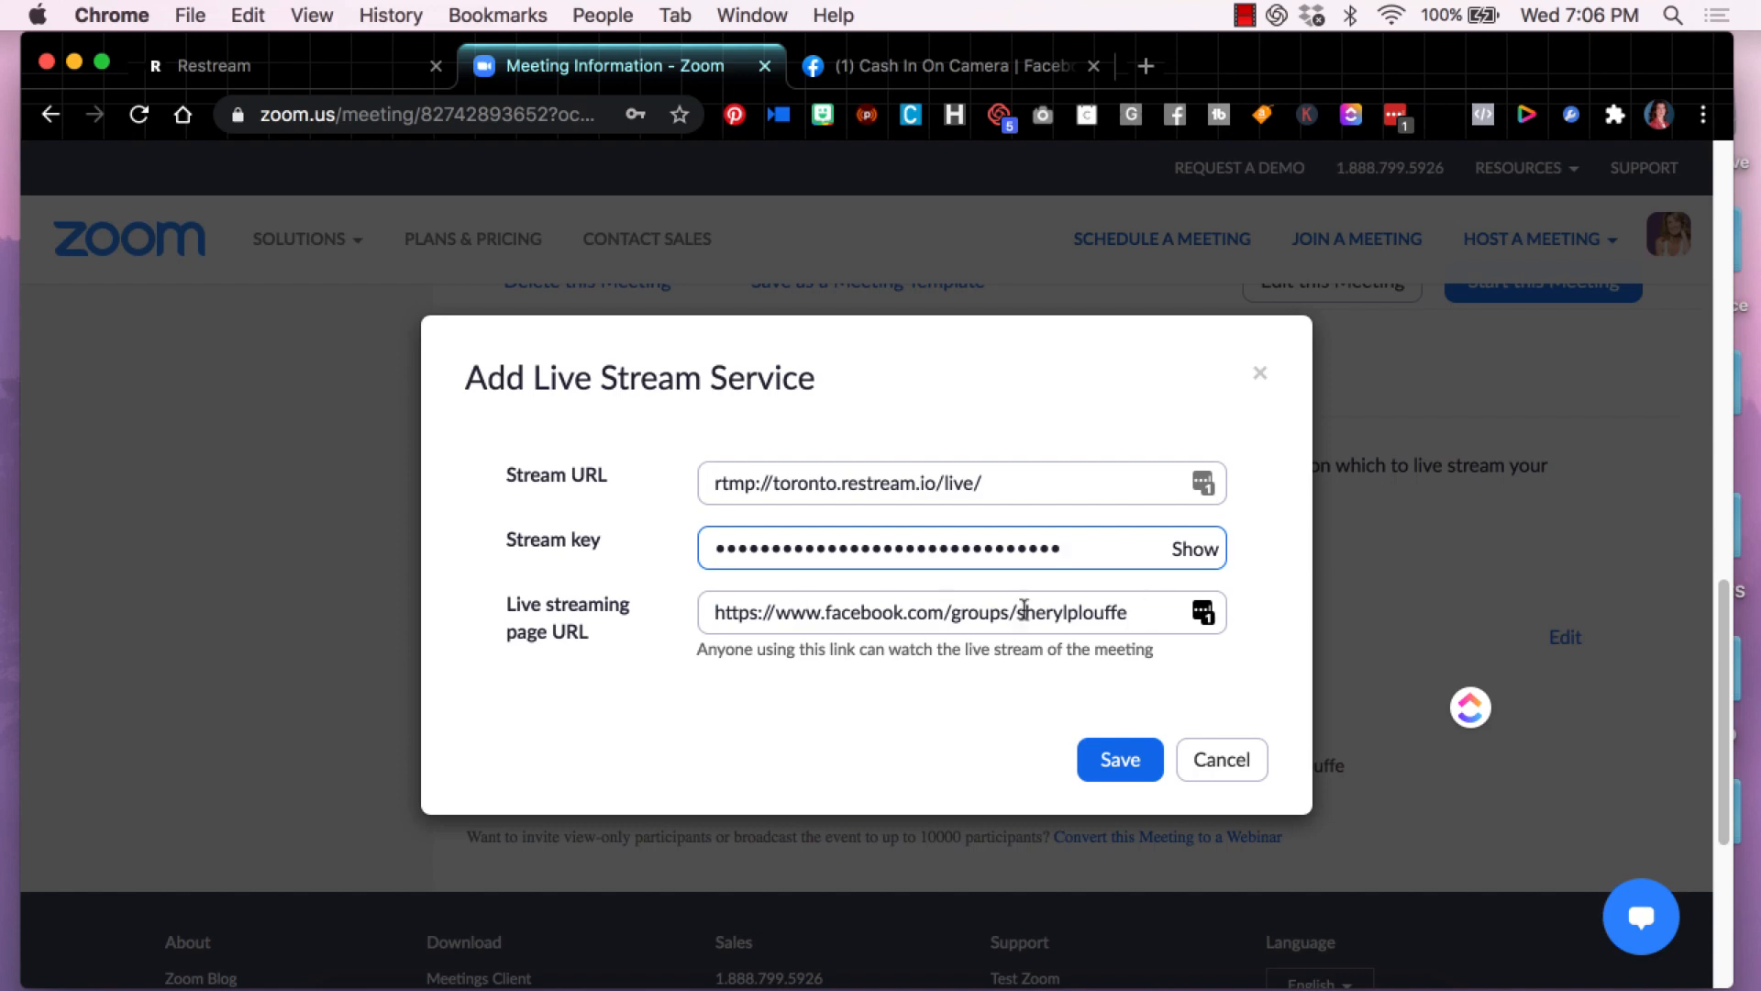
click(1119, 760)
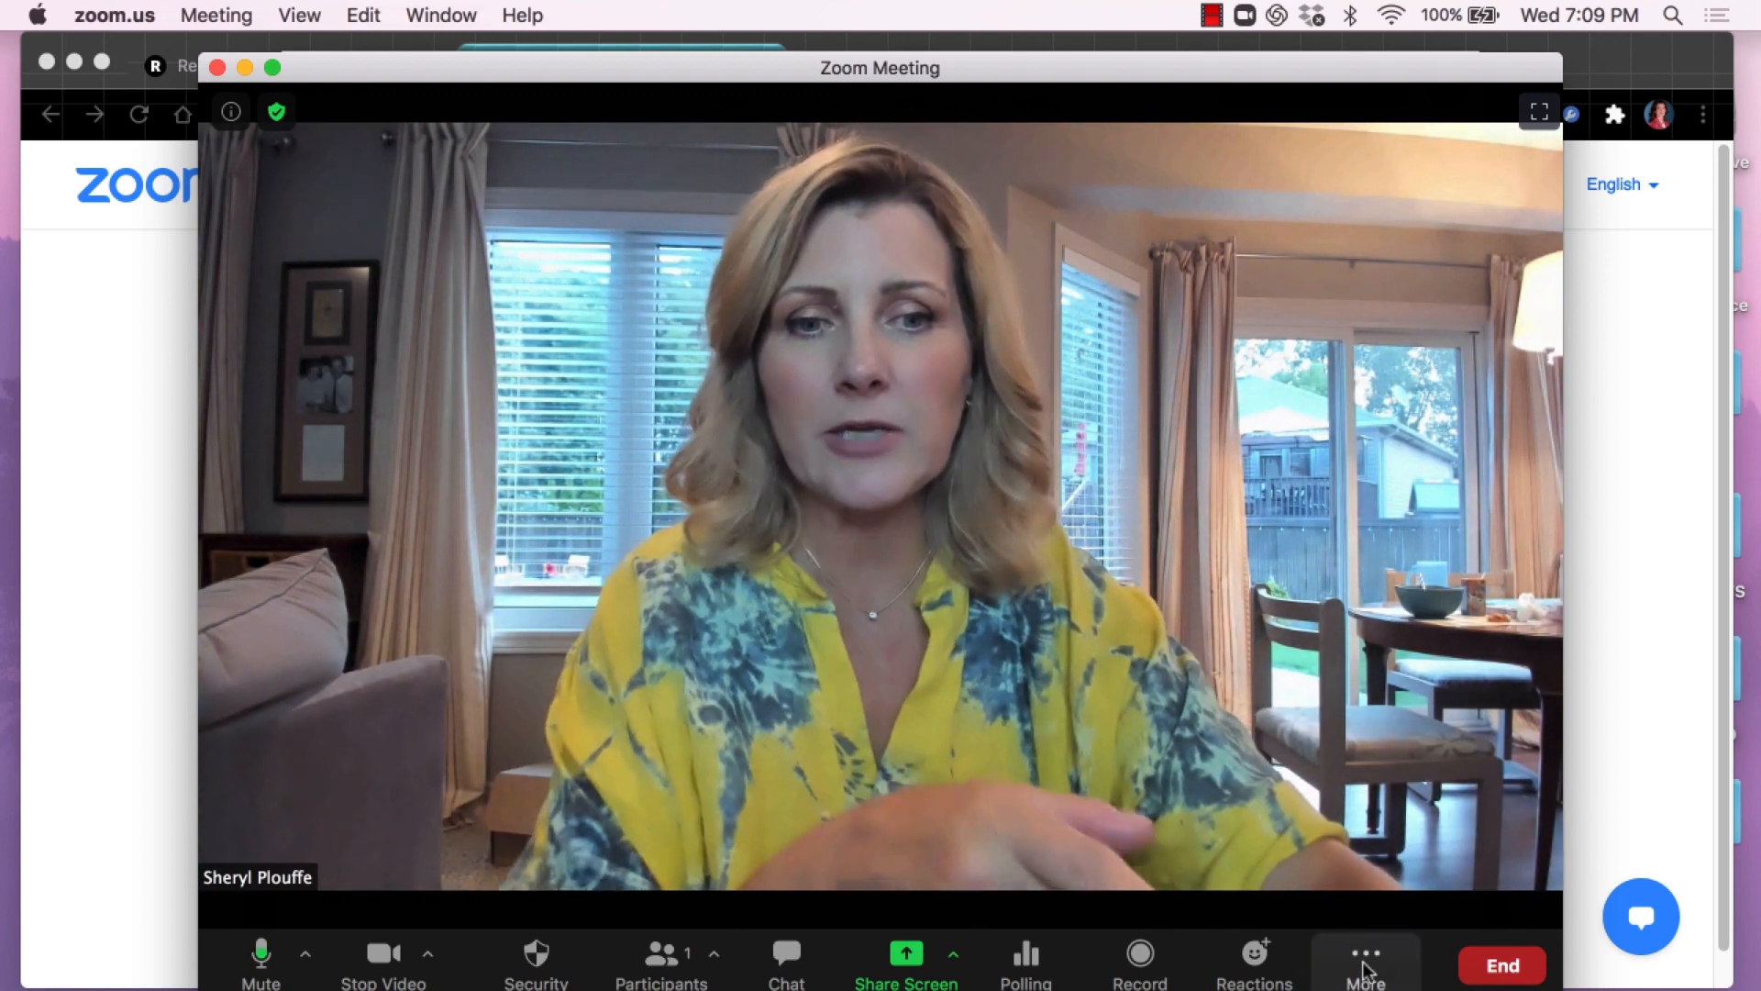
Step: Reveal the meeting's Live on Facebook, YouTube and Custom Live Streaming Service options
click(1365, 963)
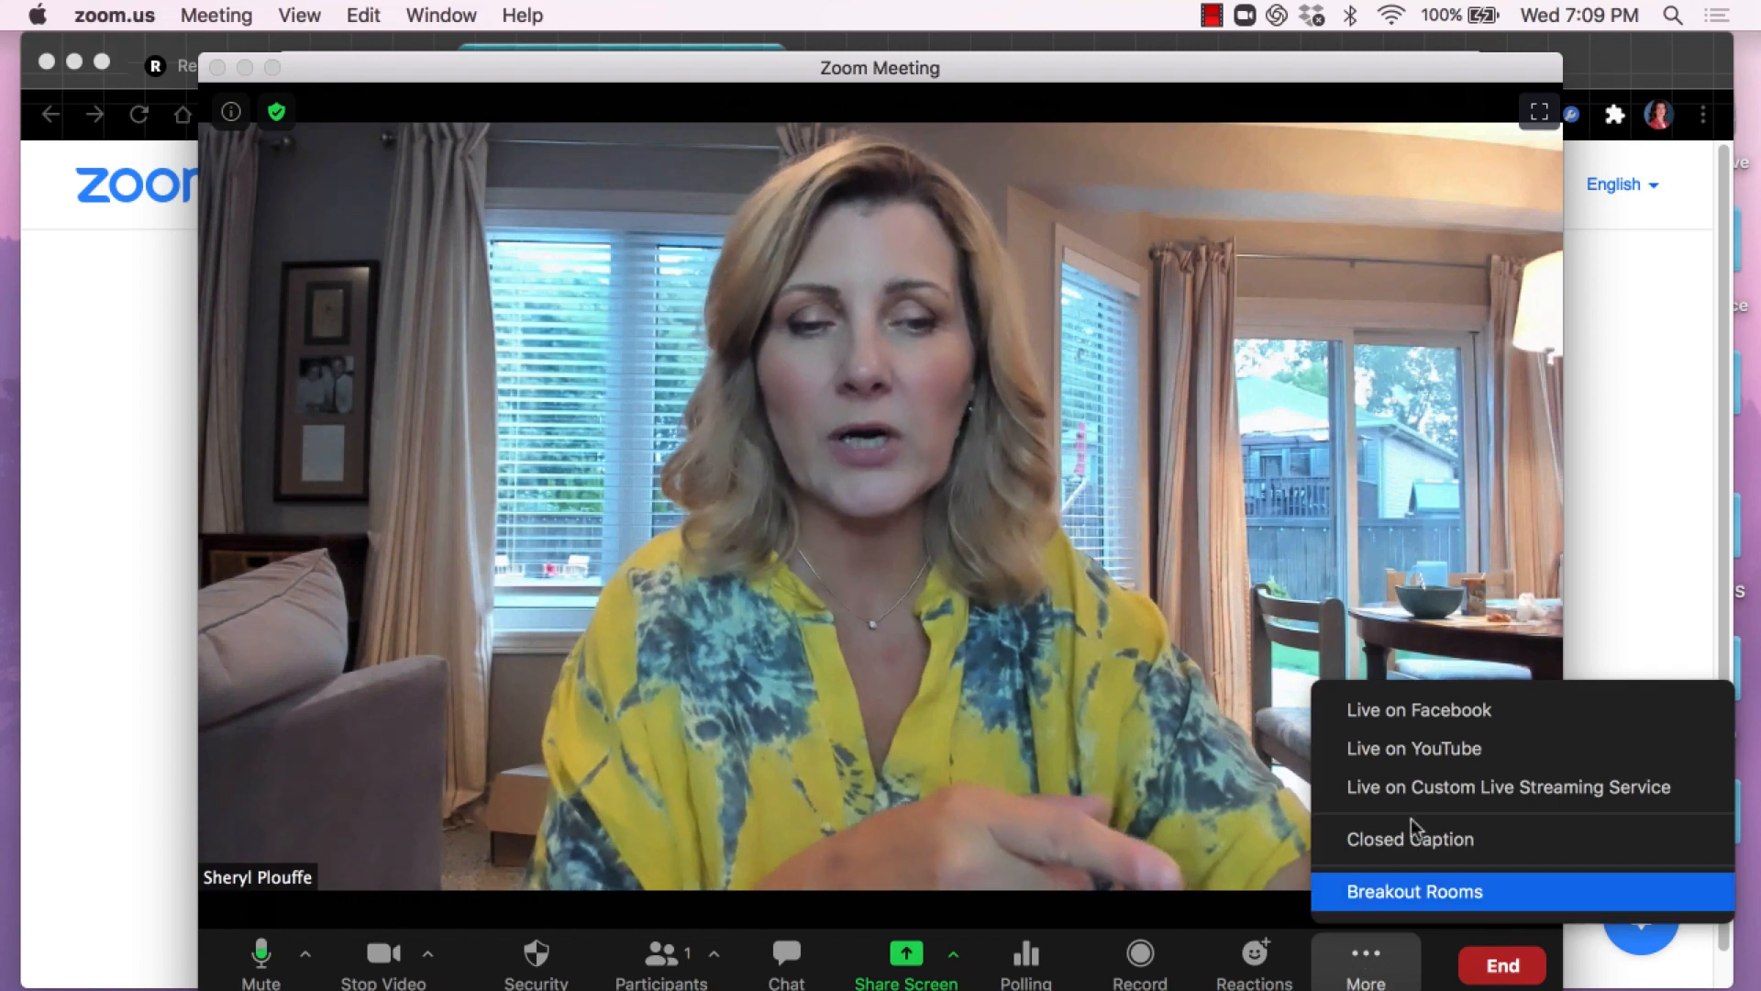
mouse_move(1418, 708)
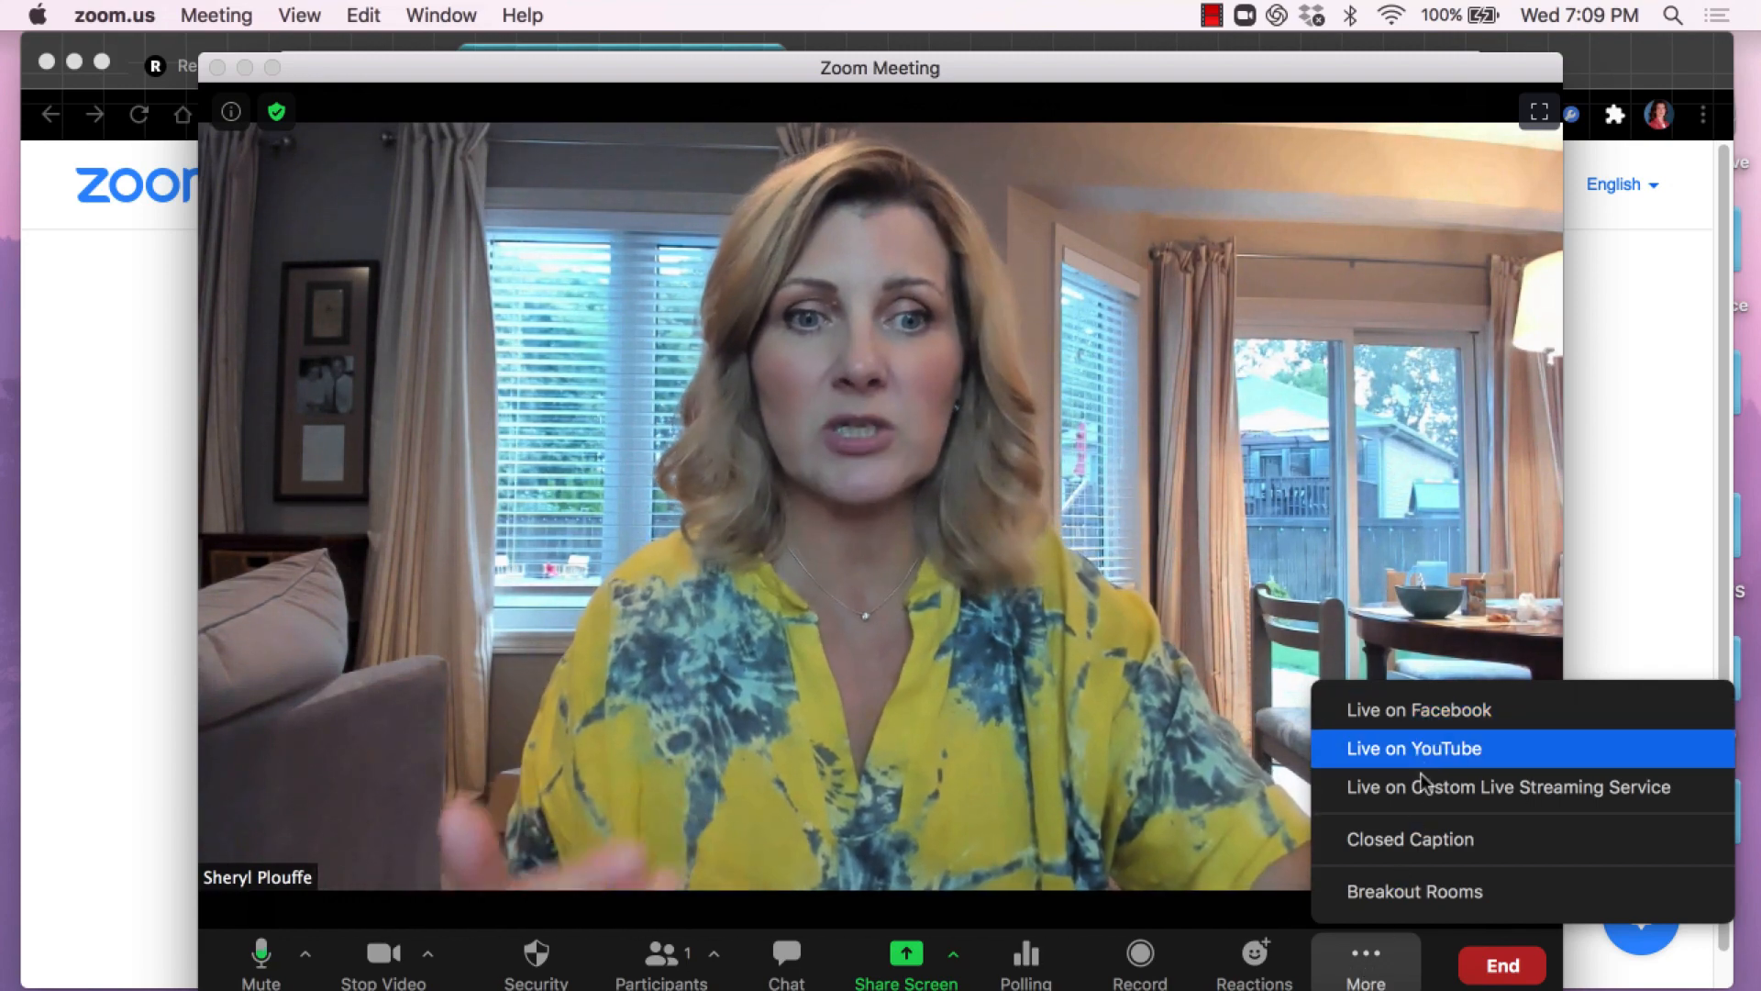
mouse_move(1450, 787)
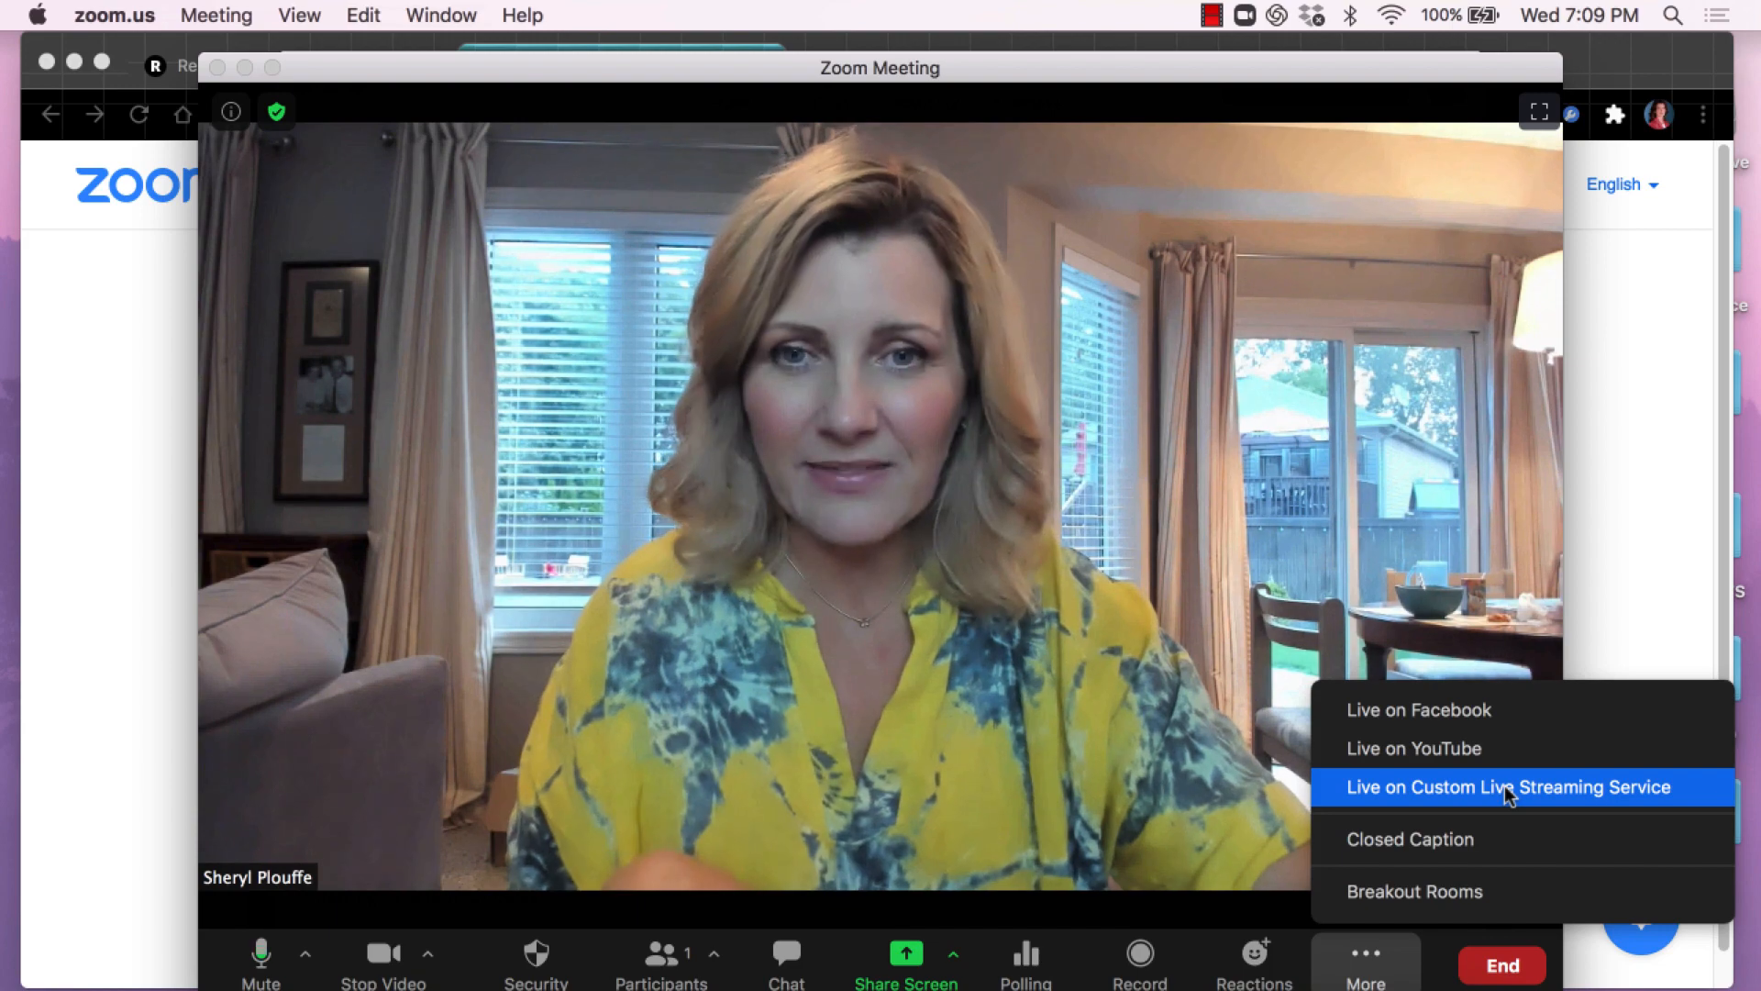
mouse_move(378, 171)
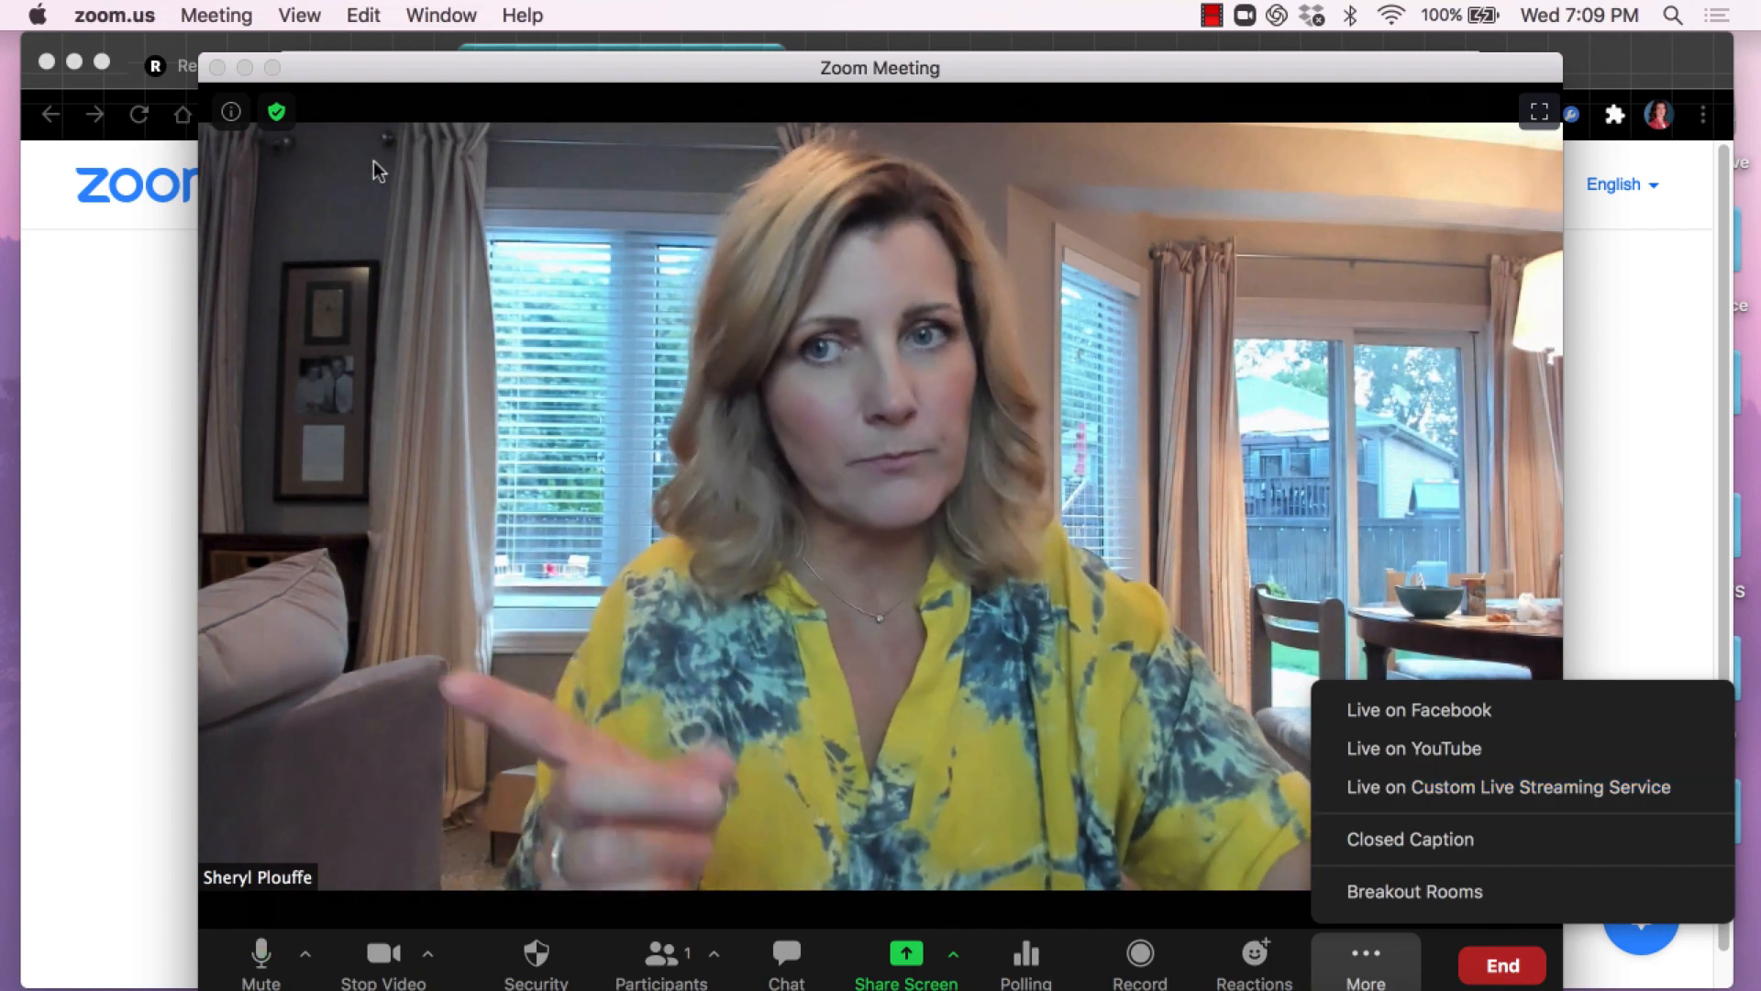
mouse_move(231, 112)
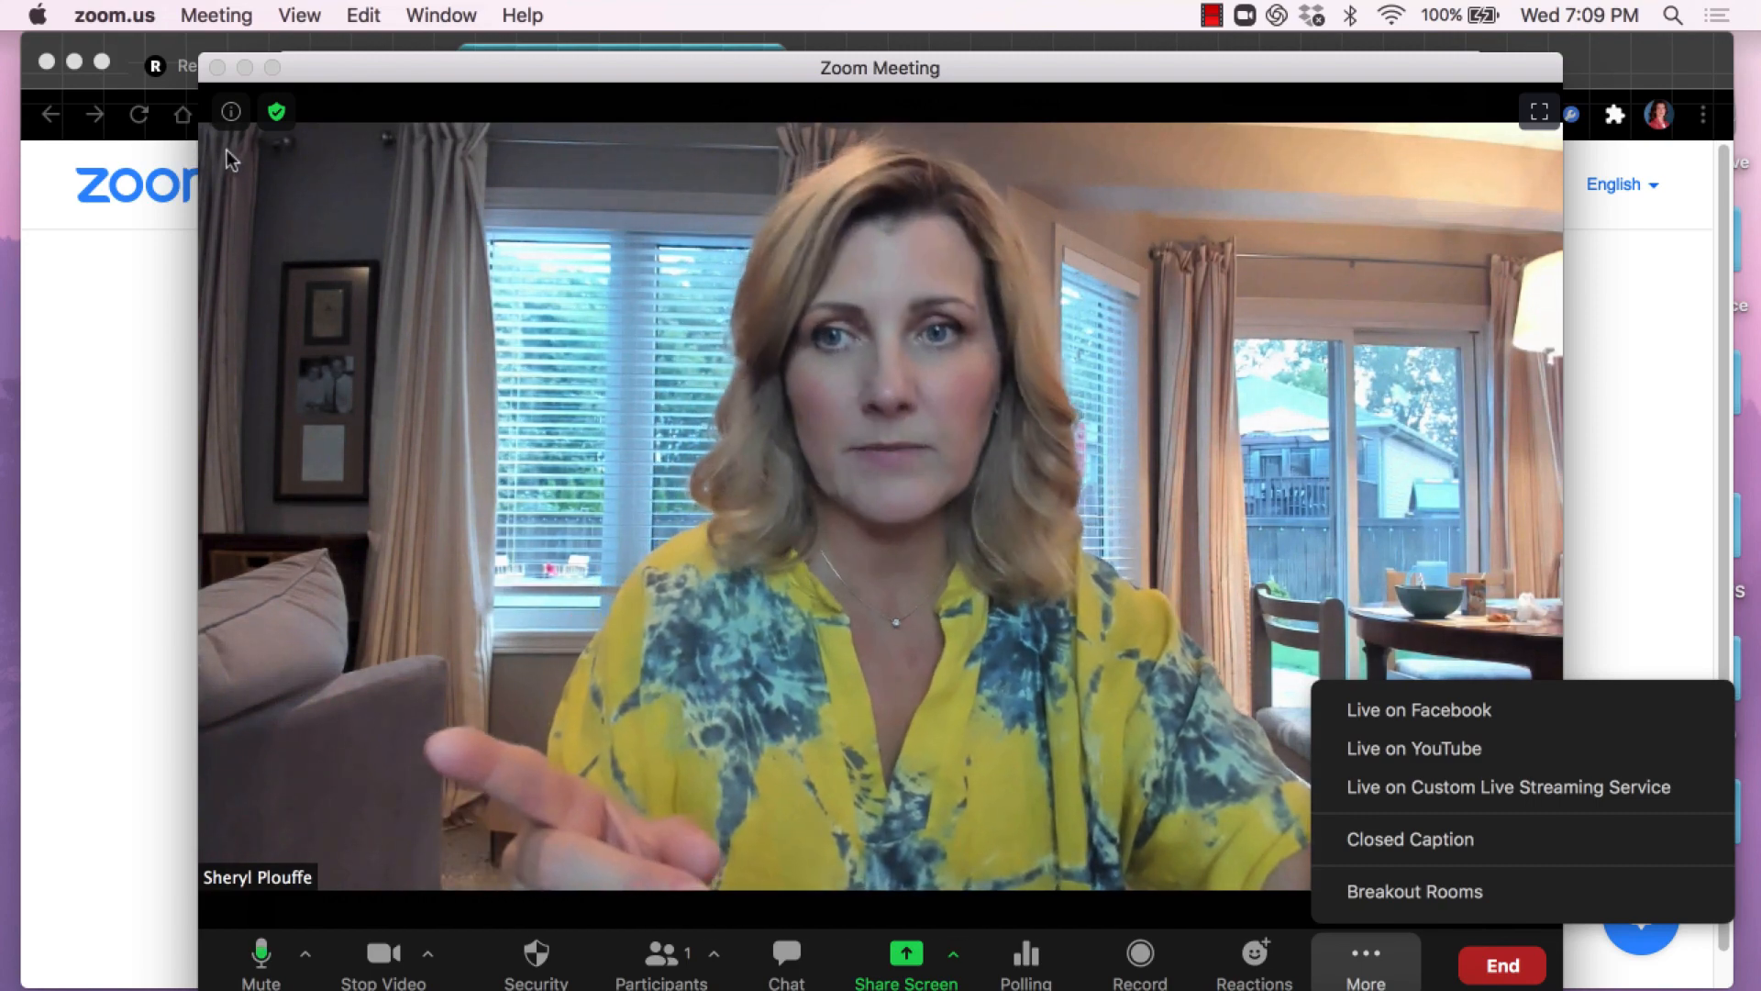
mouse_move(312, 158)
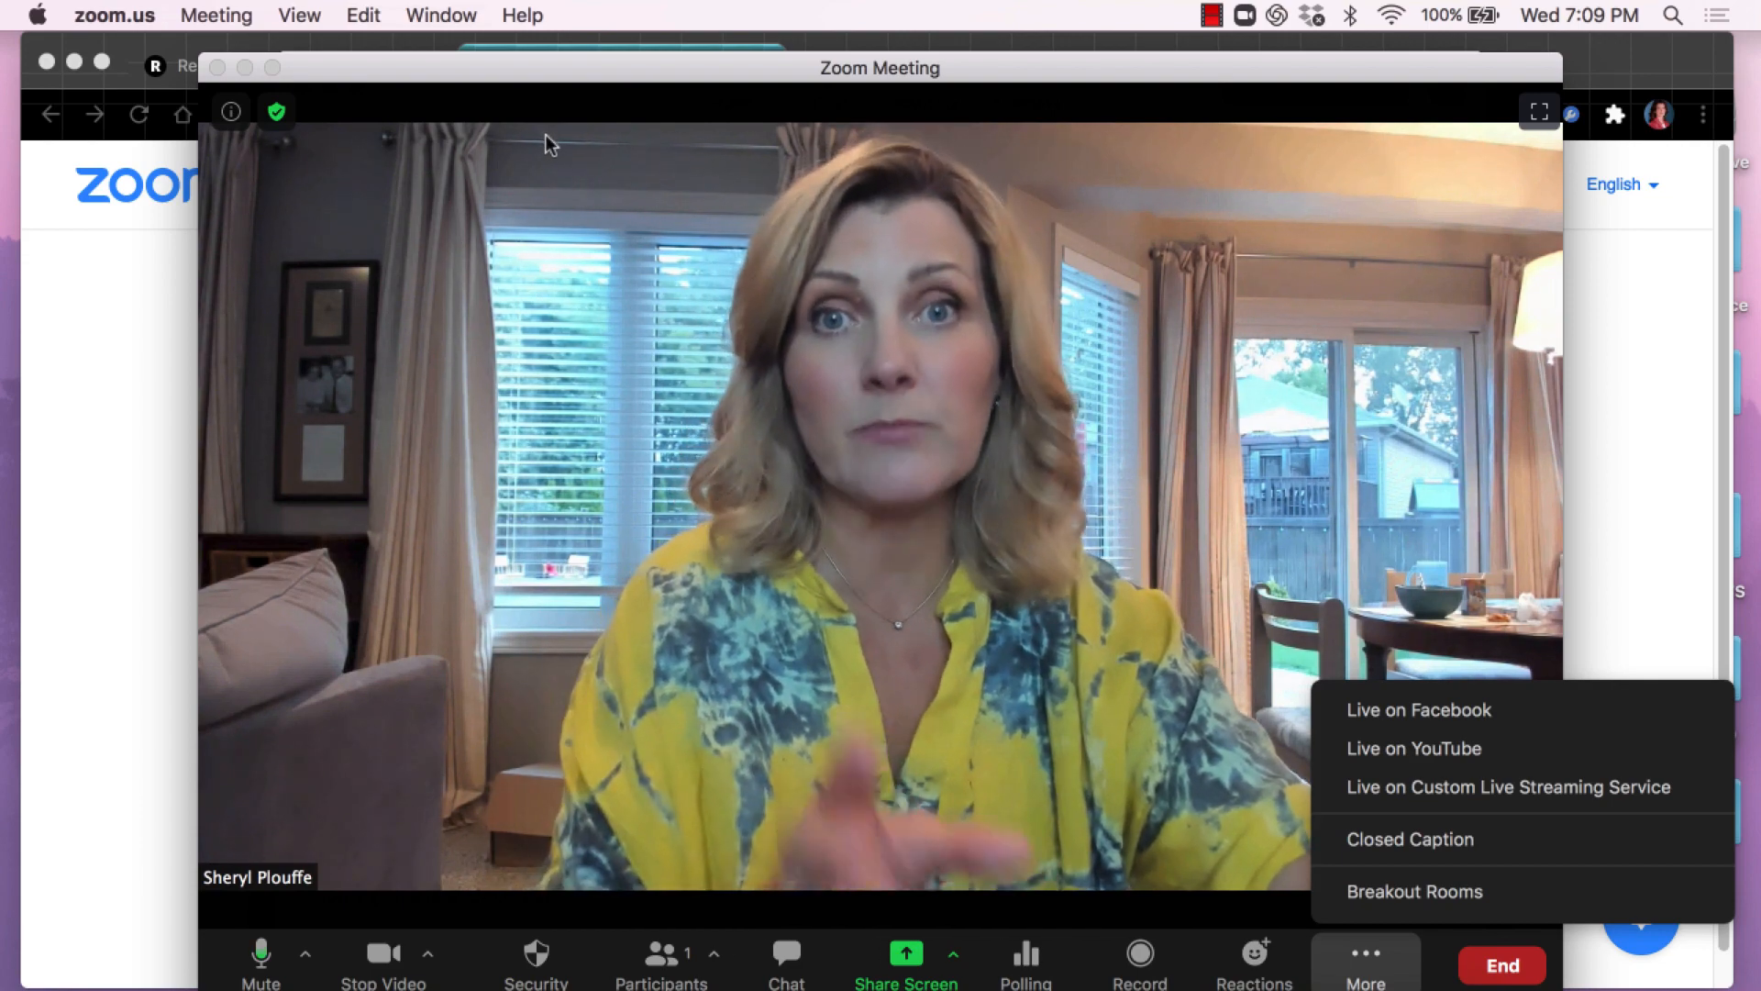
mouse_move(1620, 477)
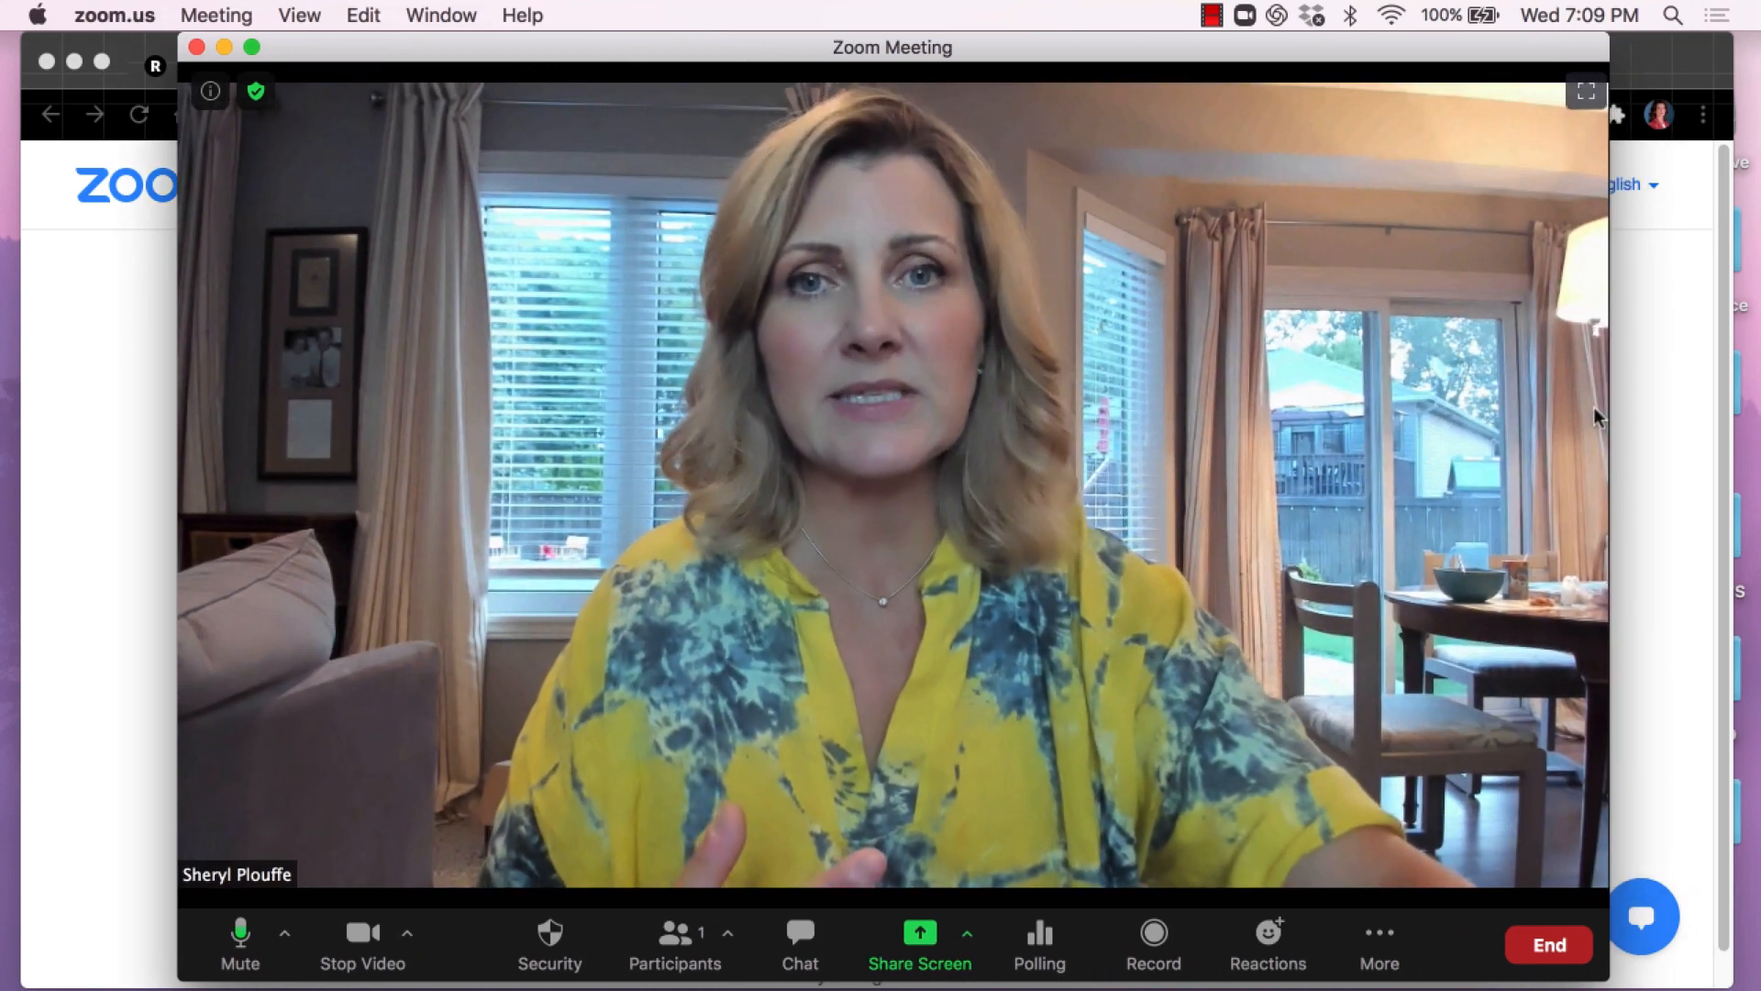
mouse_move(1682, 557)
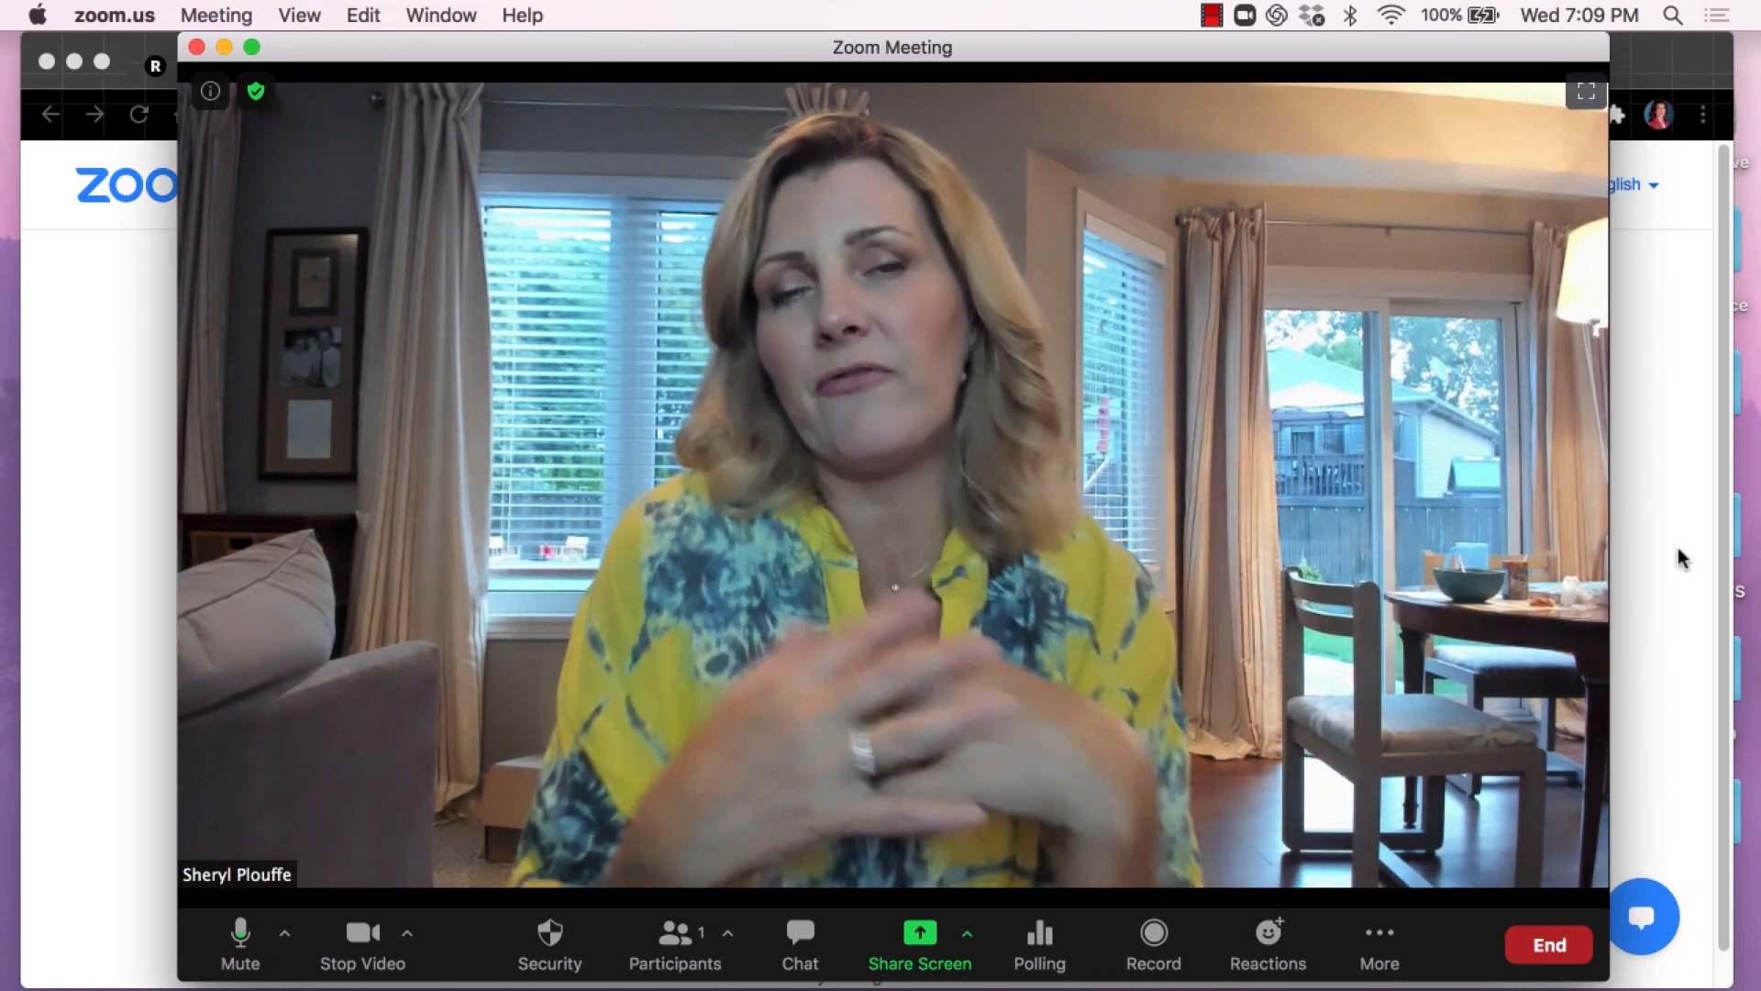